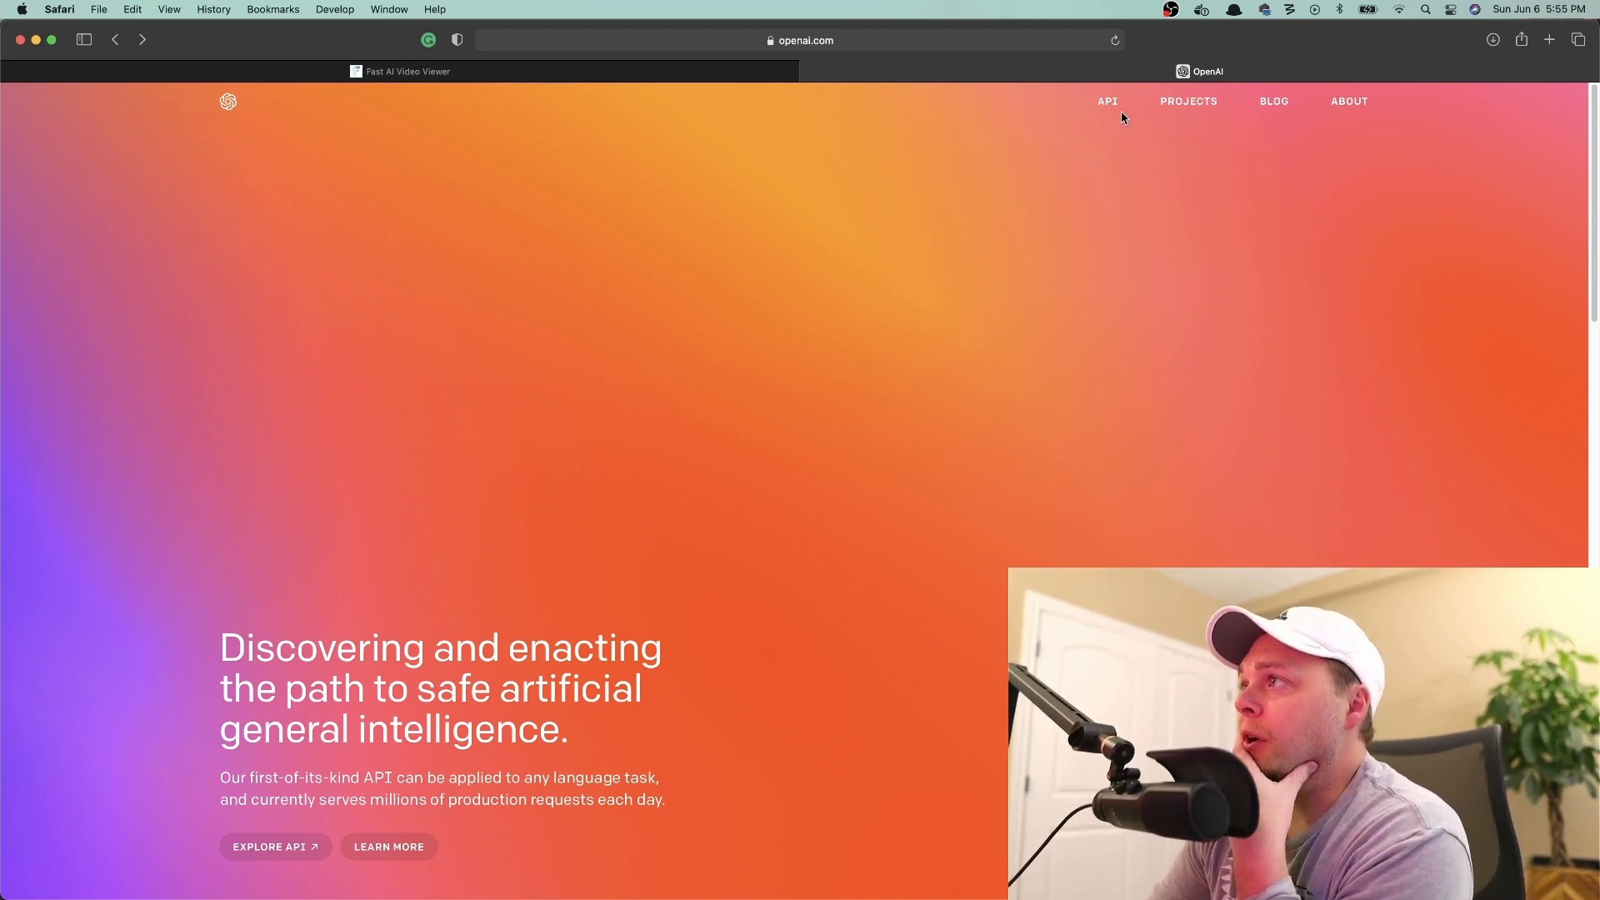
Go to the OpenAI API area and open the Developer quickstart guide.
click(1107, 101)
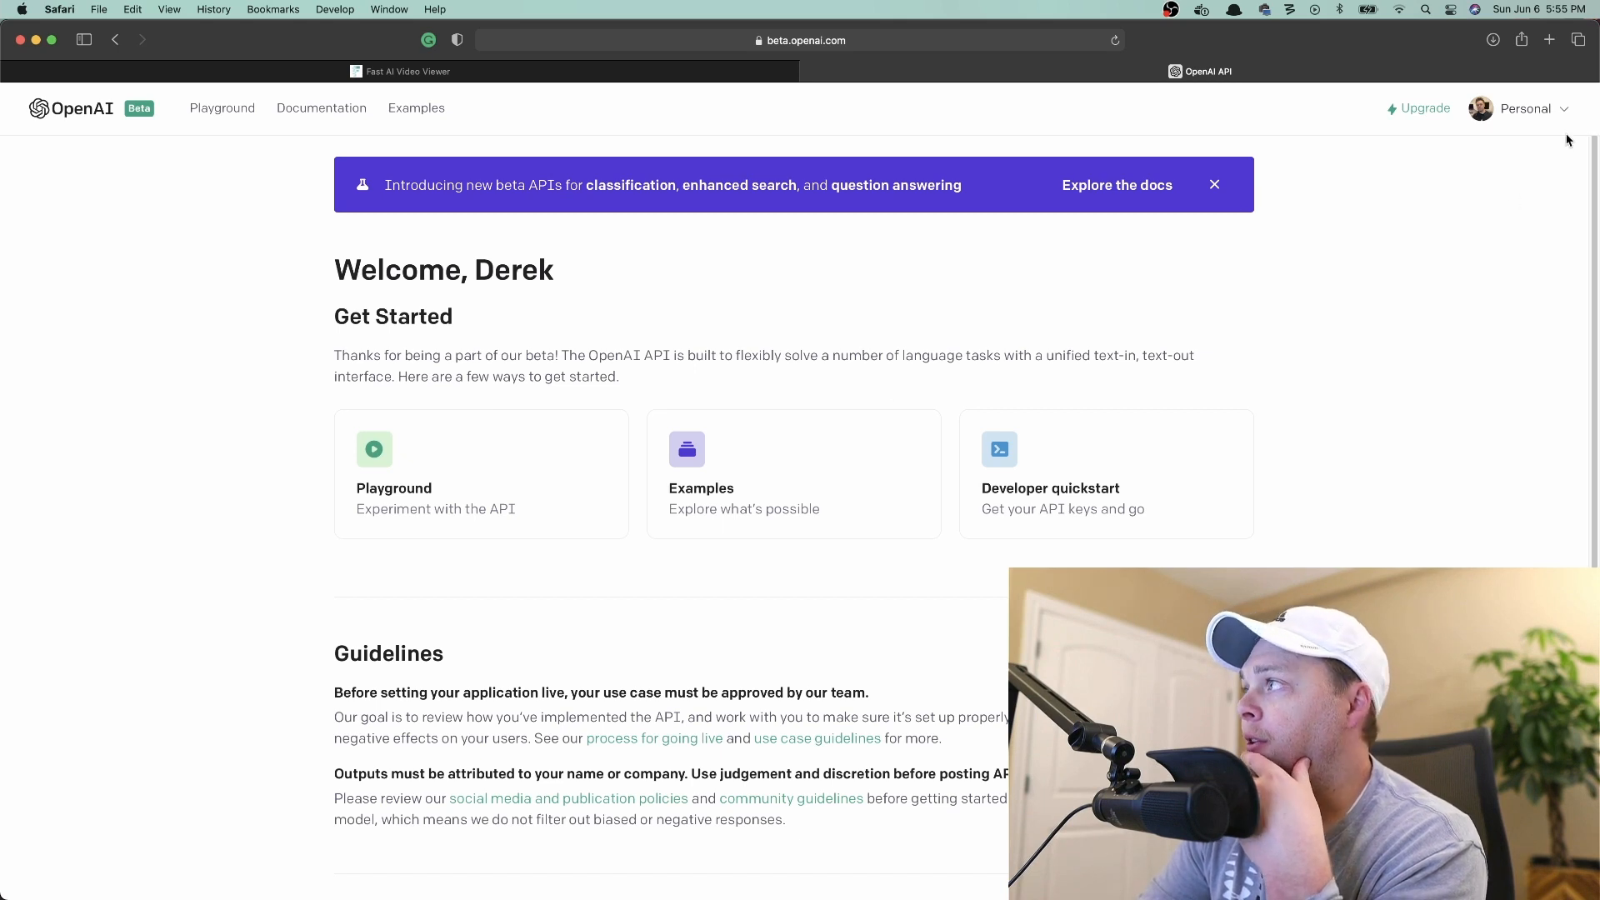
mouse_move(556, 495)
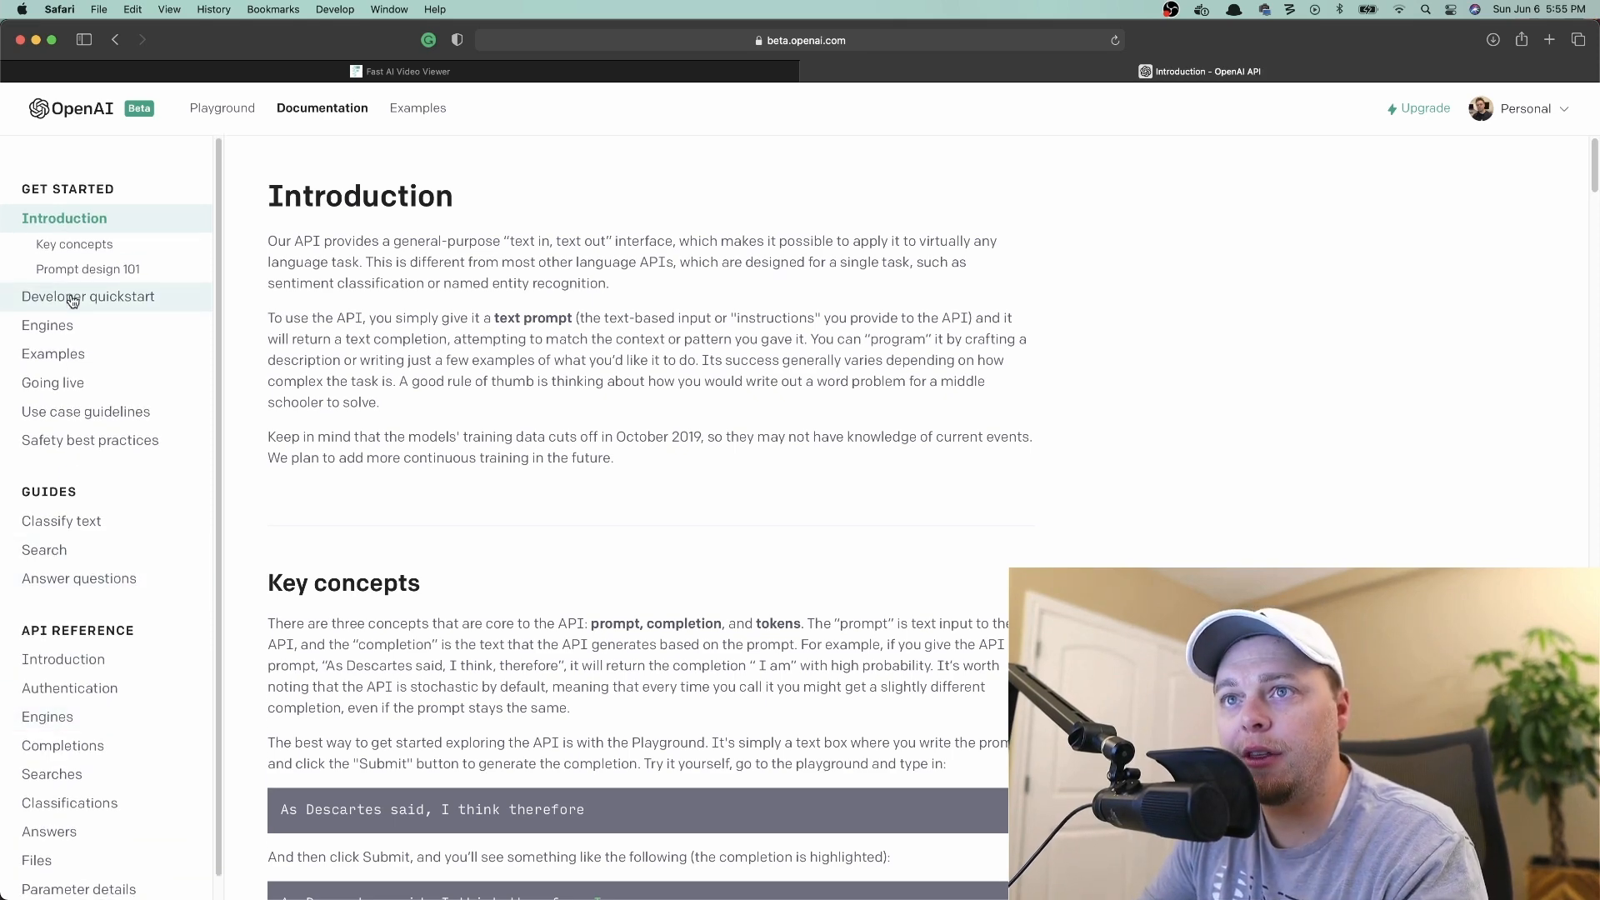
click(87, 297)
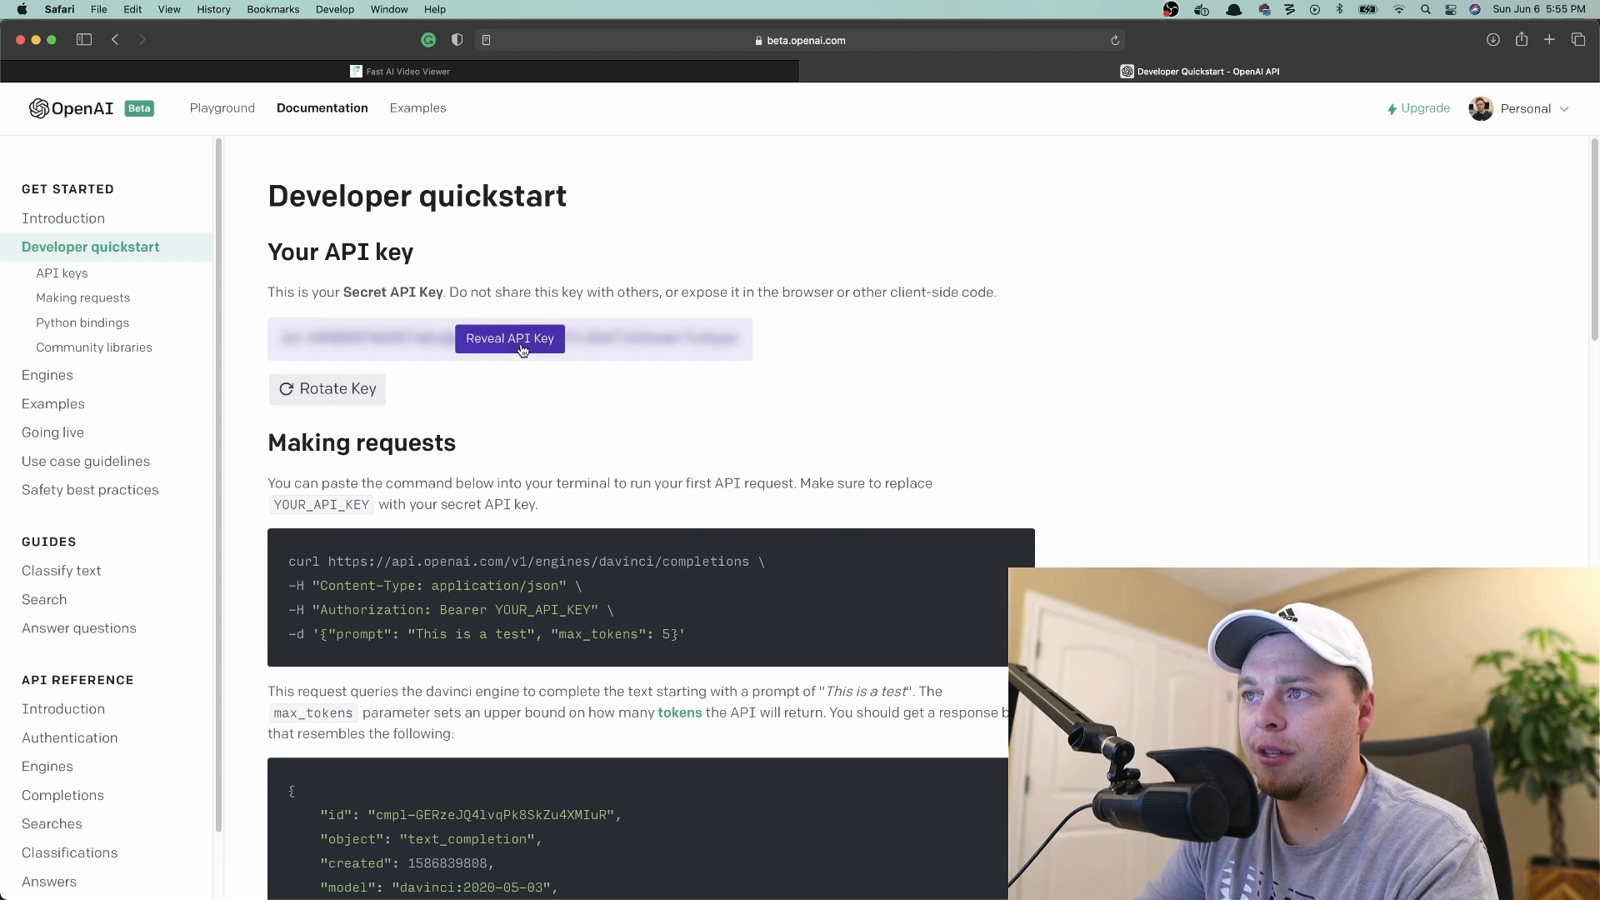
mouse_move(408, 333)
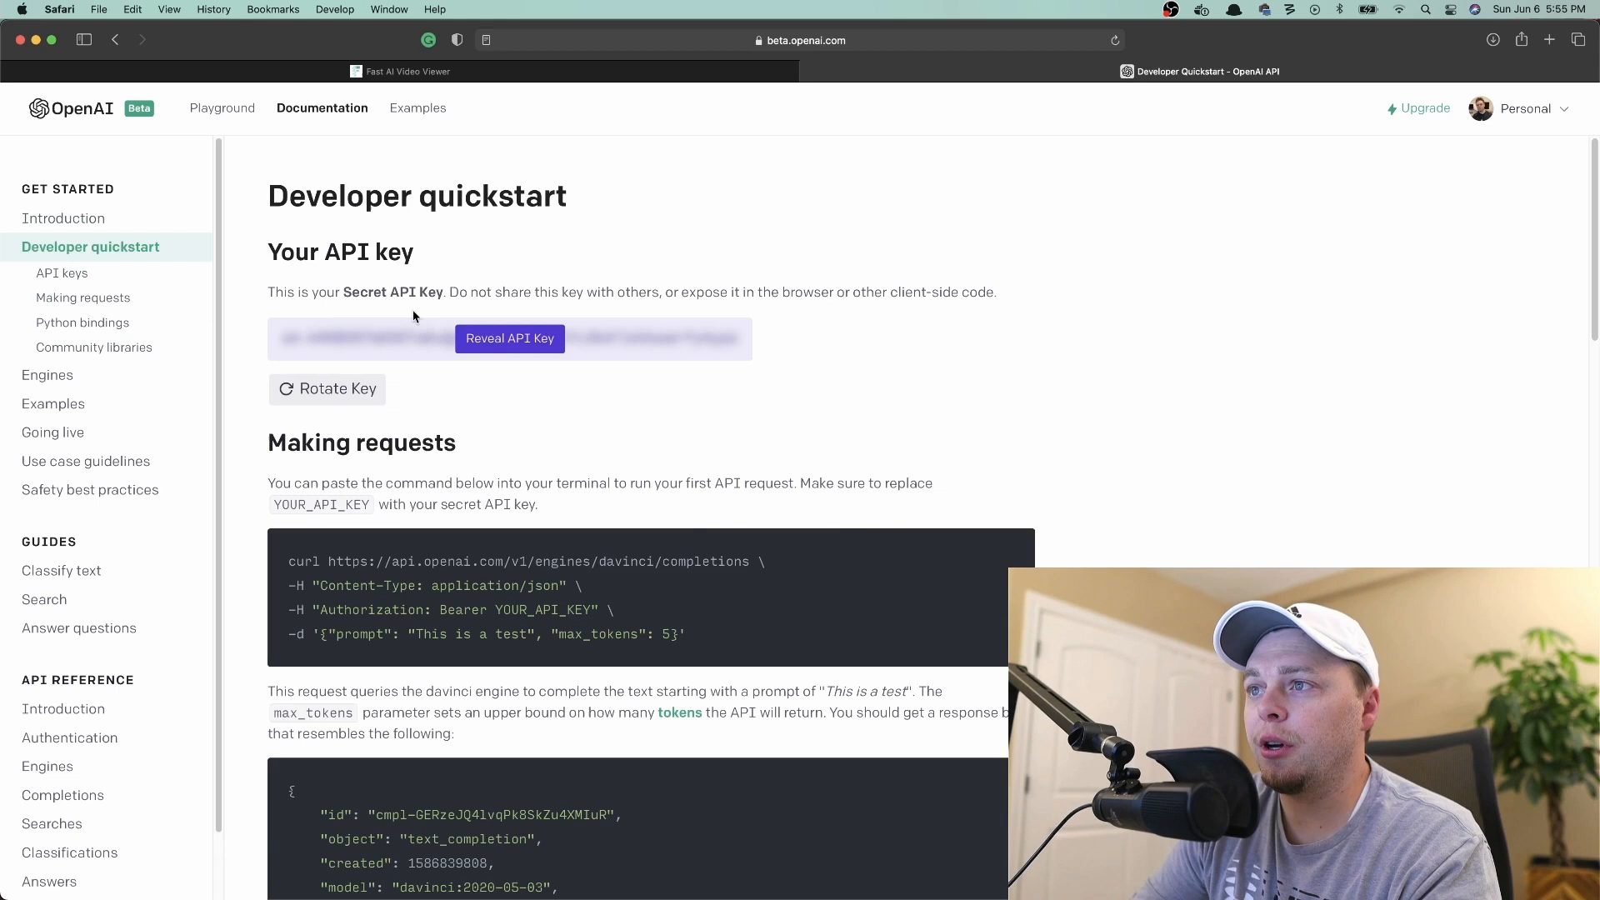
Reveal and copy the secret API key, then scroll to the JavaScript/Node community libraries.
click(510, 338)
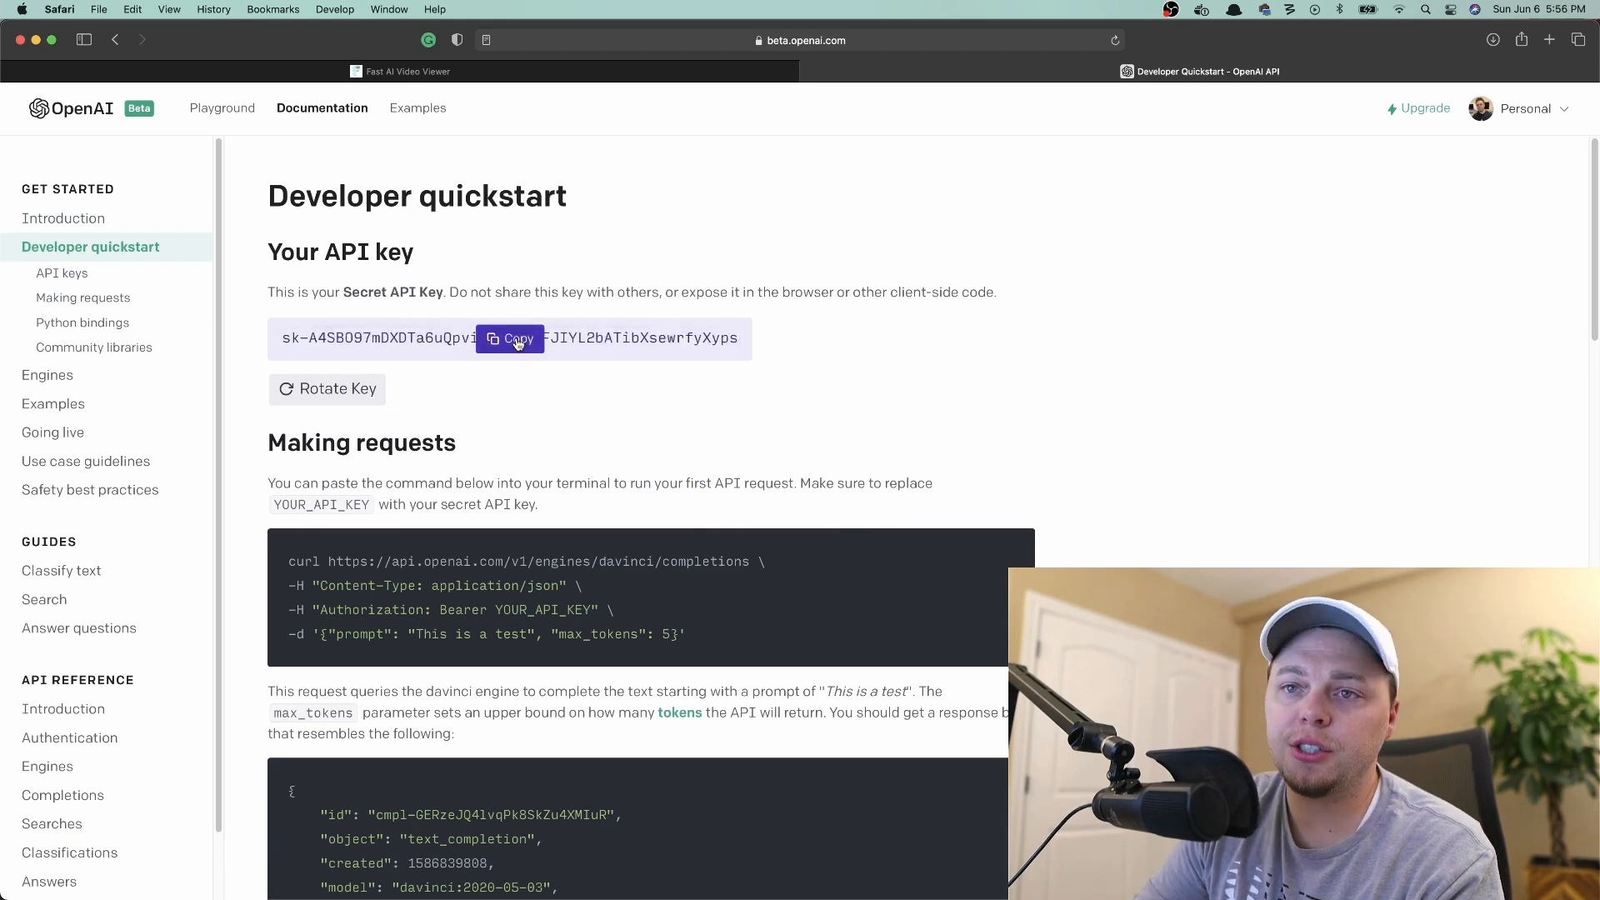
click(510, 338)
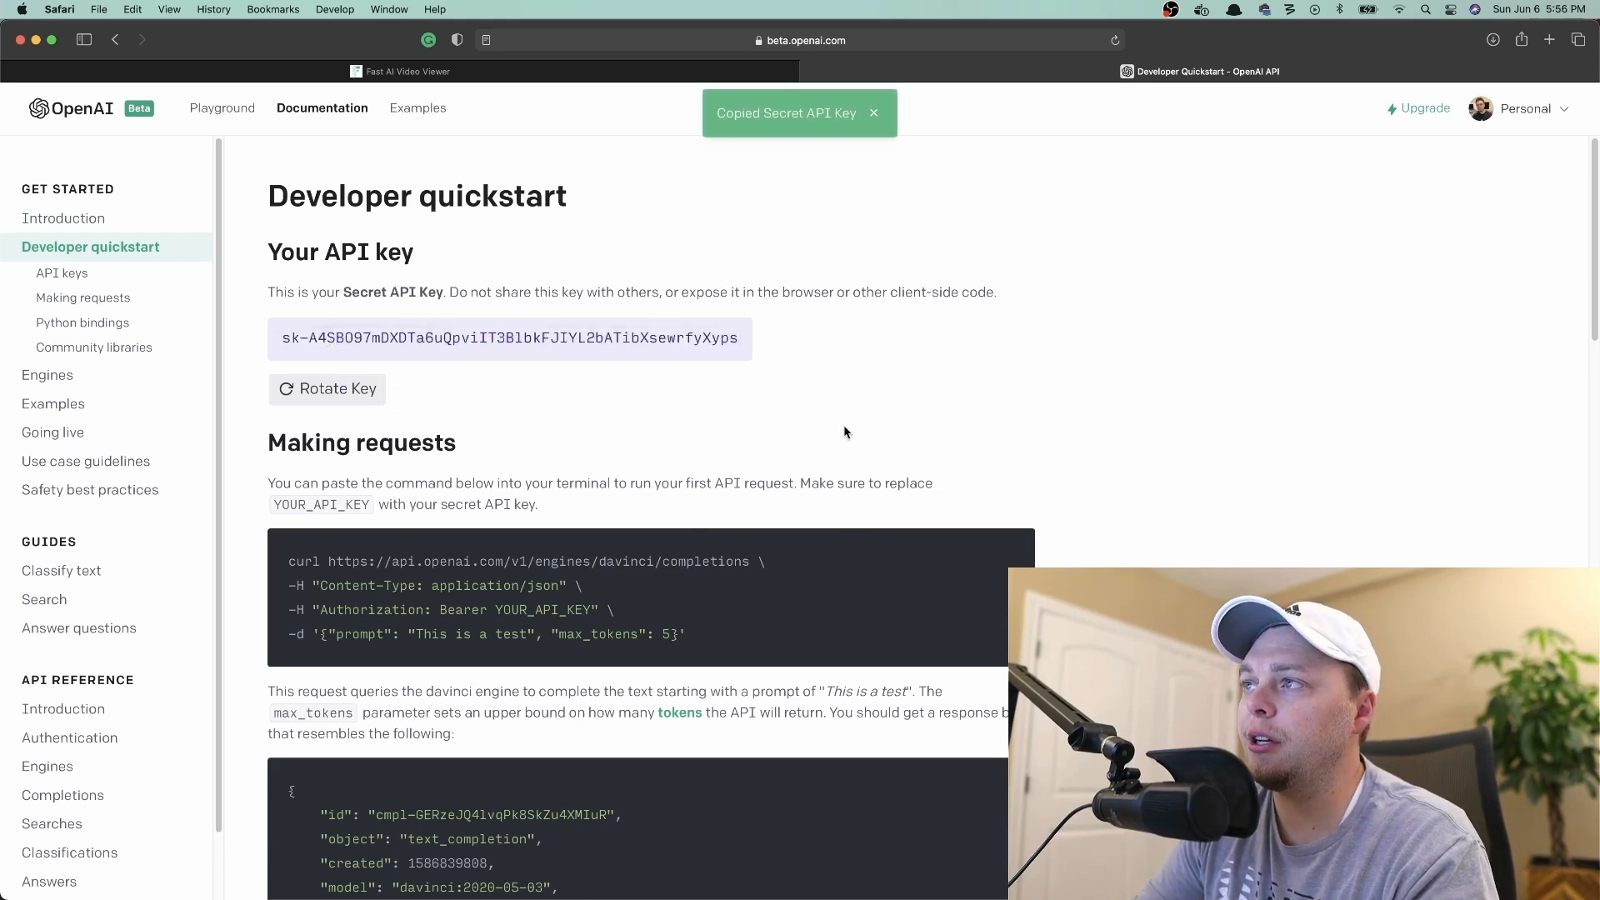
scroll(down, 3)
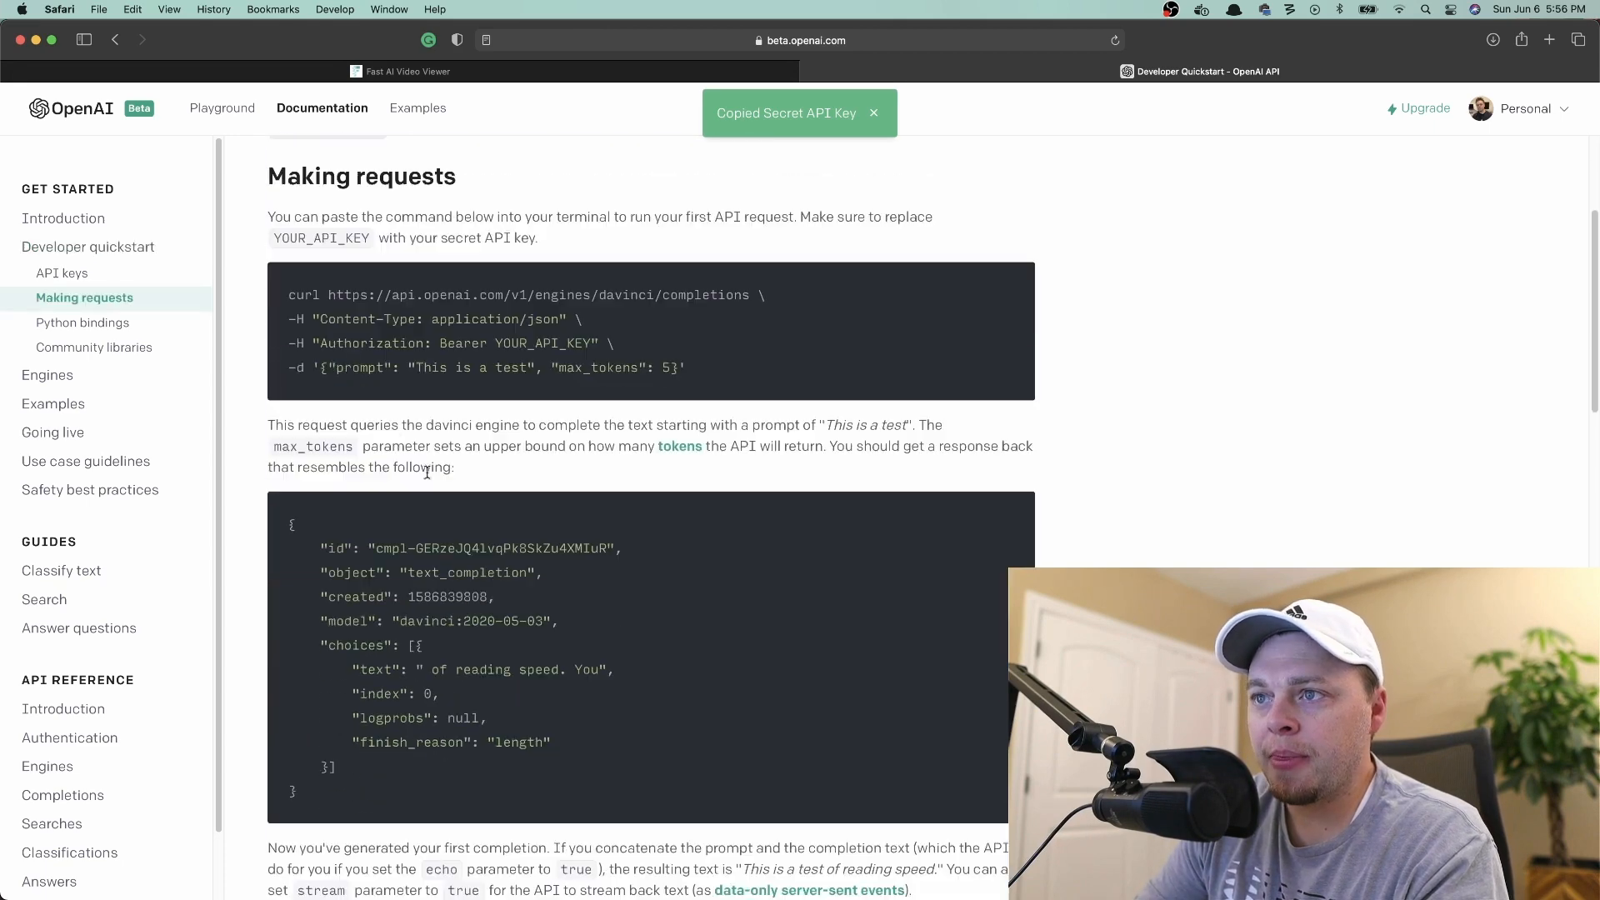
scroll(down, 3)
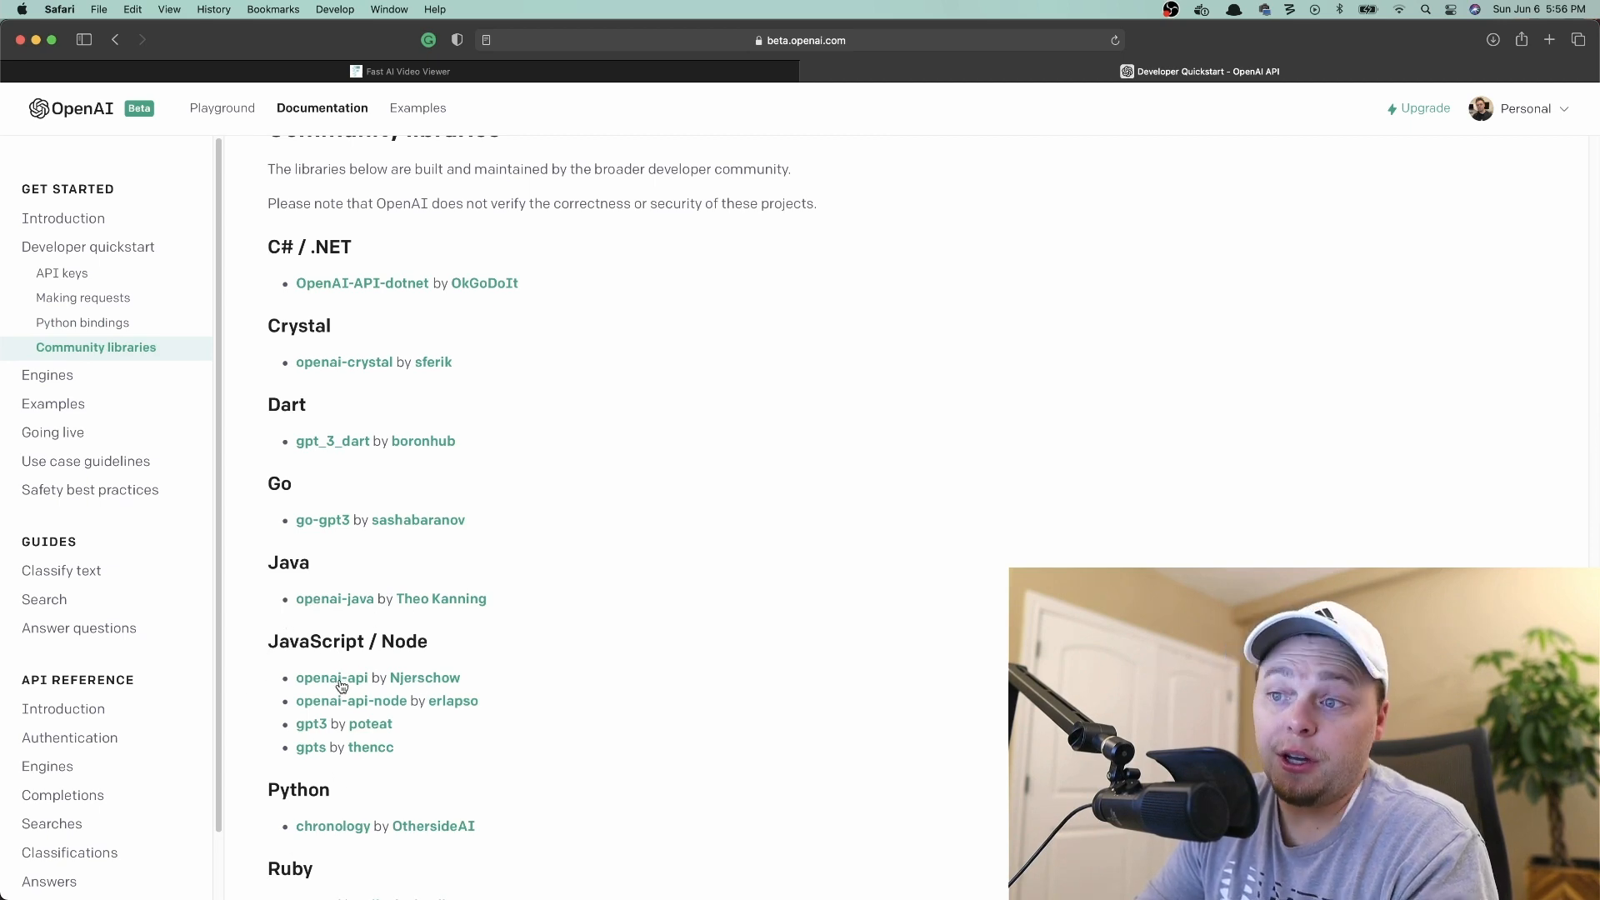
scroll(down, 3)
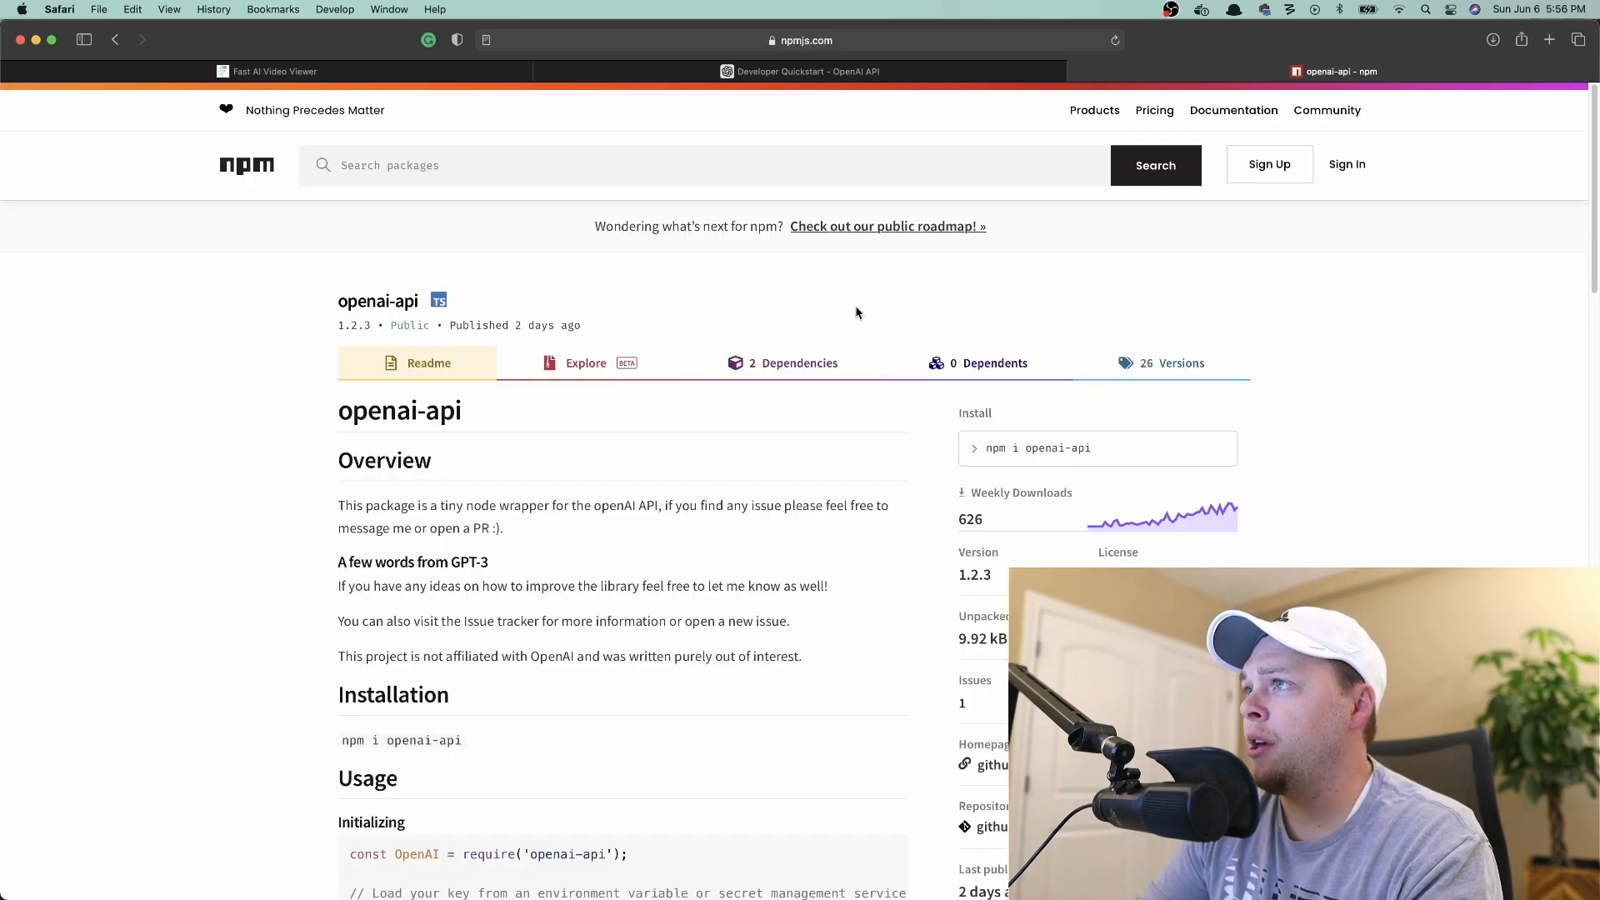
Scroll to the openai-api library link on the quickstart page.
scroll(down, 3)
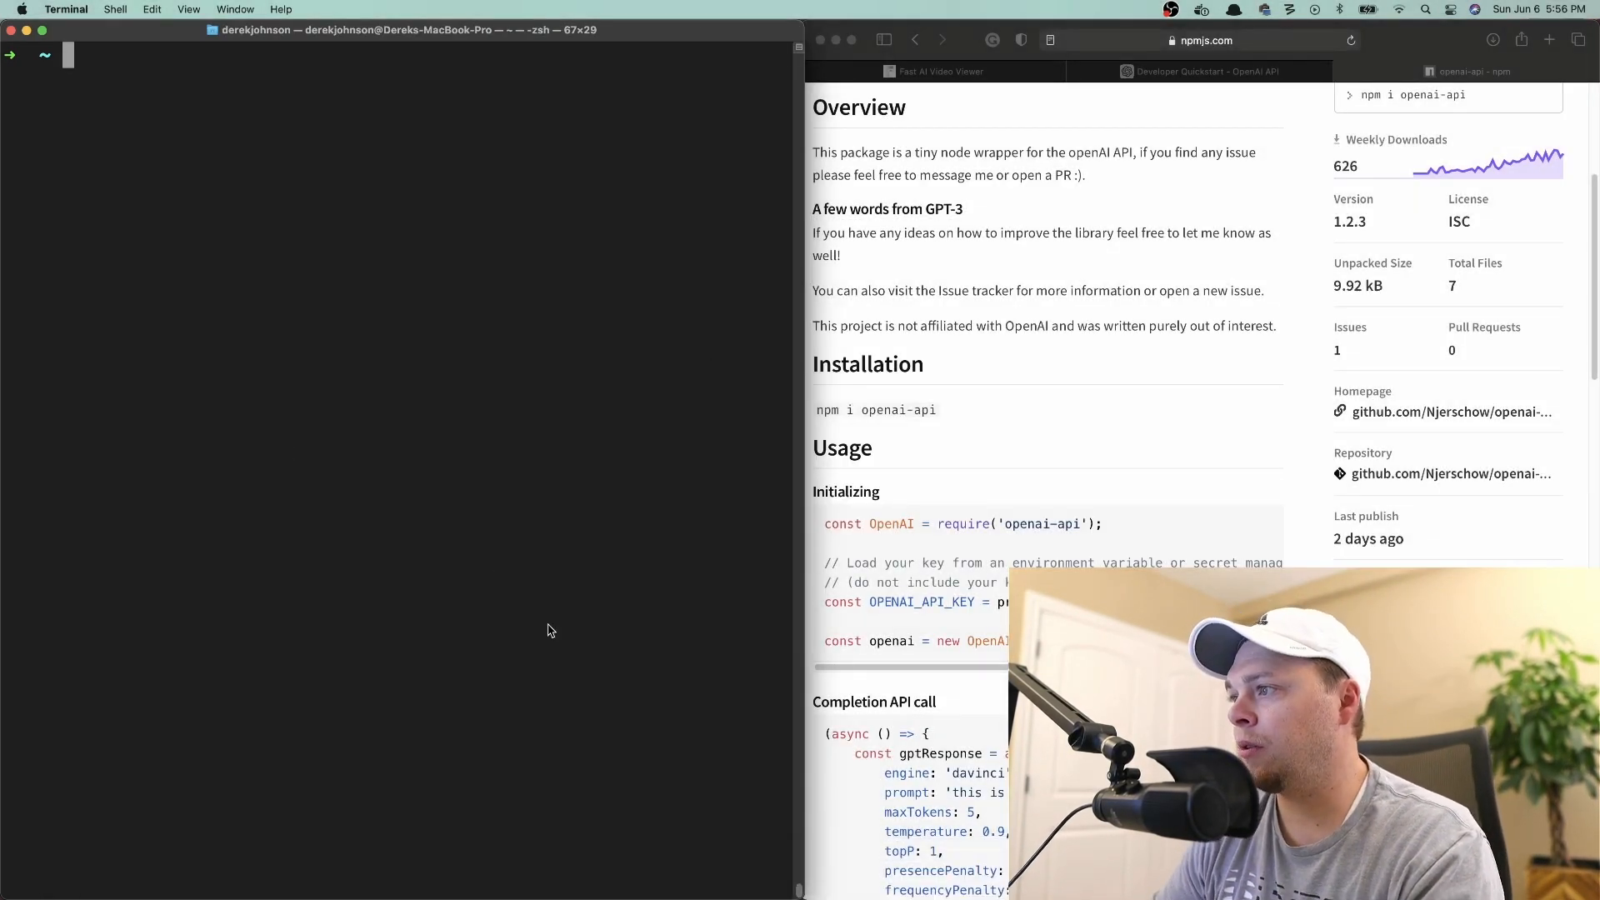
Create an open-ai project folder with mkdir and move into it.
text(ls)
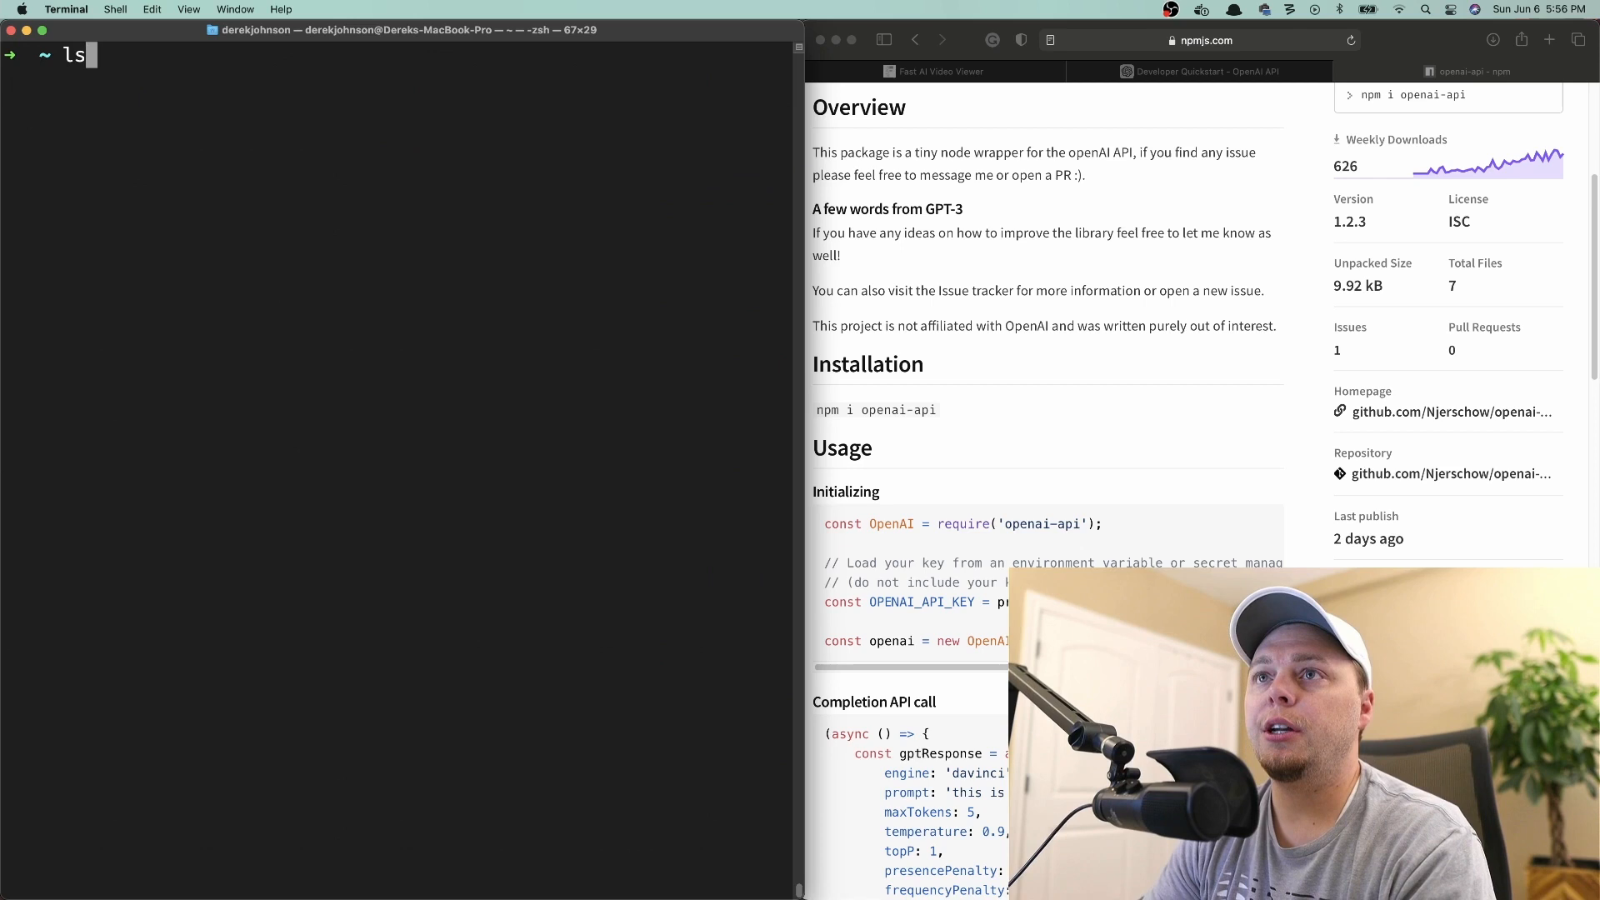
text(mkdir)
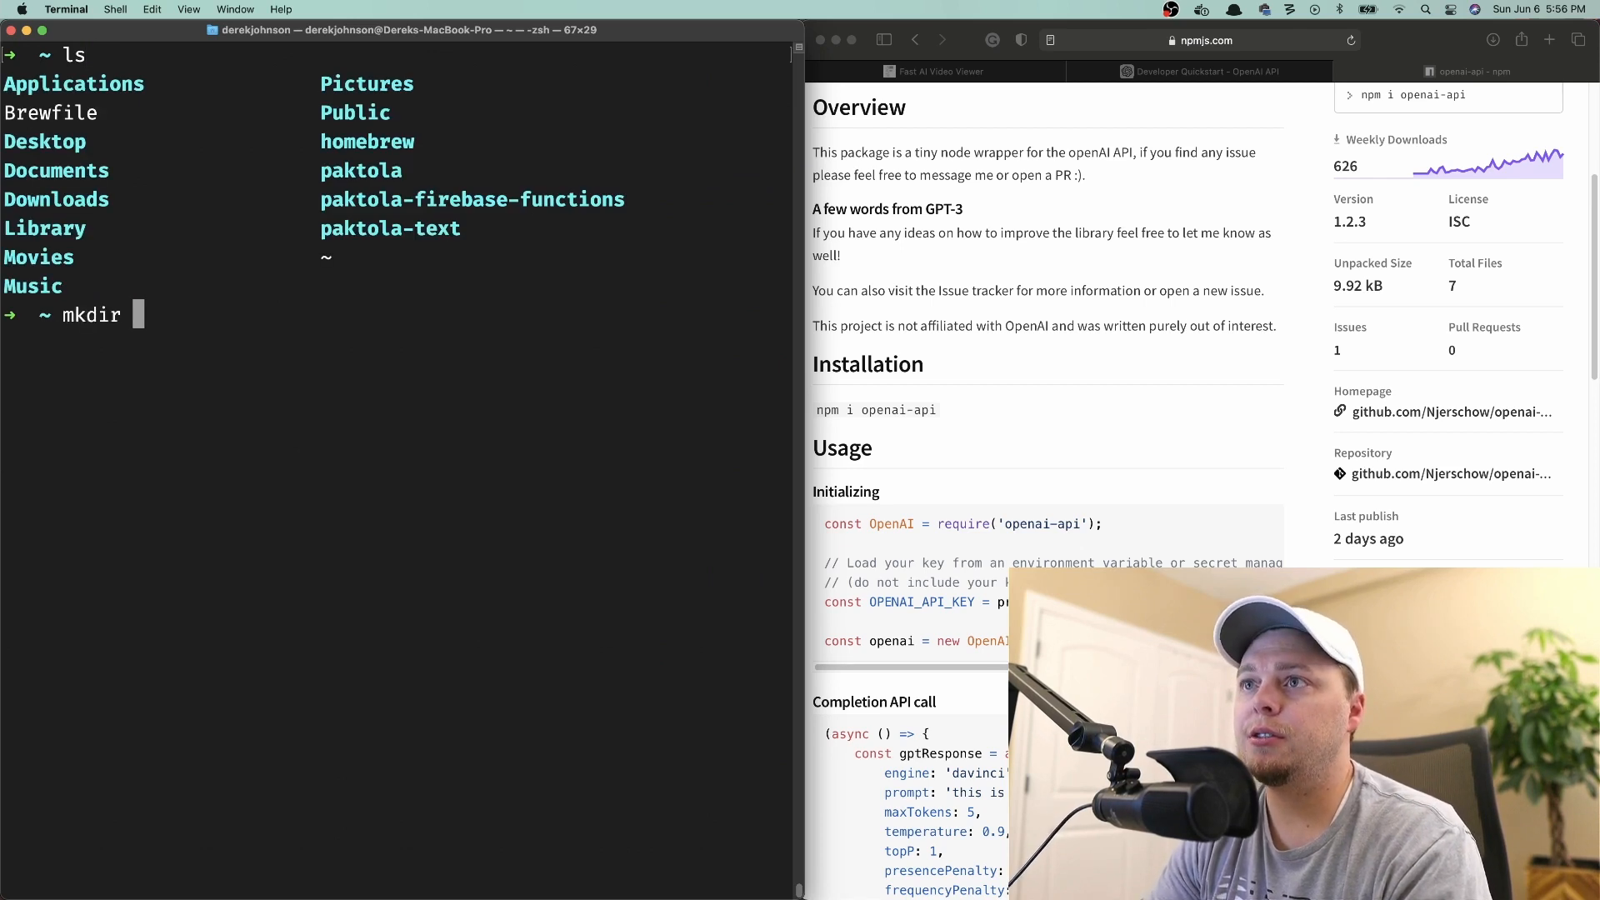
text(open-ai)
text(cd o)
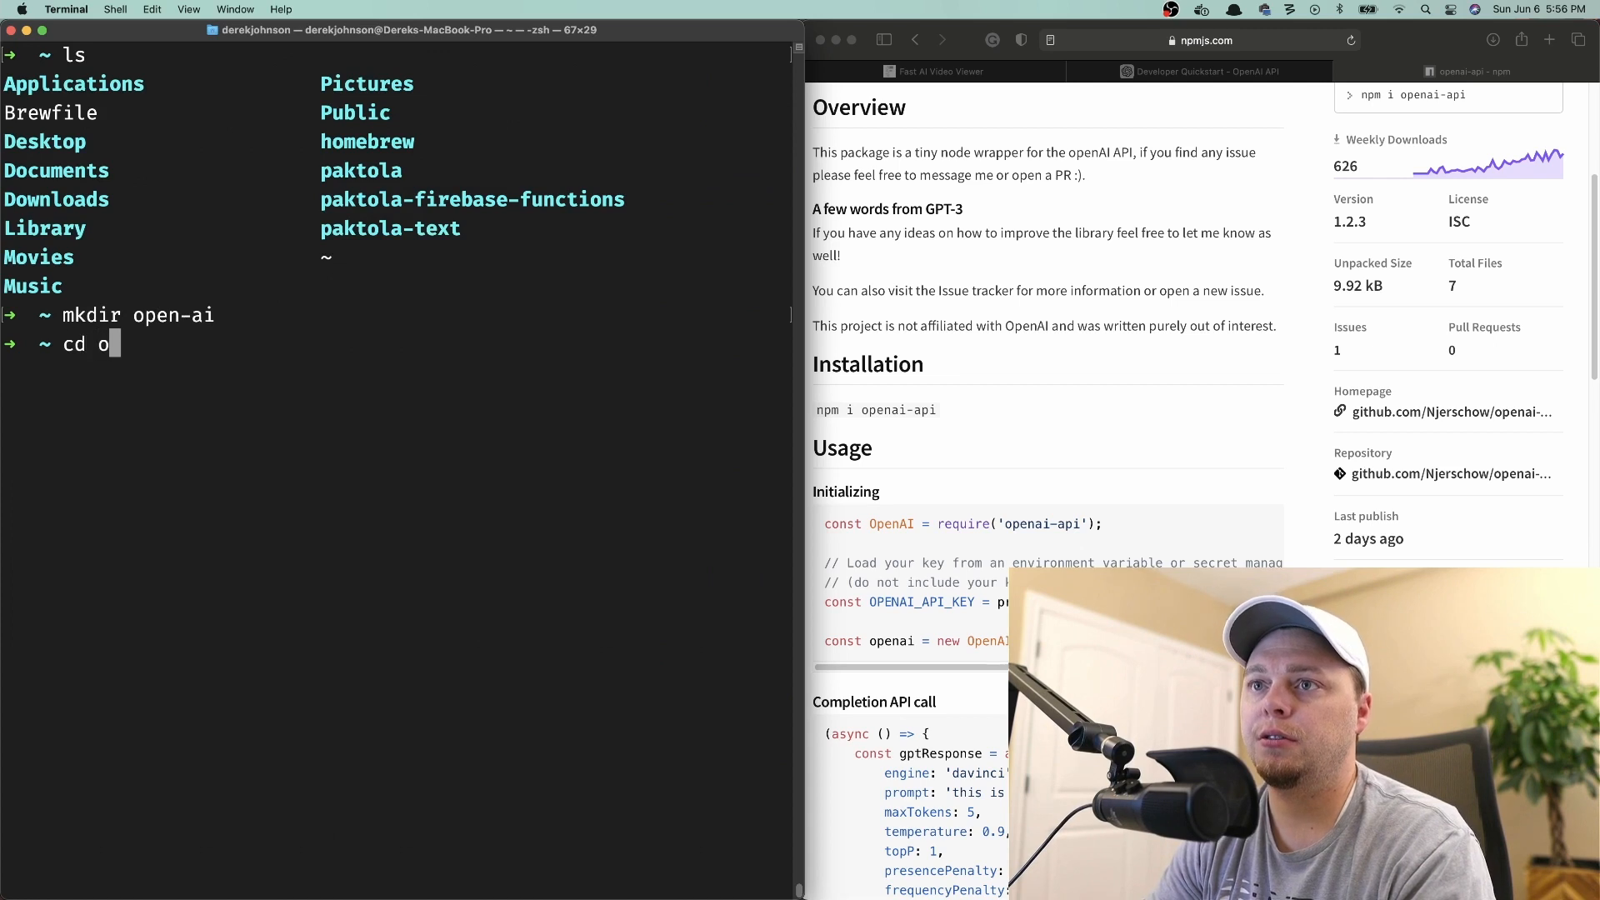
text(pen-)
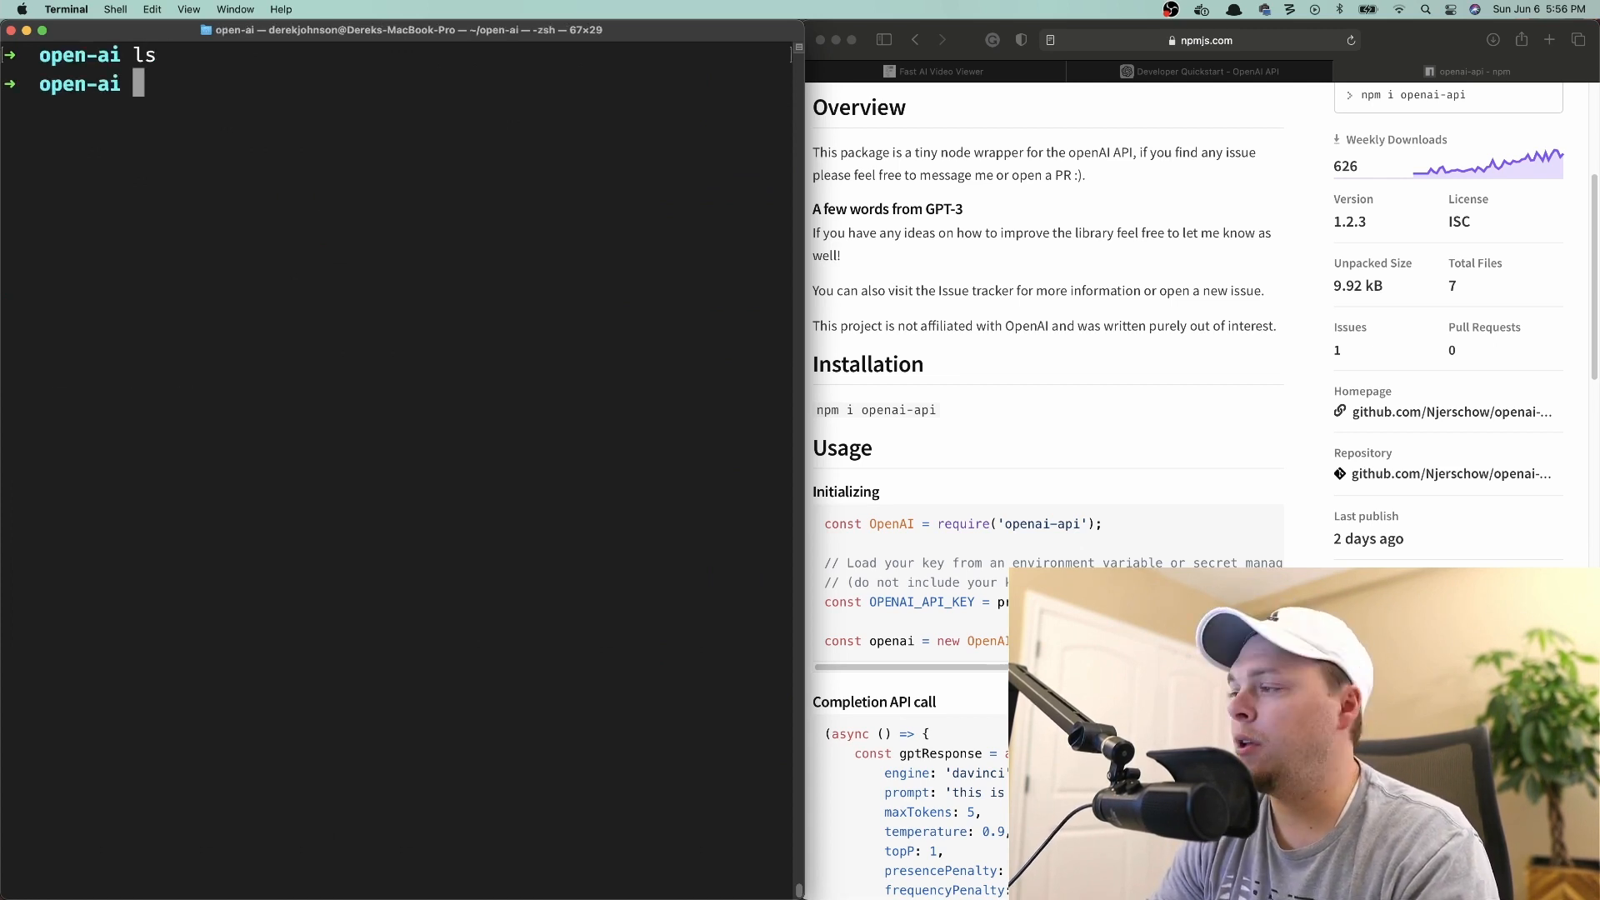
scroll(down, 3)
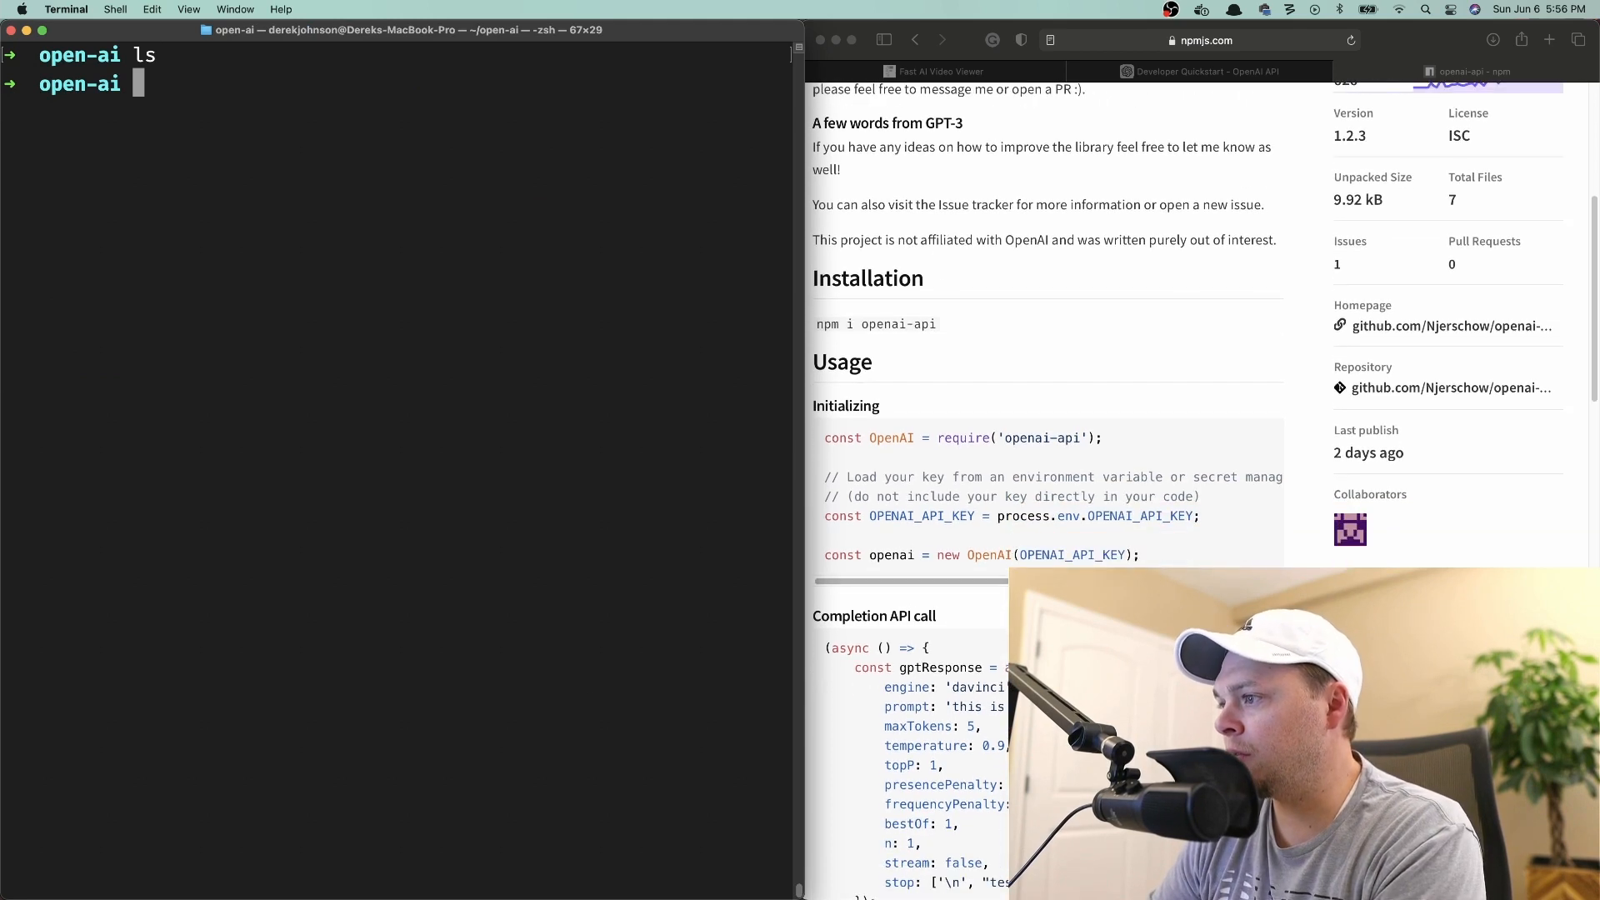
Initialise package.json with npm init and install the openai-api package.
text(npm)
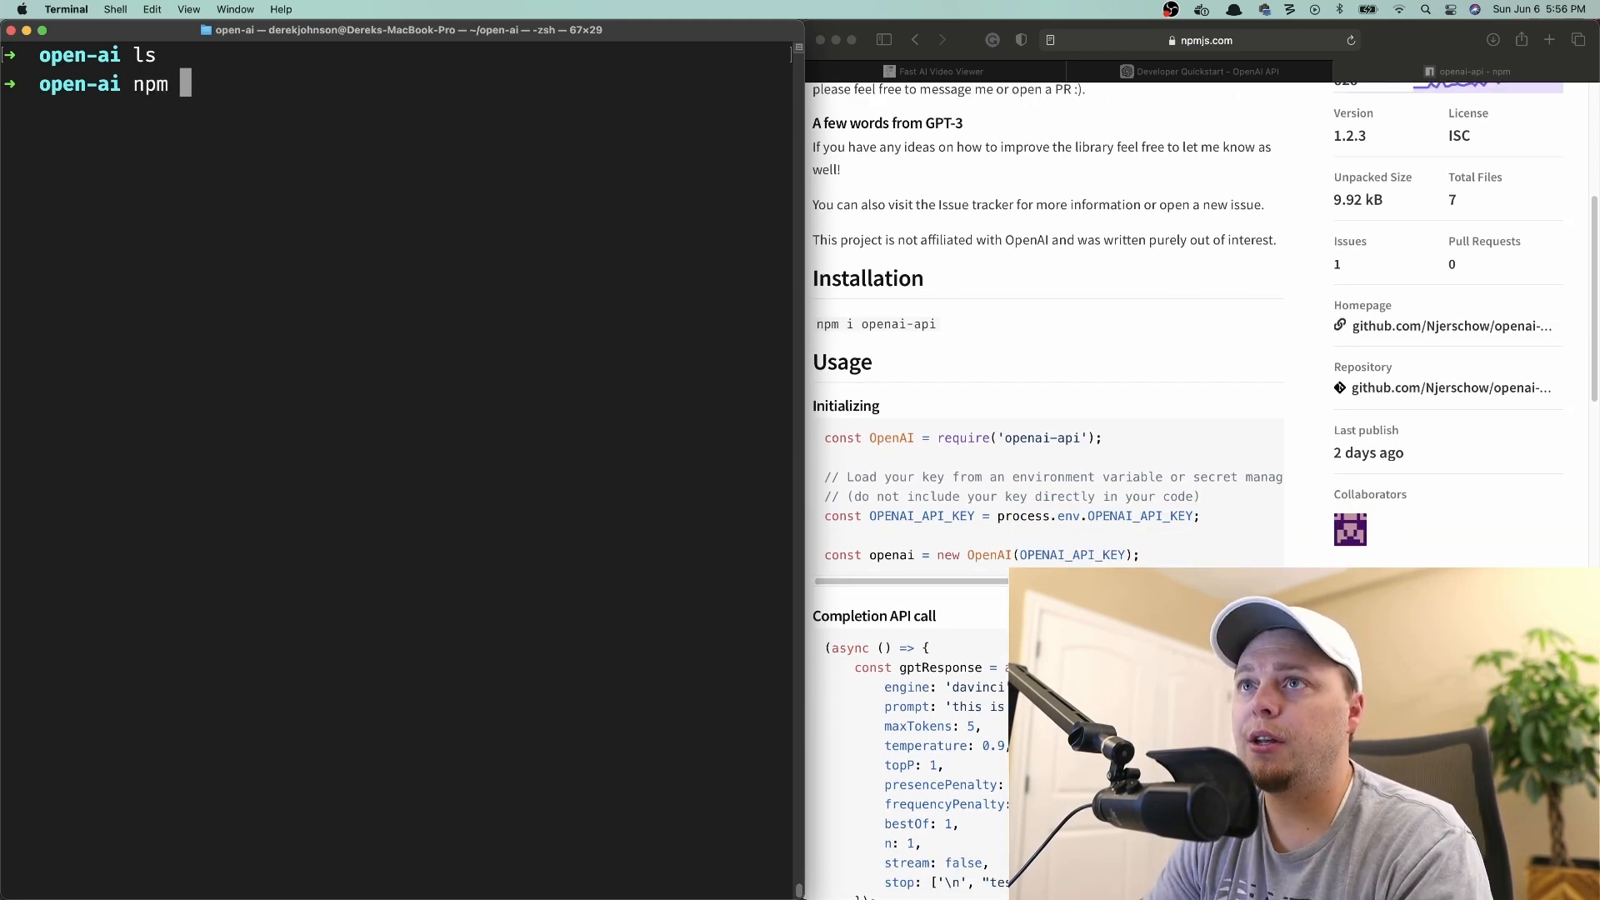
text(init)
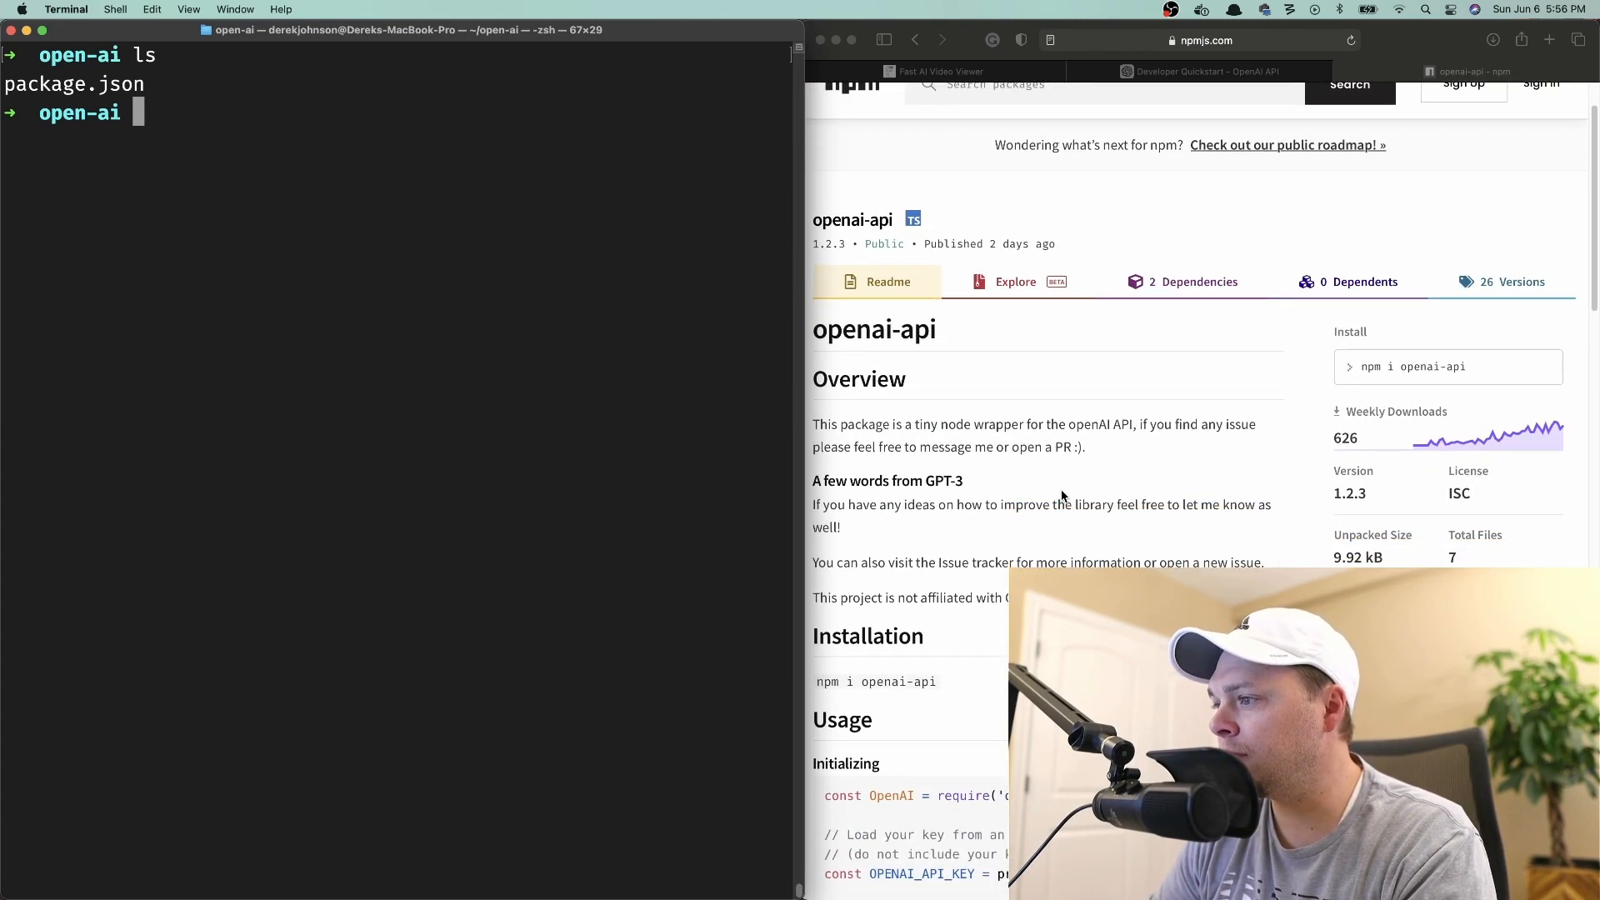
scroll(down, 3)
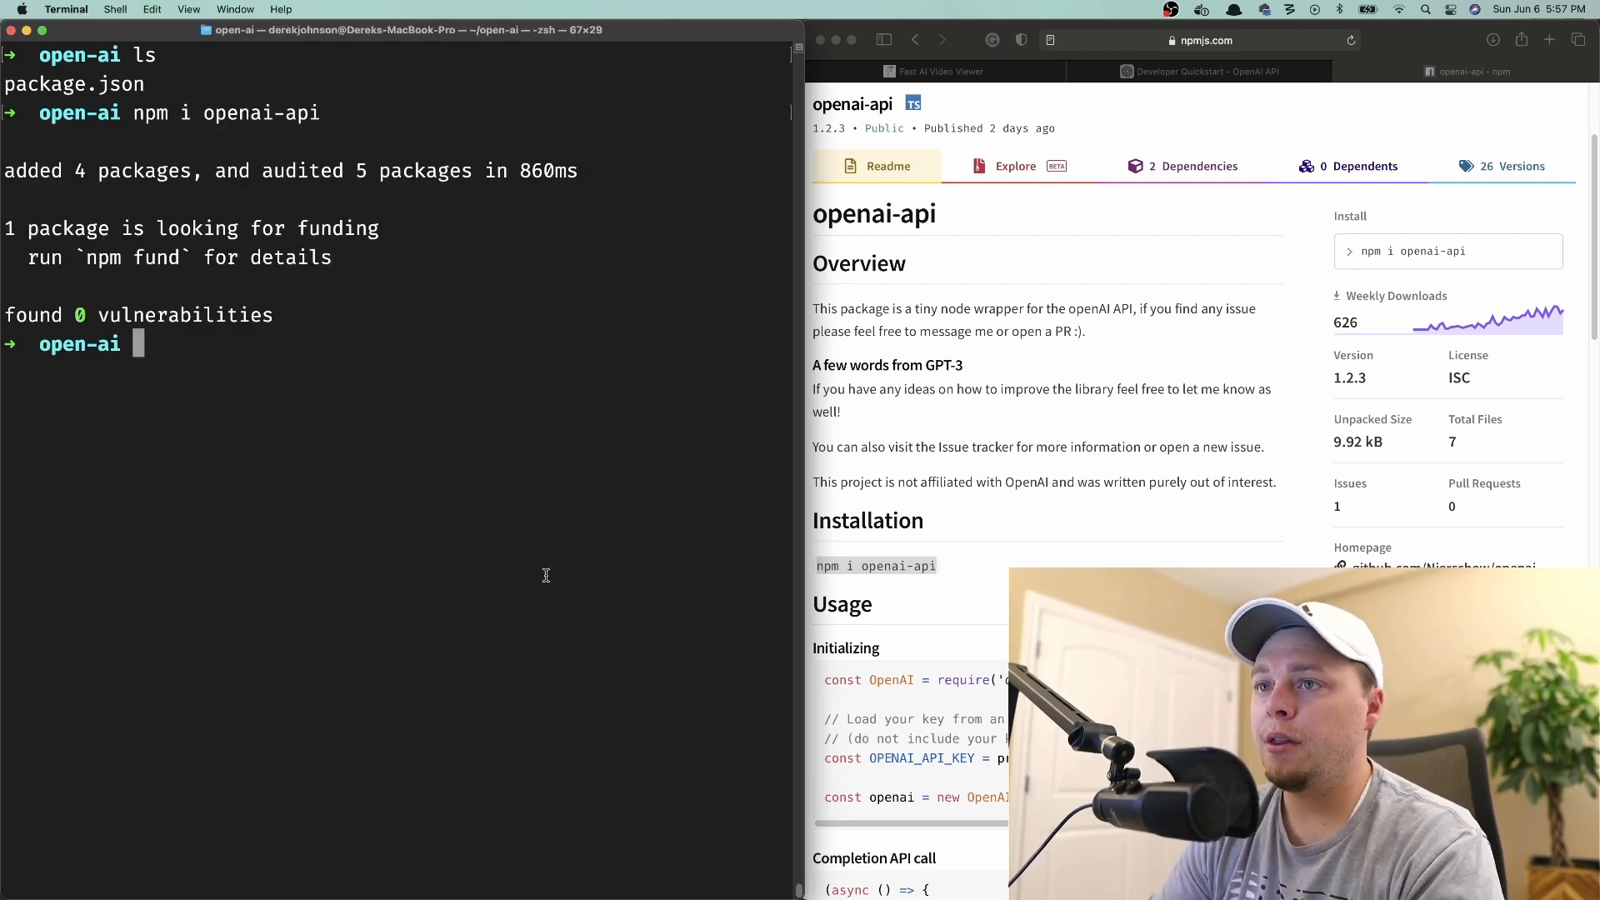
Find the dotenv npm page via Alfred search '.env node' and run npm install dotenv.
key(cmd+space)
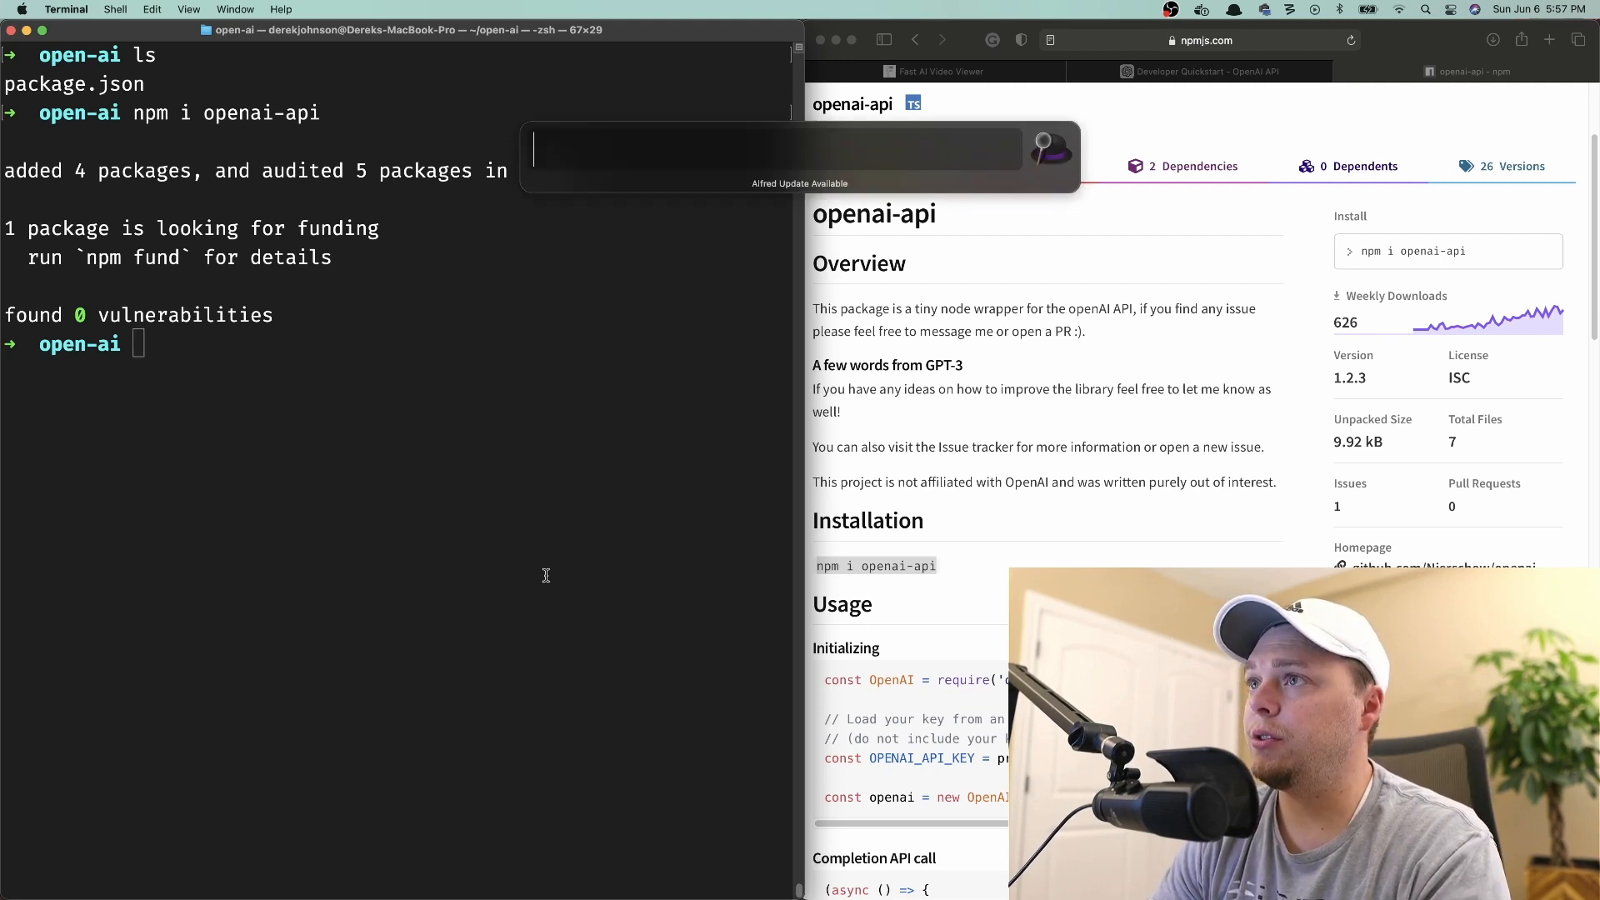
text(.env node)
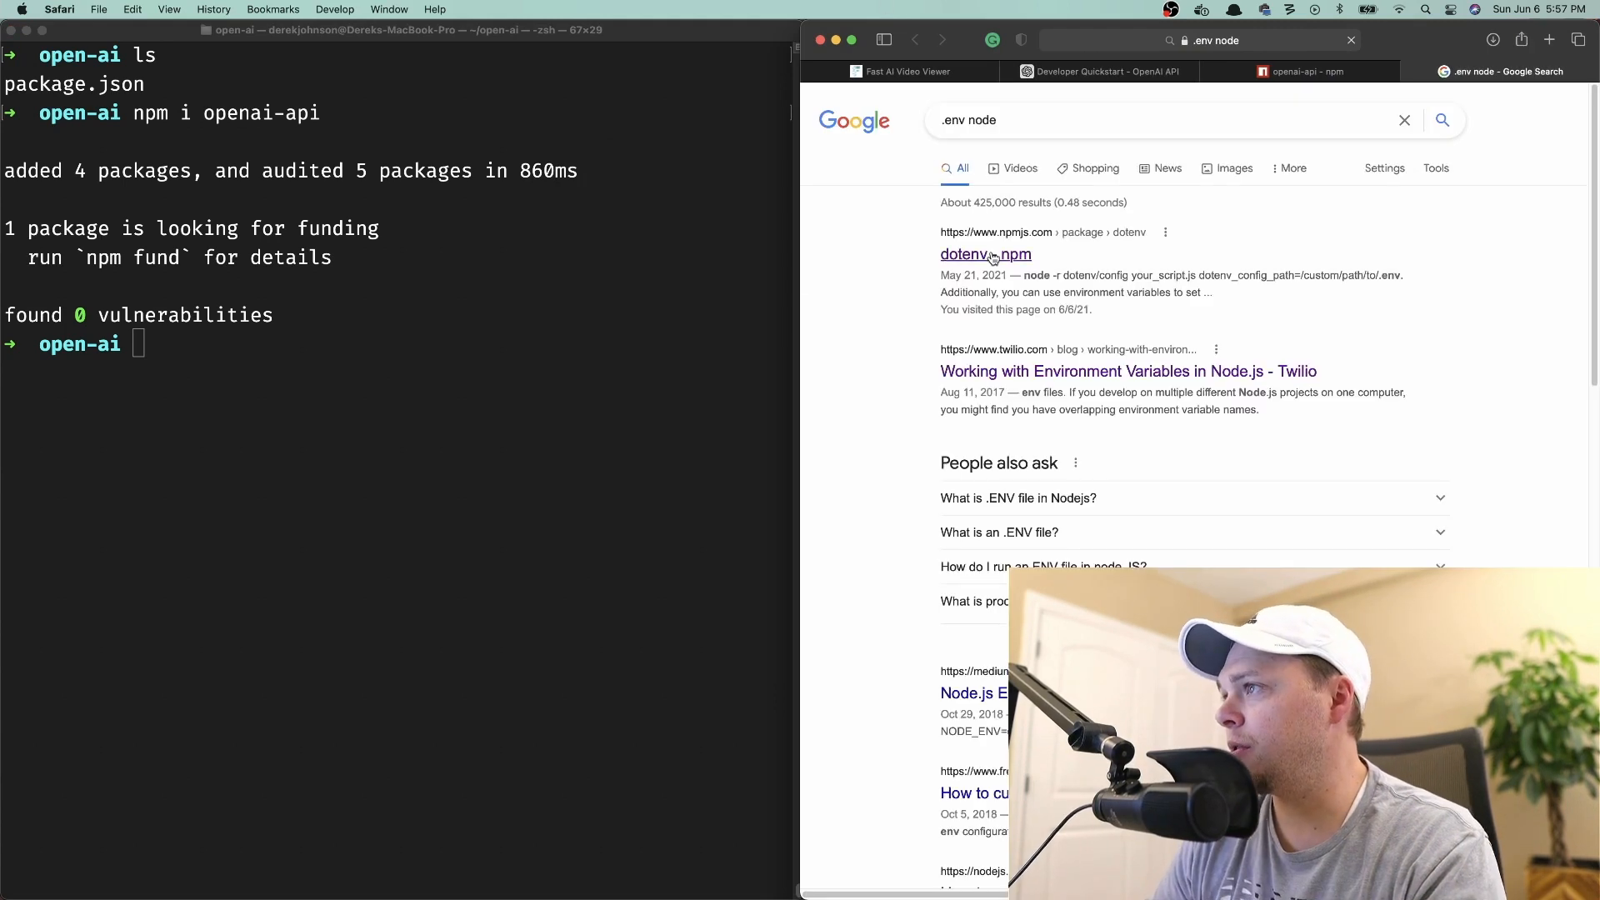
click(983, 254)
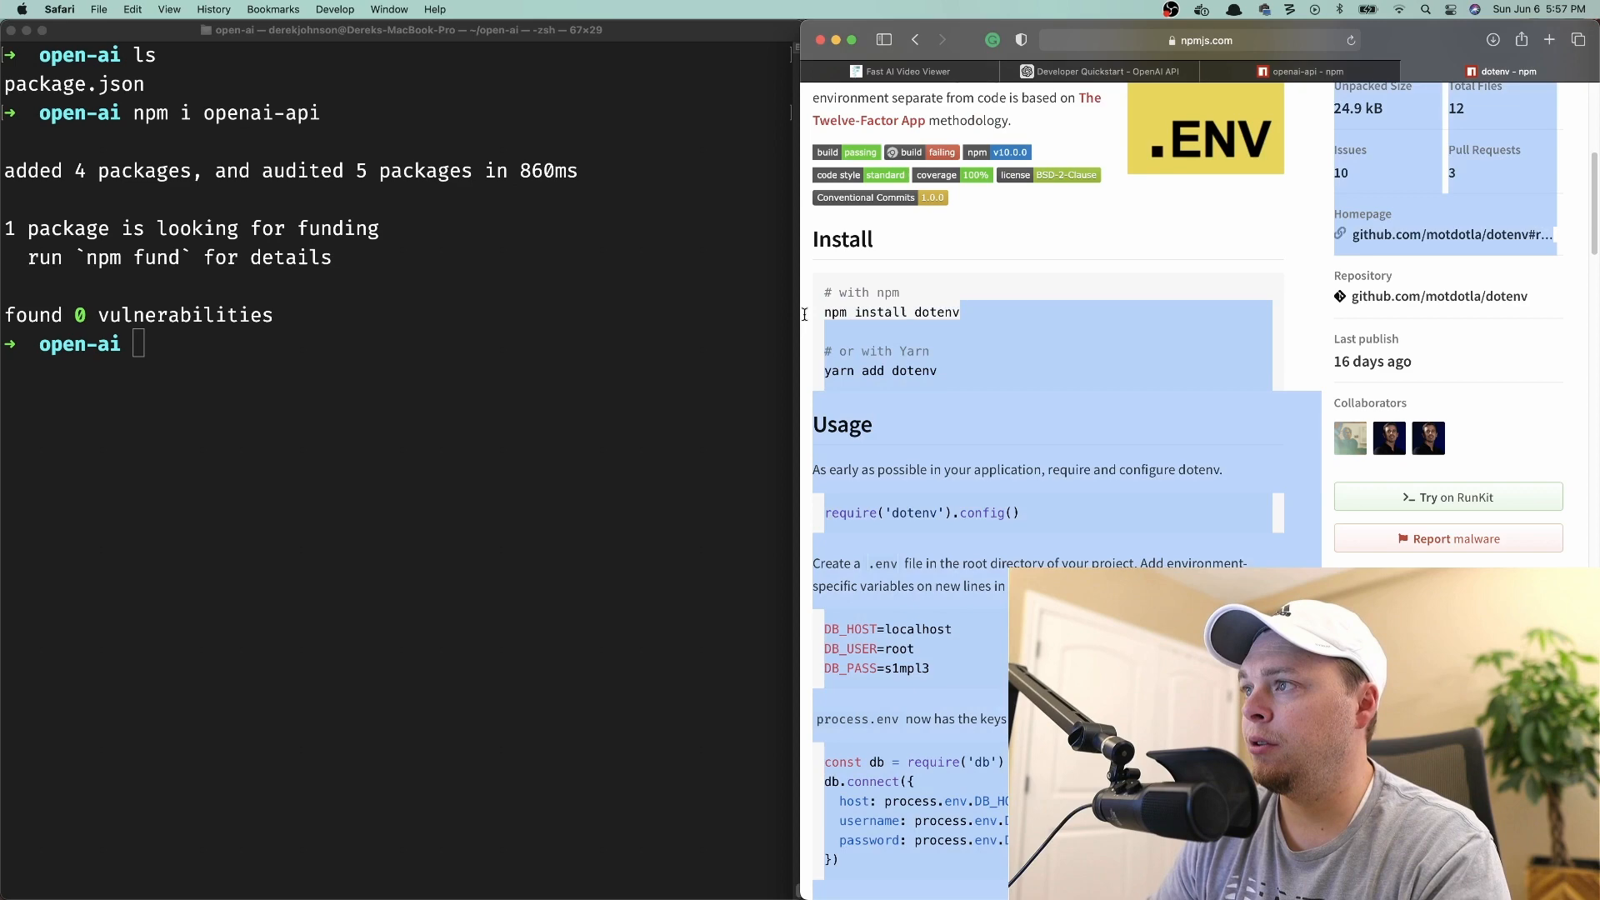
text(npm install dotenv)
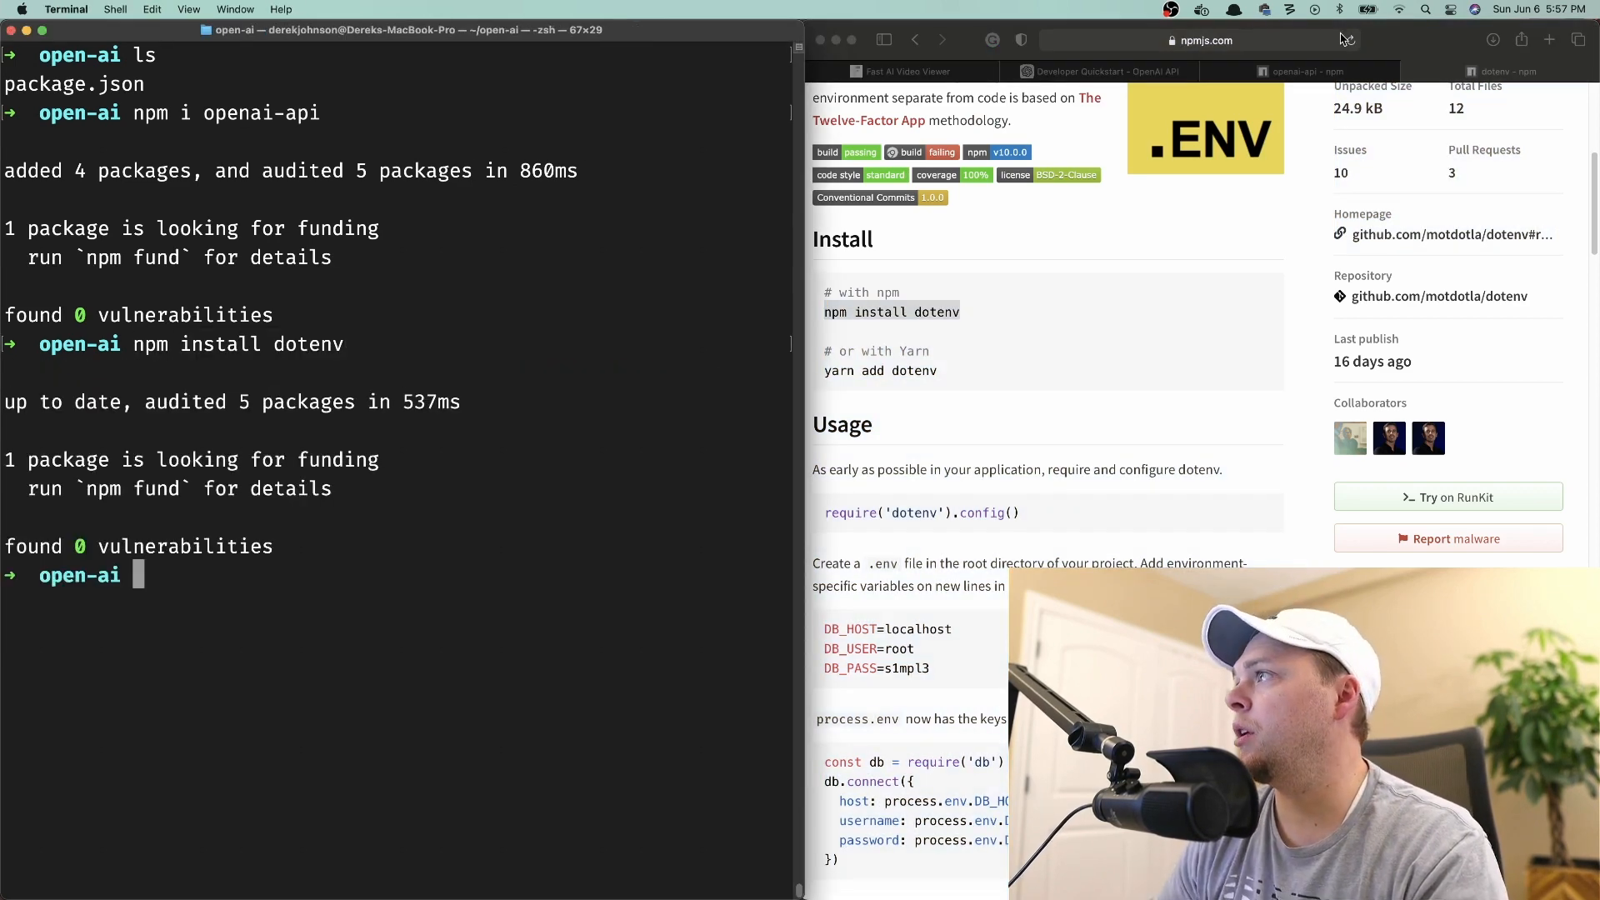
click(1100, 72)
text(ls)
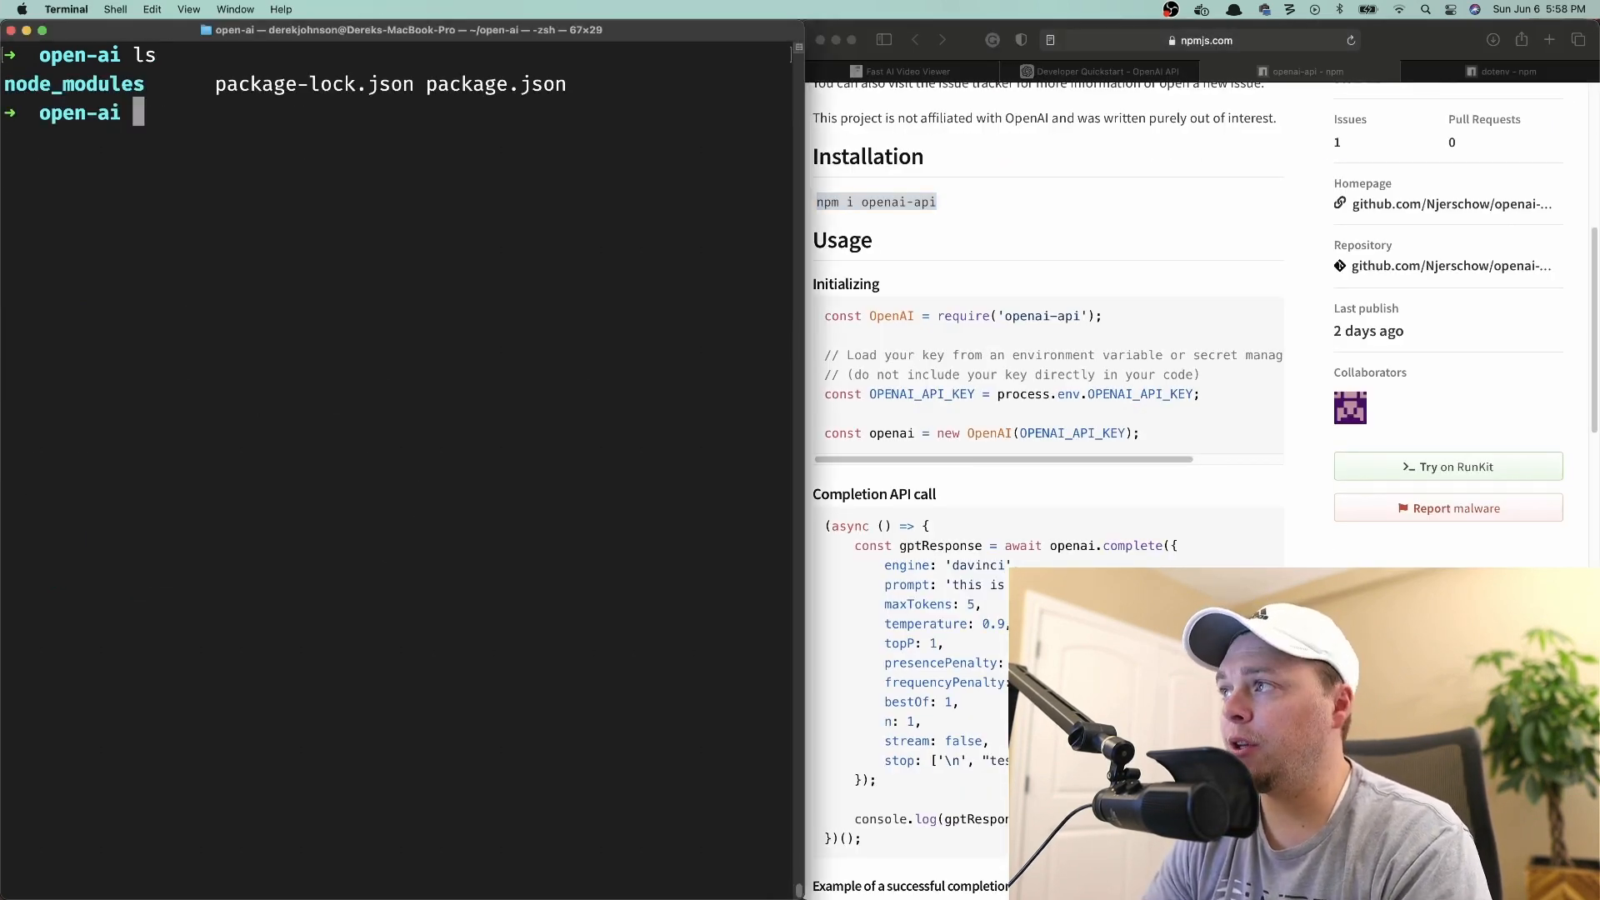
Create index.js and .env files with touch in the open-ai folder.
text(touch index.js)
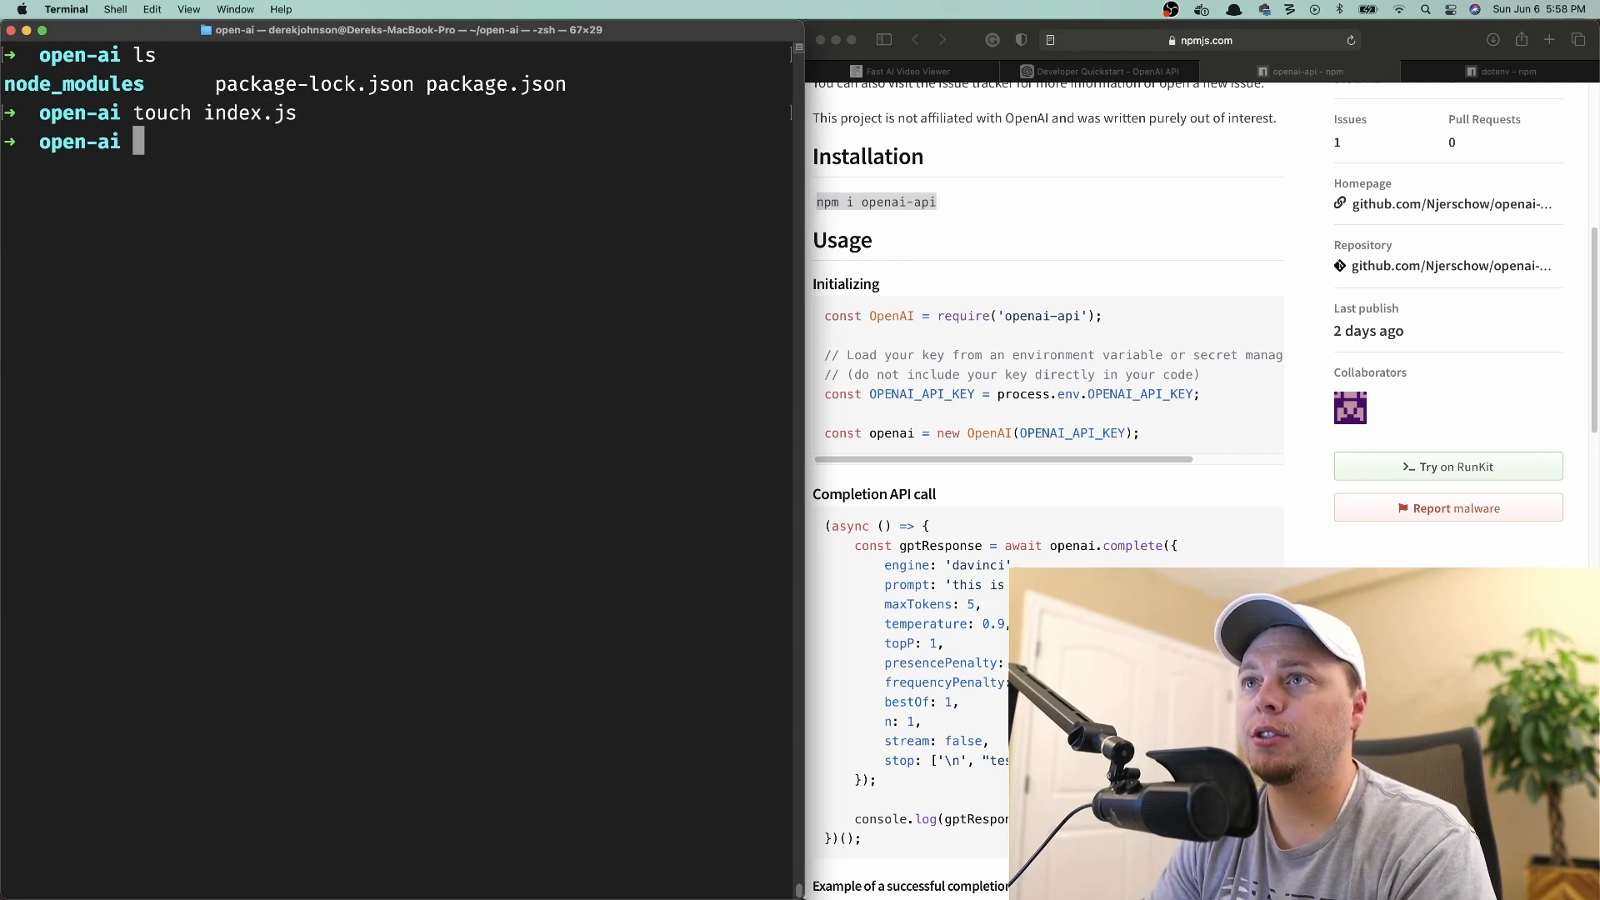
text(touch)
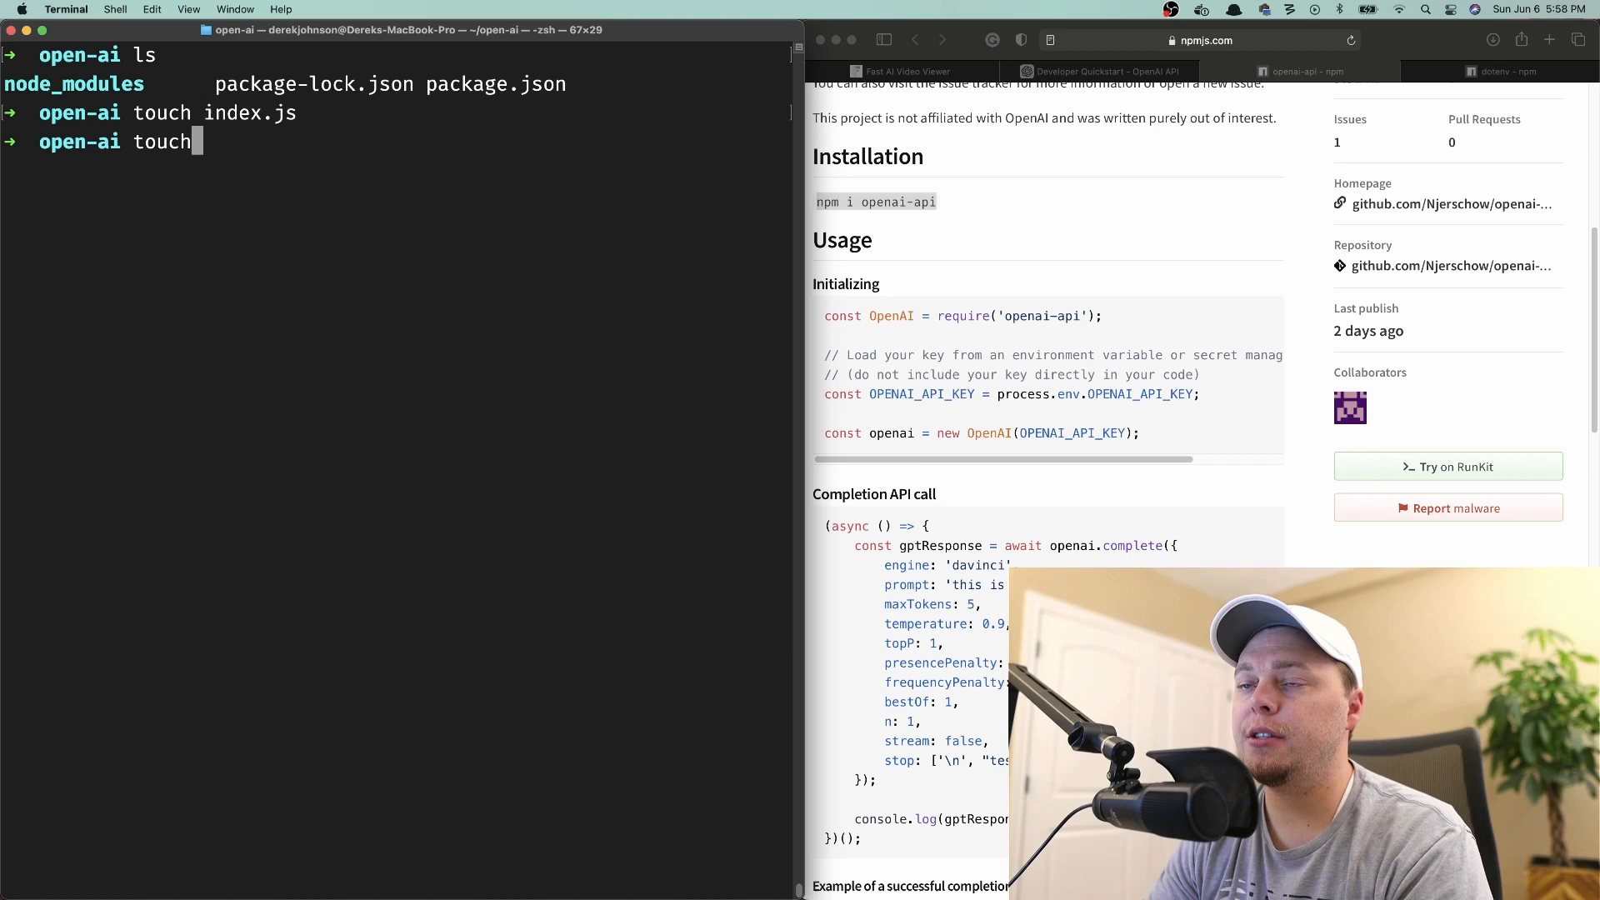
text(.env)
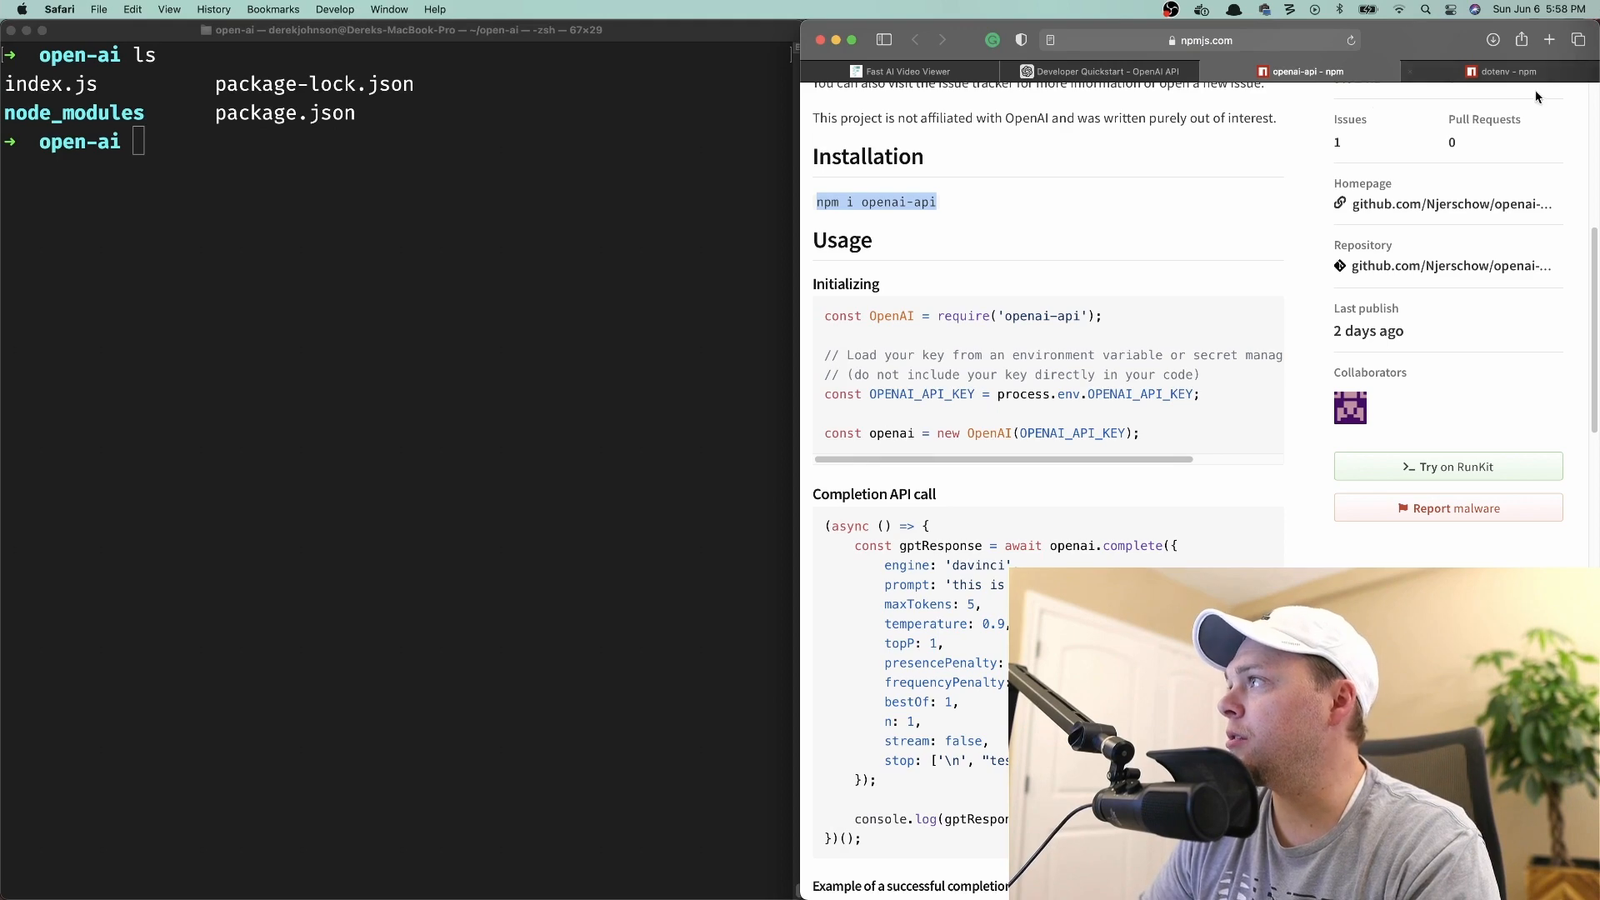
click(1500, 72)
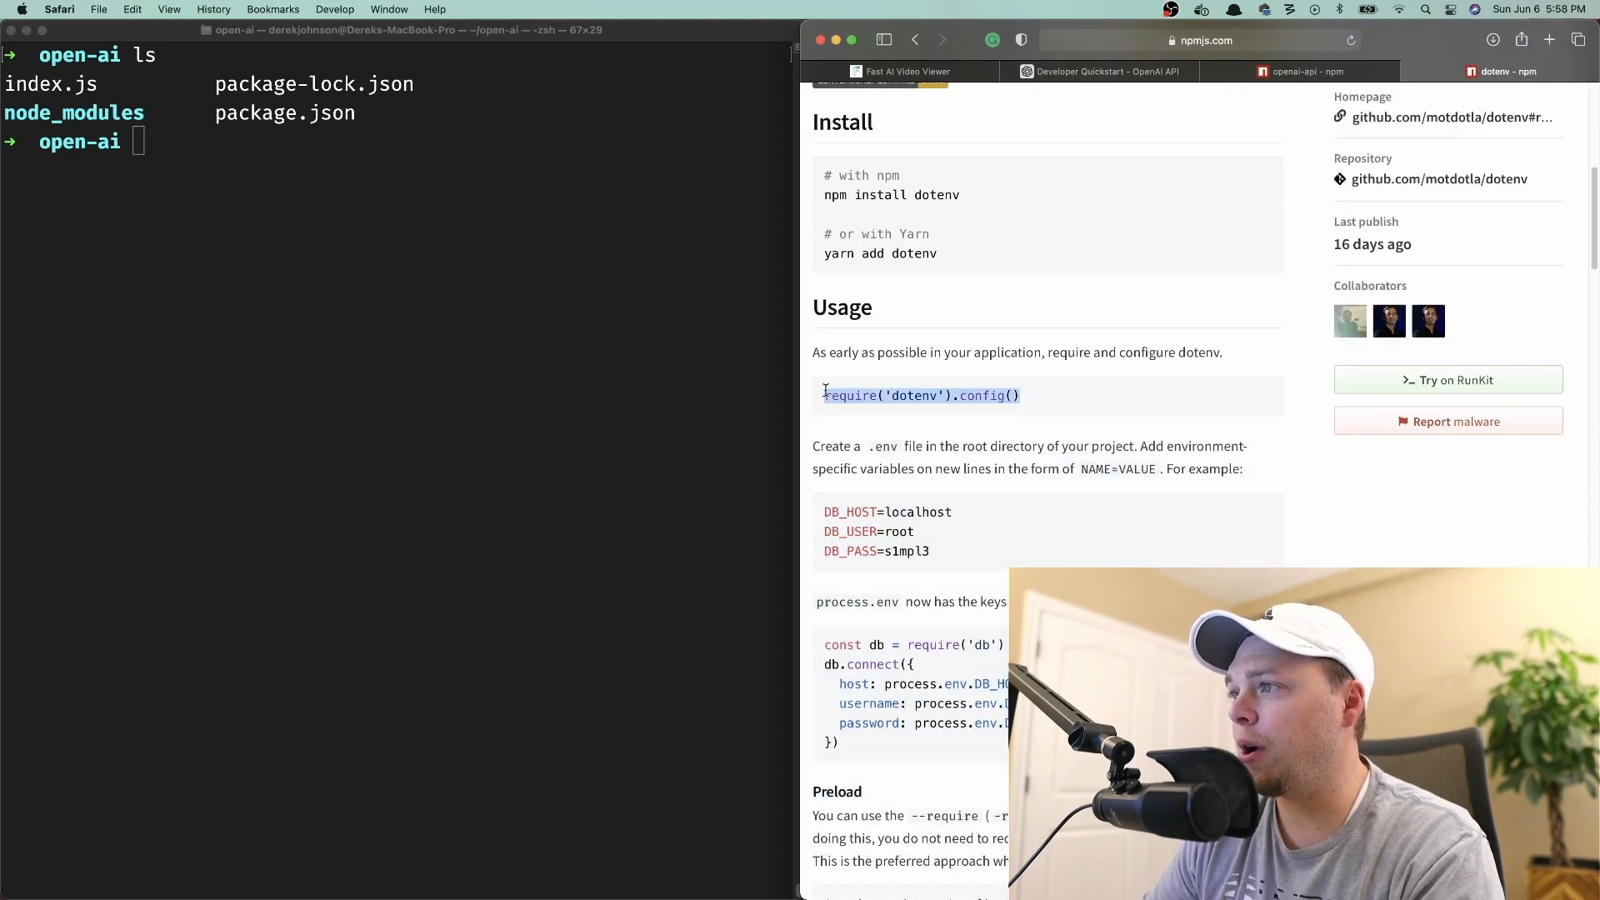
Open index.js in nvim and add require('dotenv').config().
text(nv)
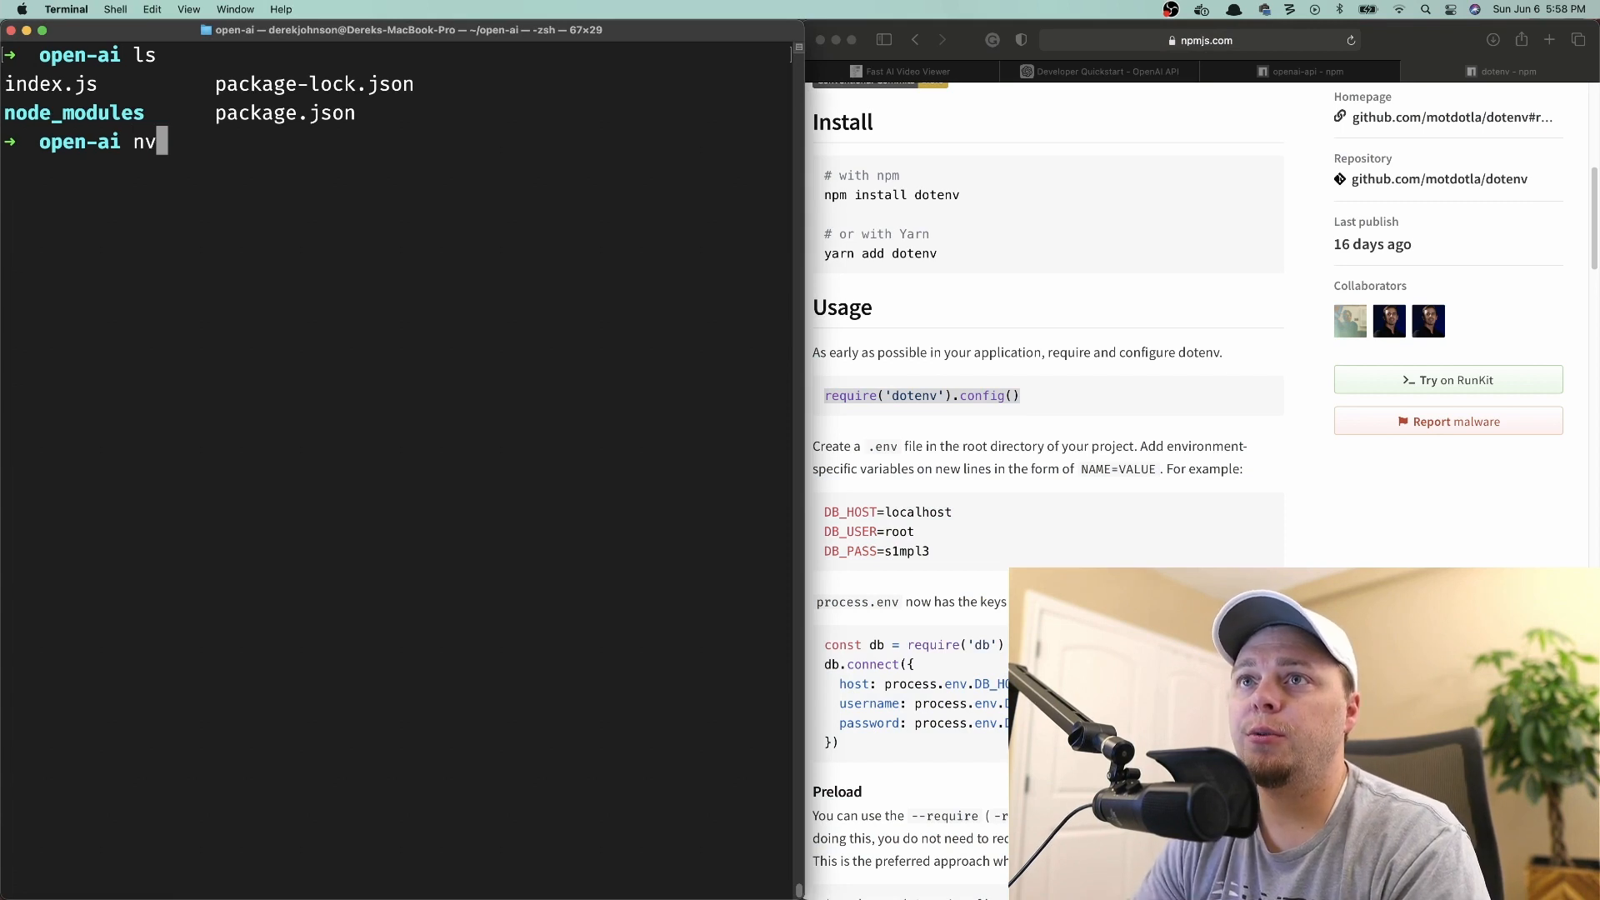
key(enter)
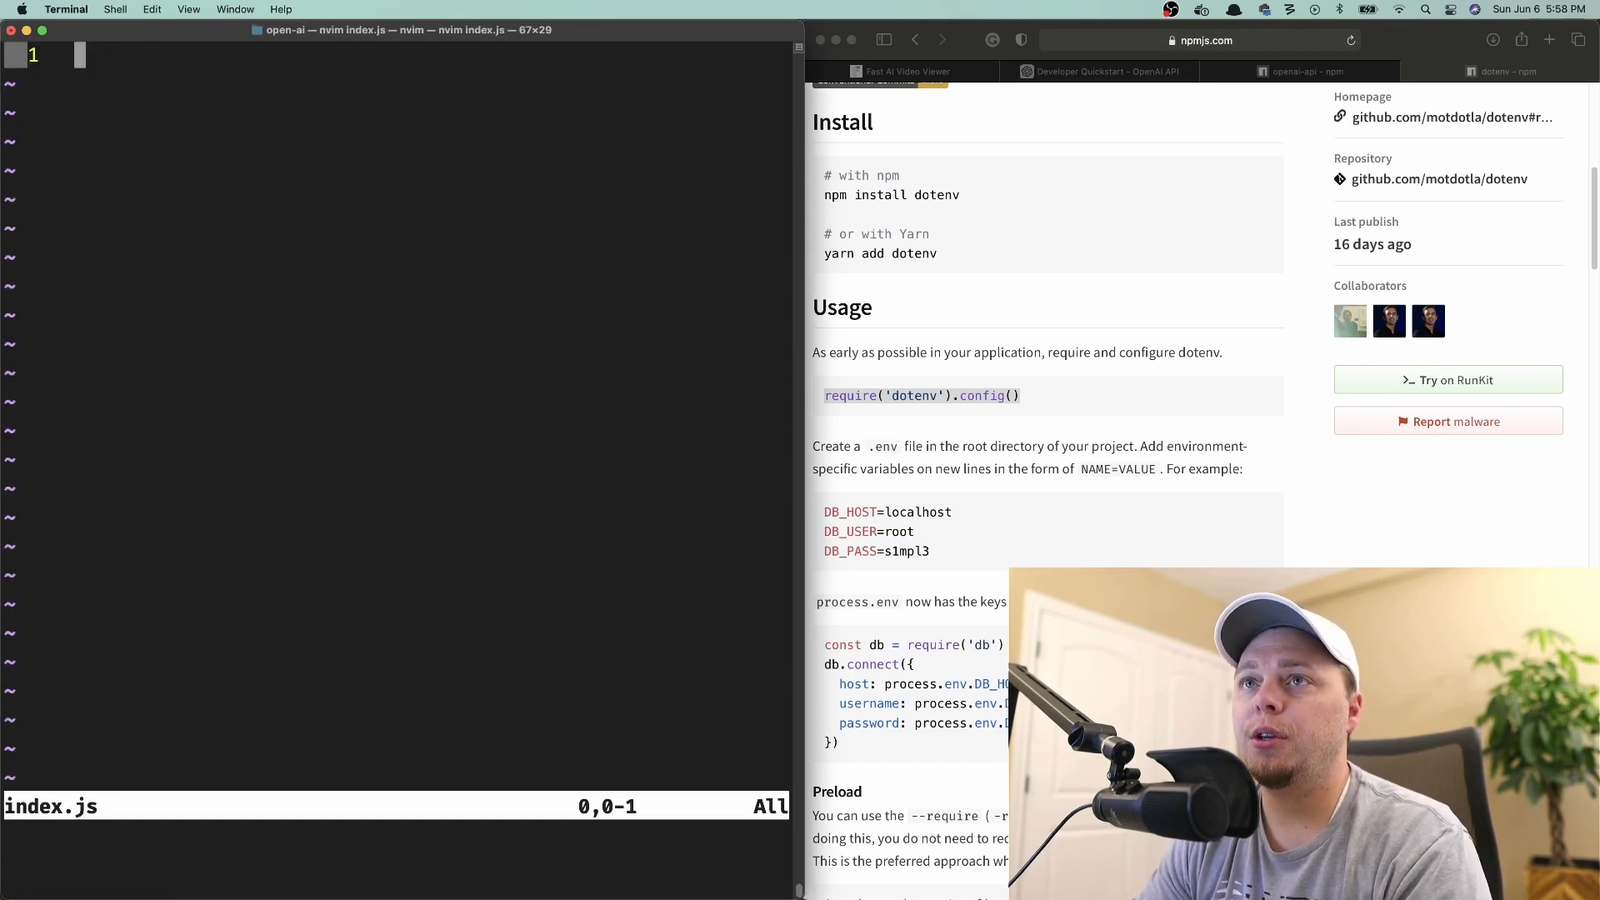
text(require('dotenv').config())
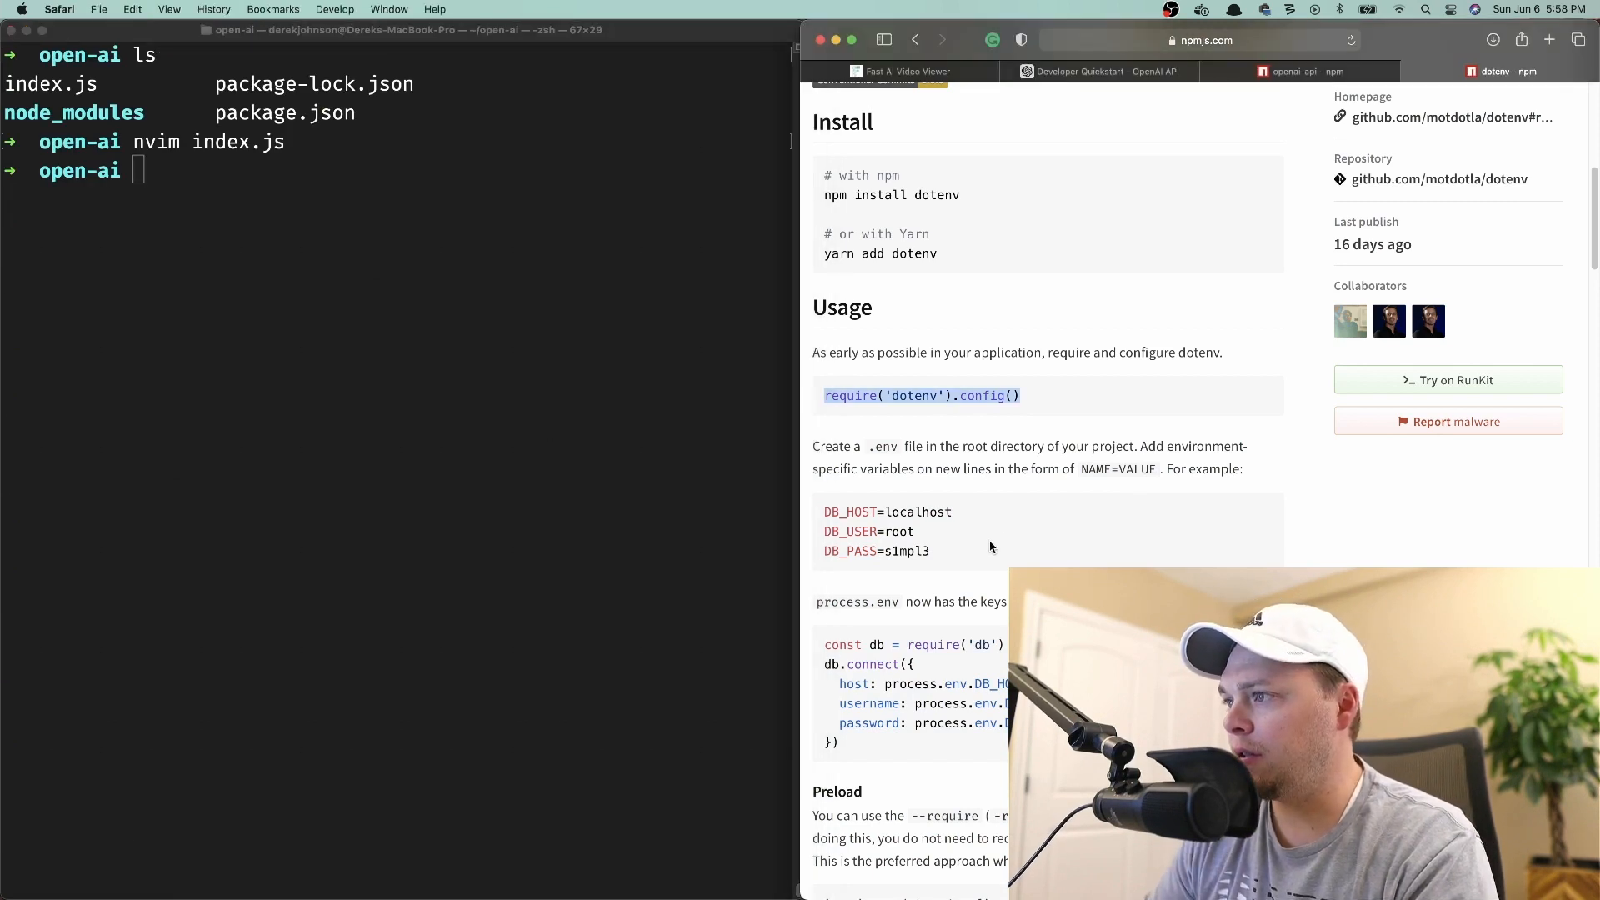
mouse_move(472, 490)
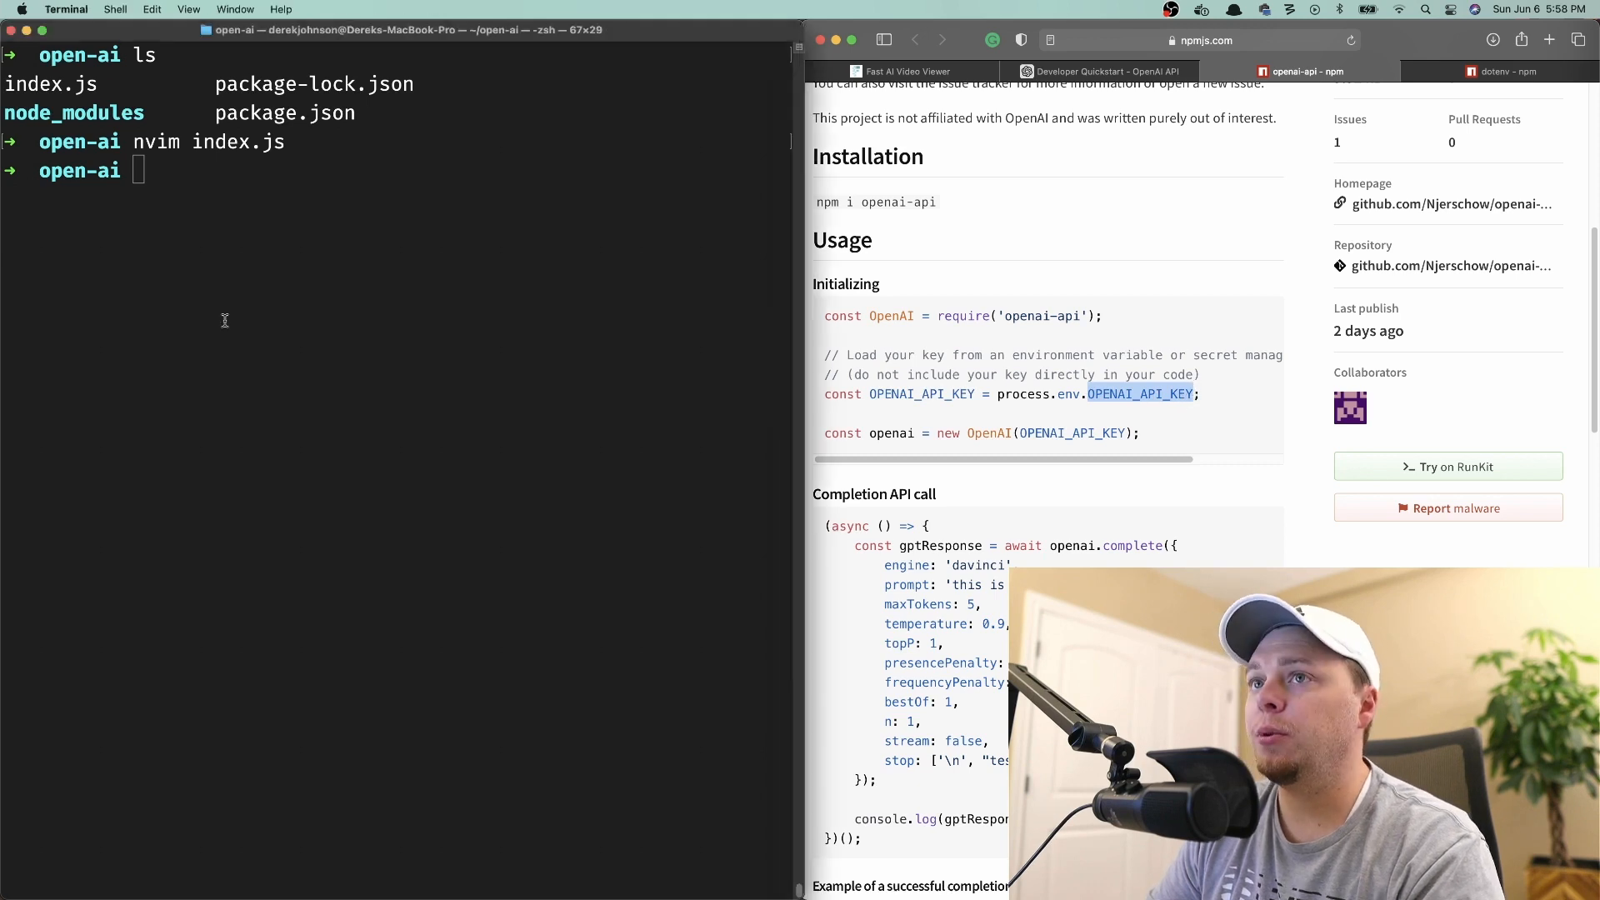
Edit .env in nvim, adding an OPENAI_API_KEY= entry.
text(nvim .c)
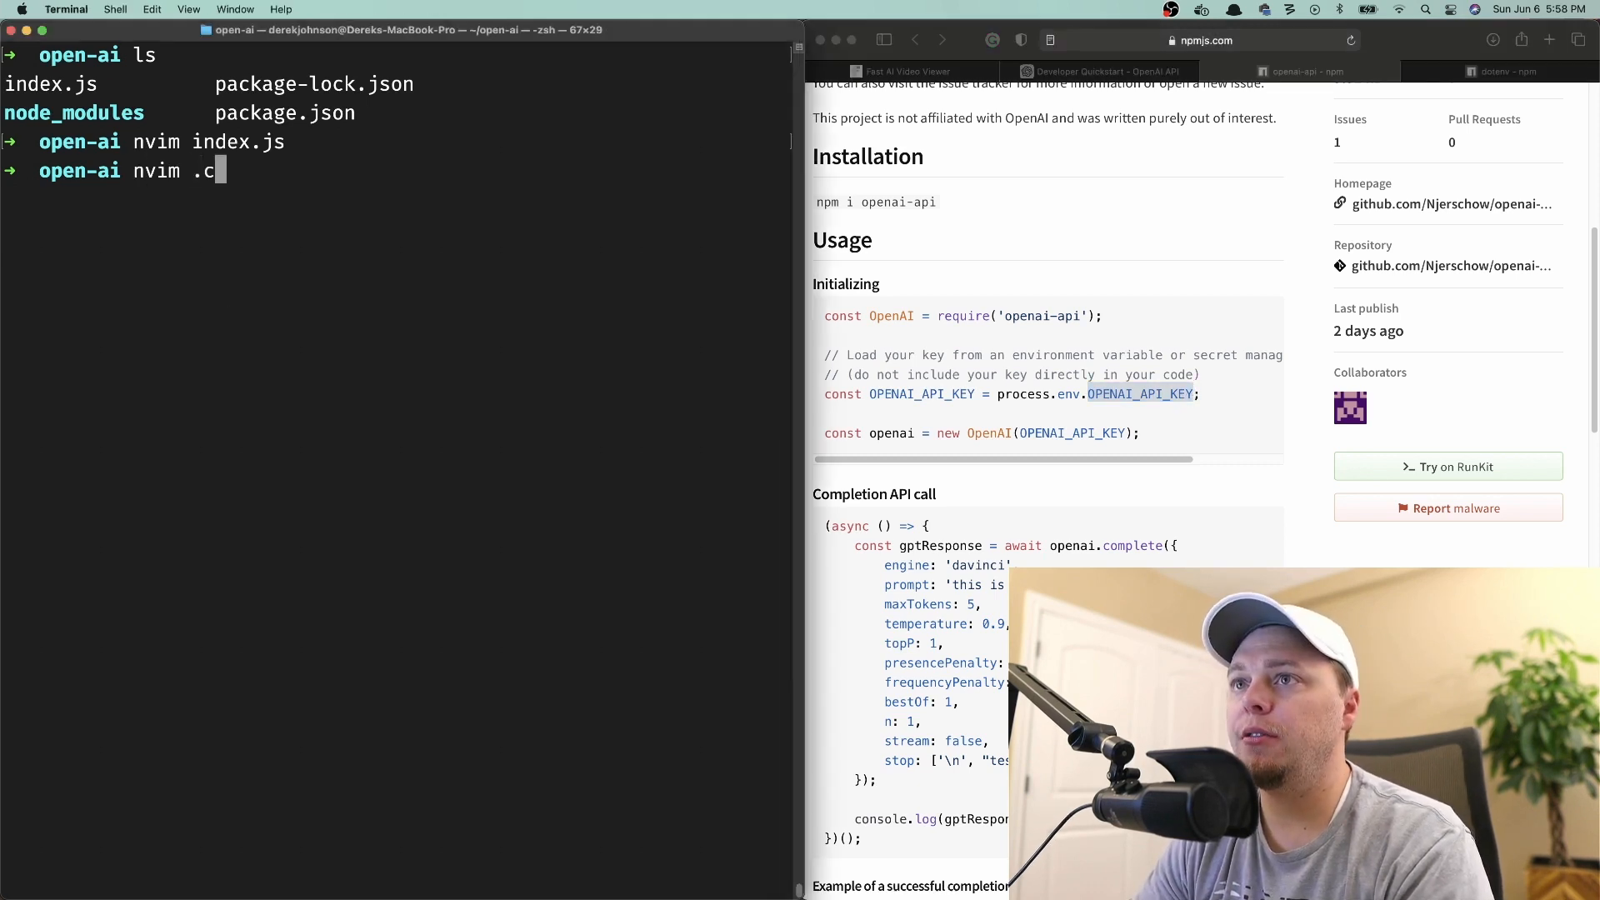
text(env)
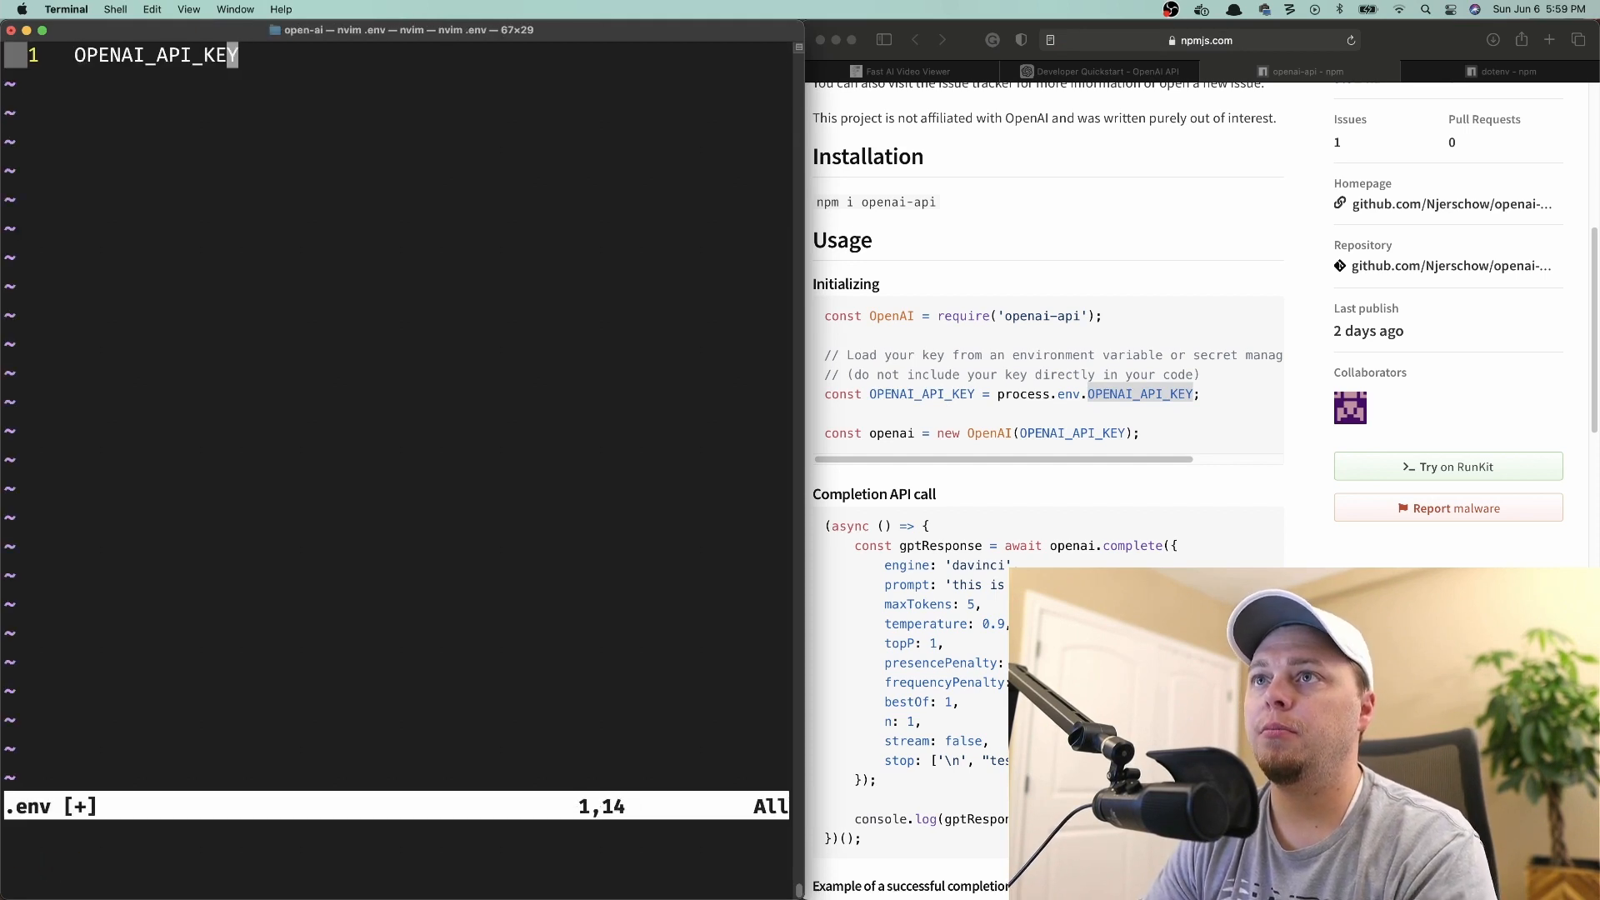
key(i)
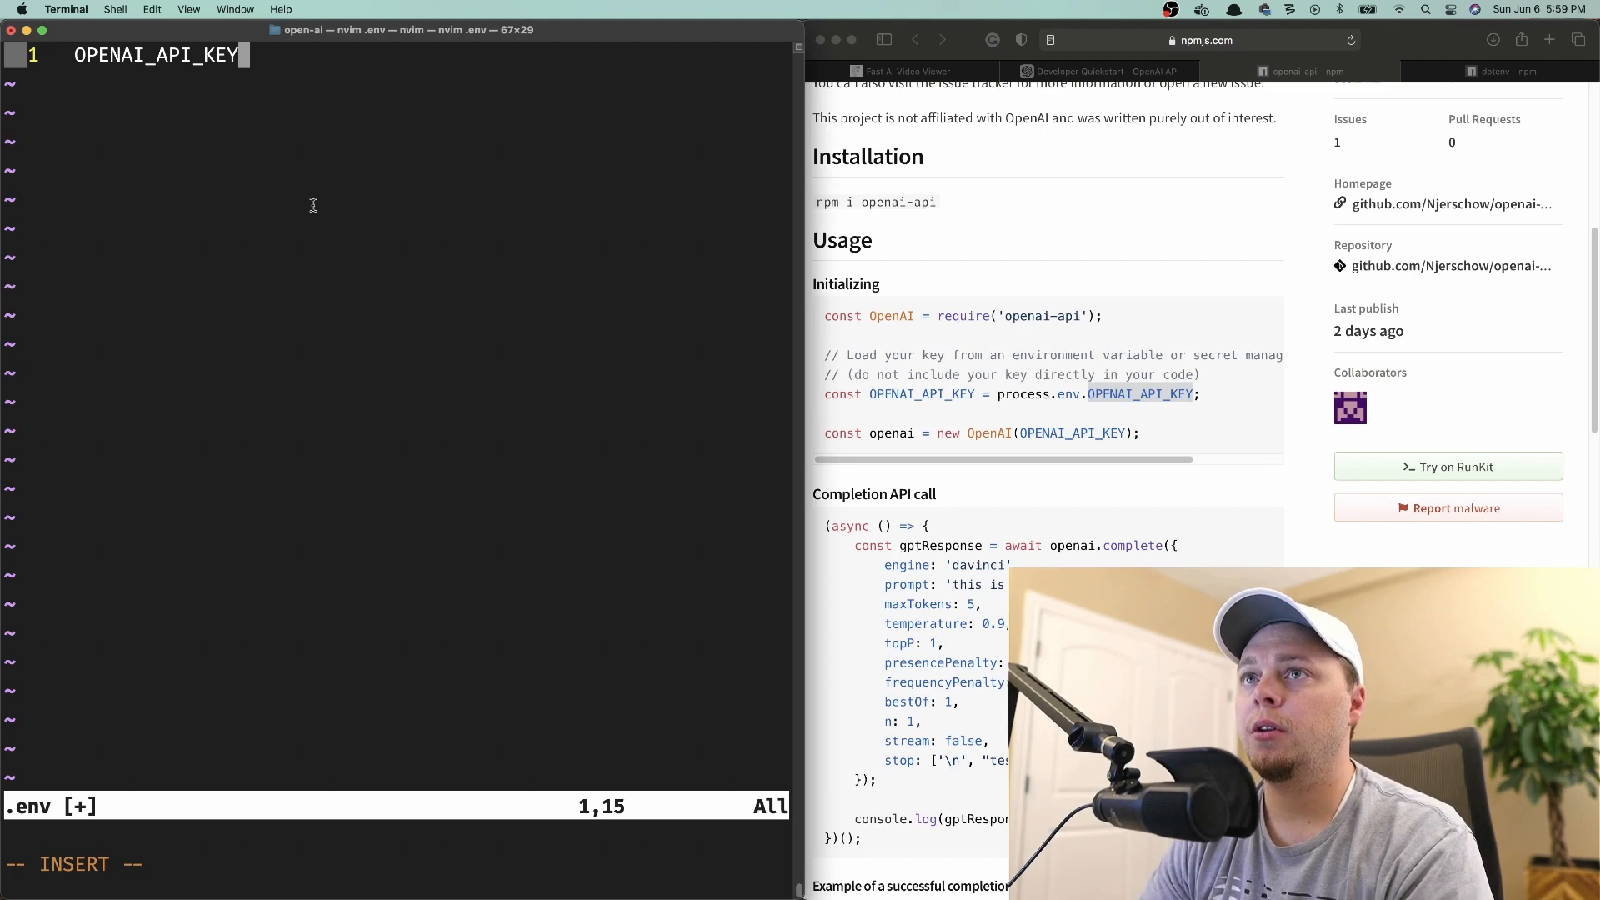
text(=)
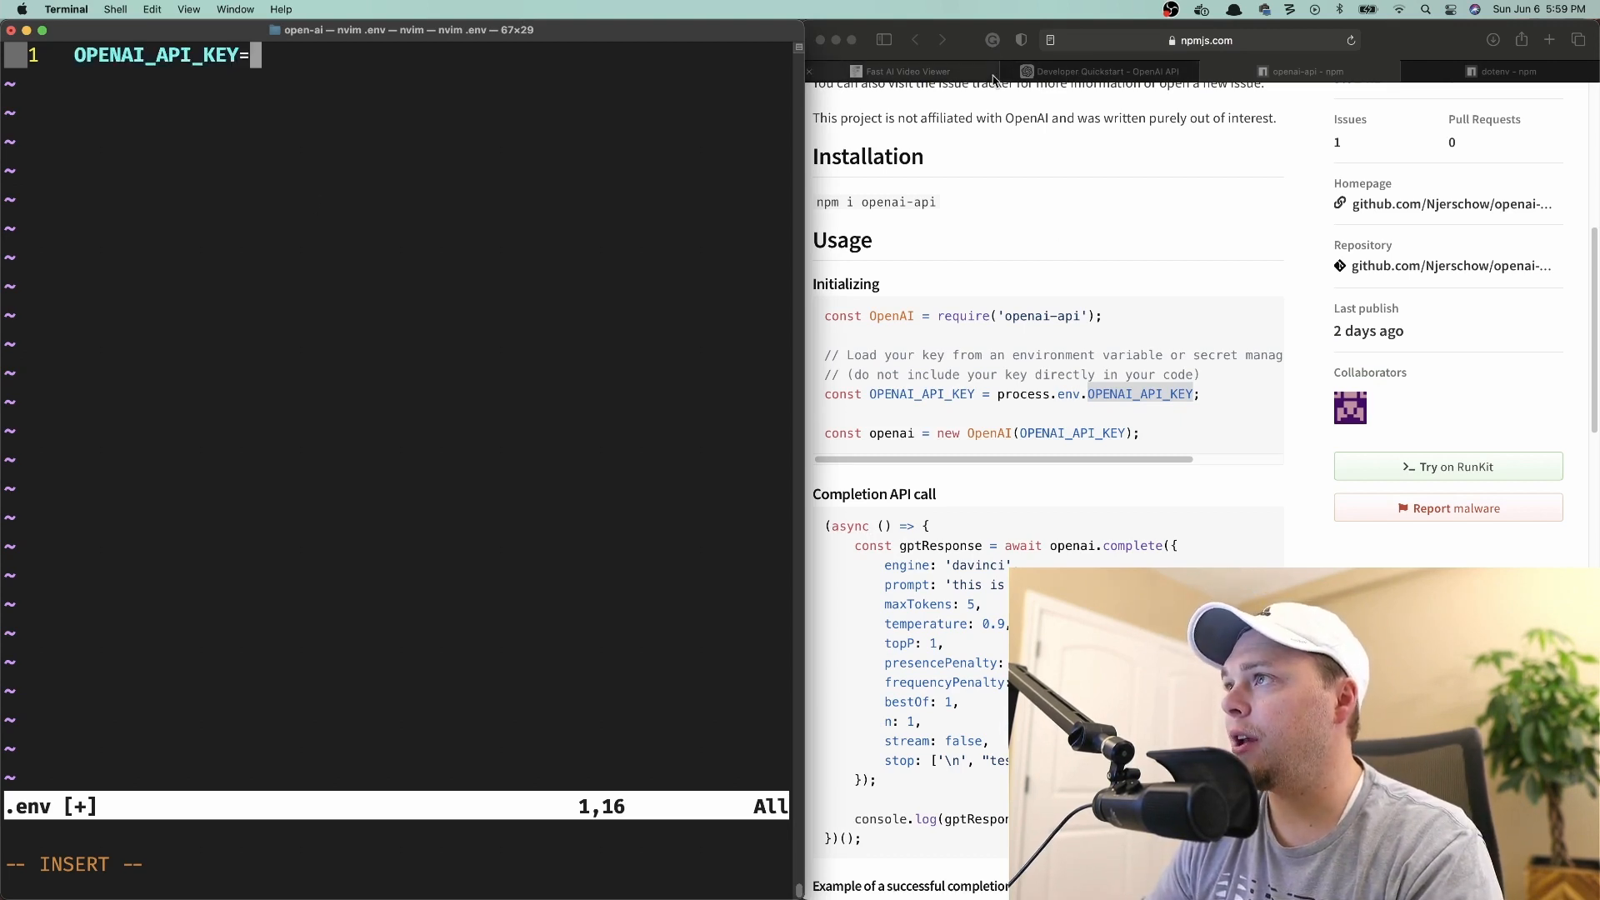
Consult the OpenAI quickstart for the secret key and the dotenv docs for usage.
click(1098, 70)
text(ls)
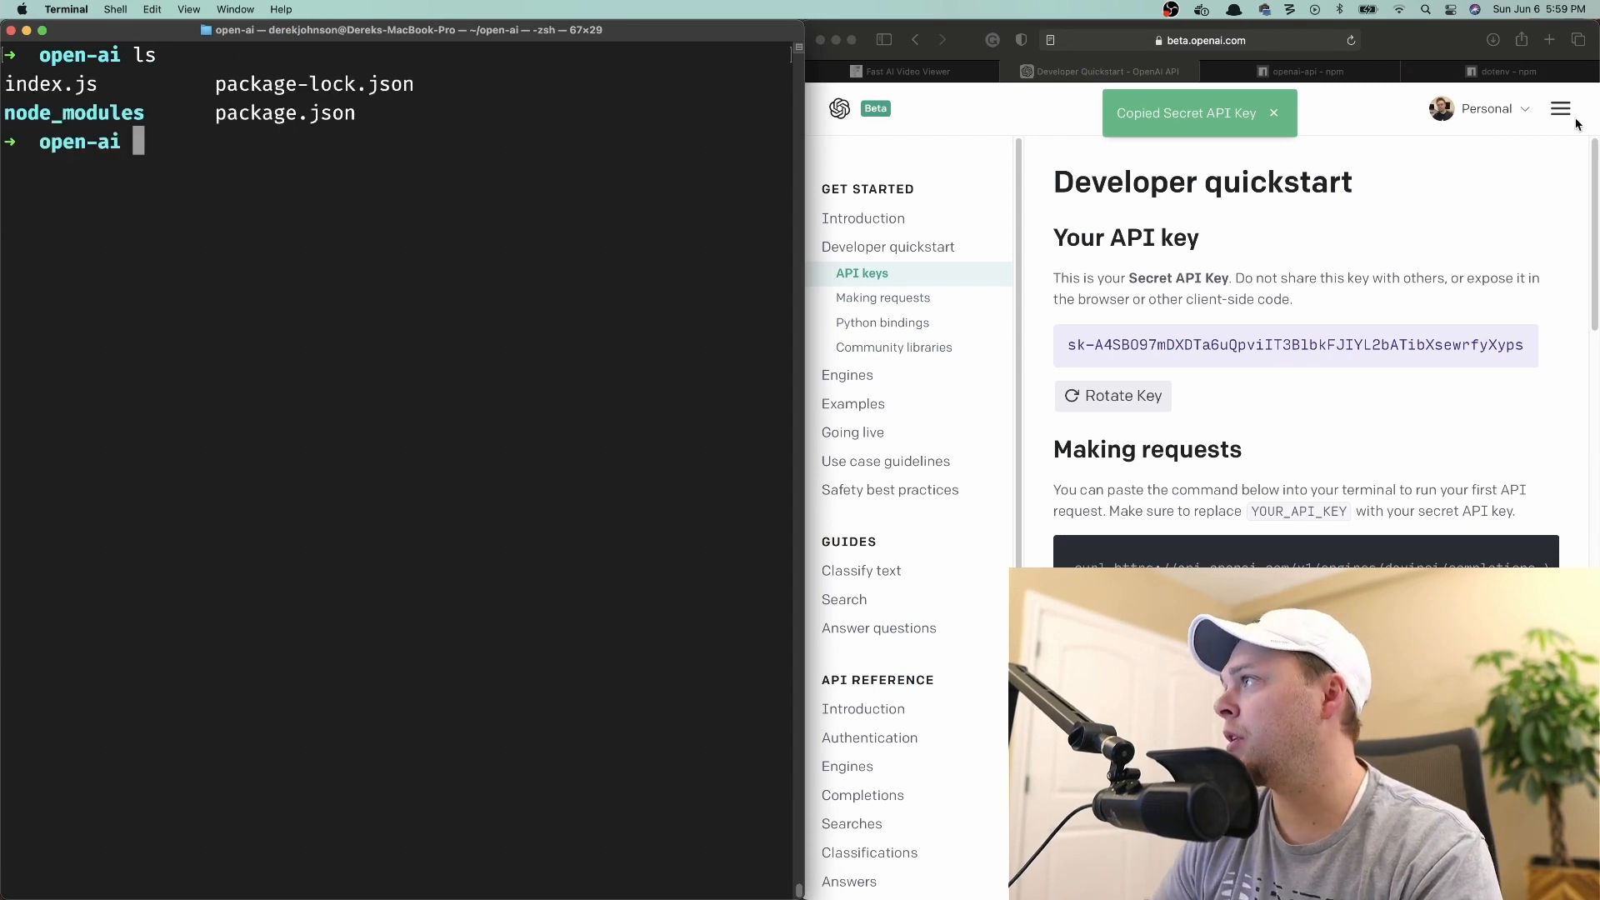
click(1503, 71)
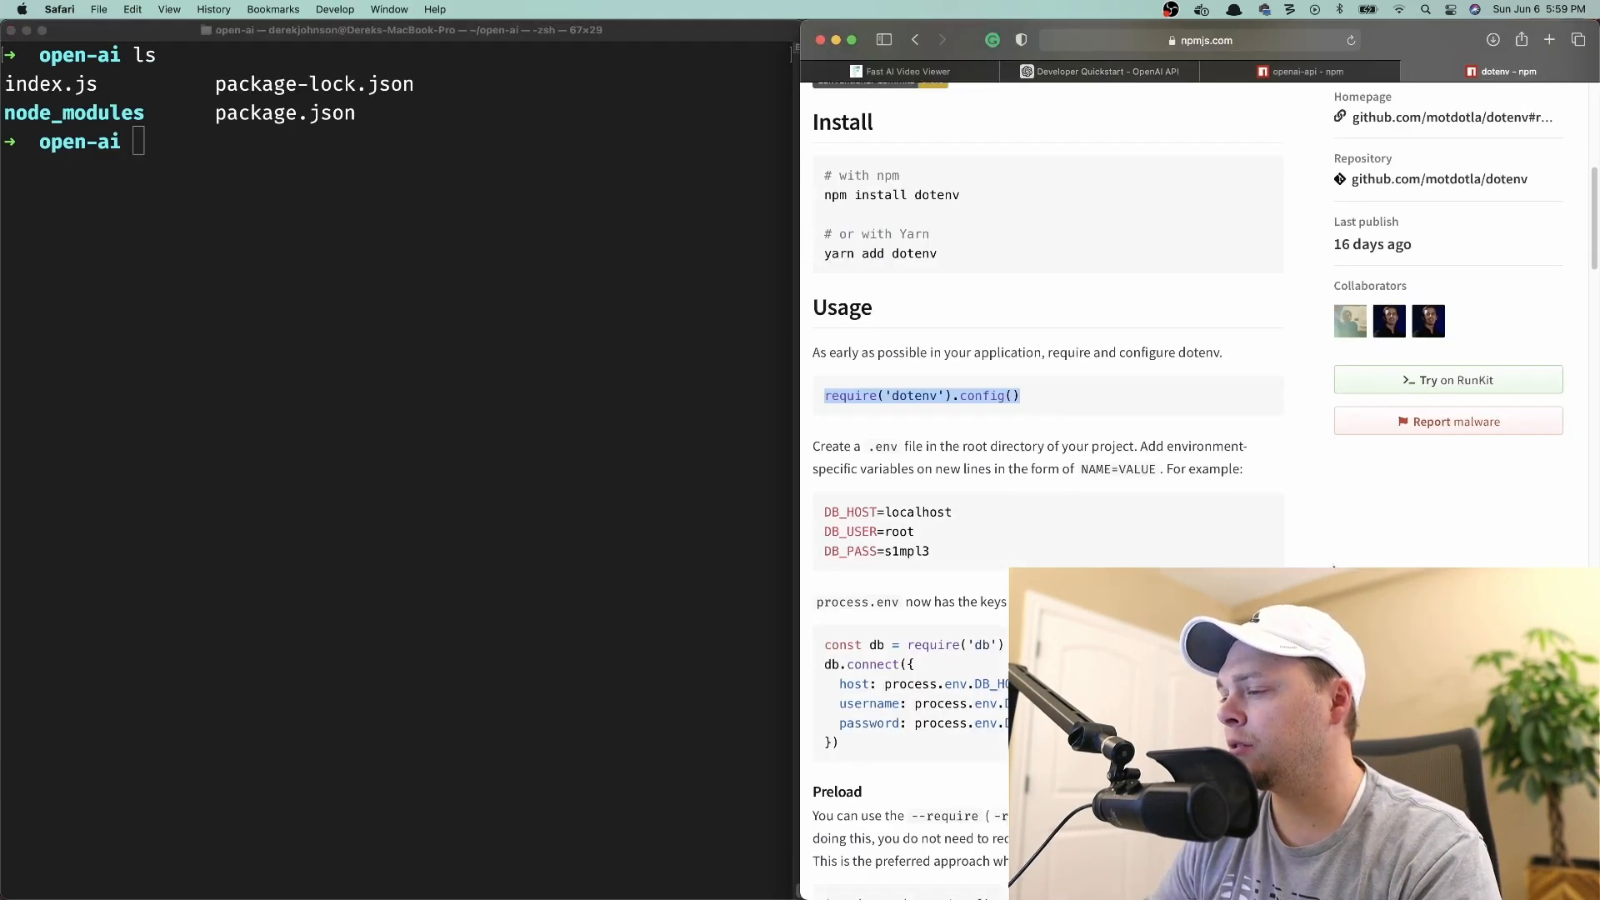
scroll(down, 3)
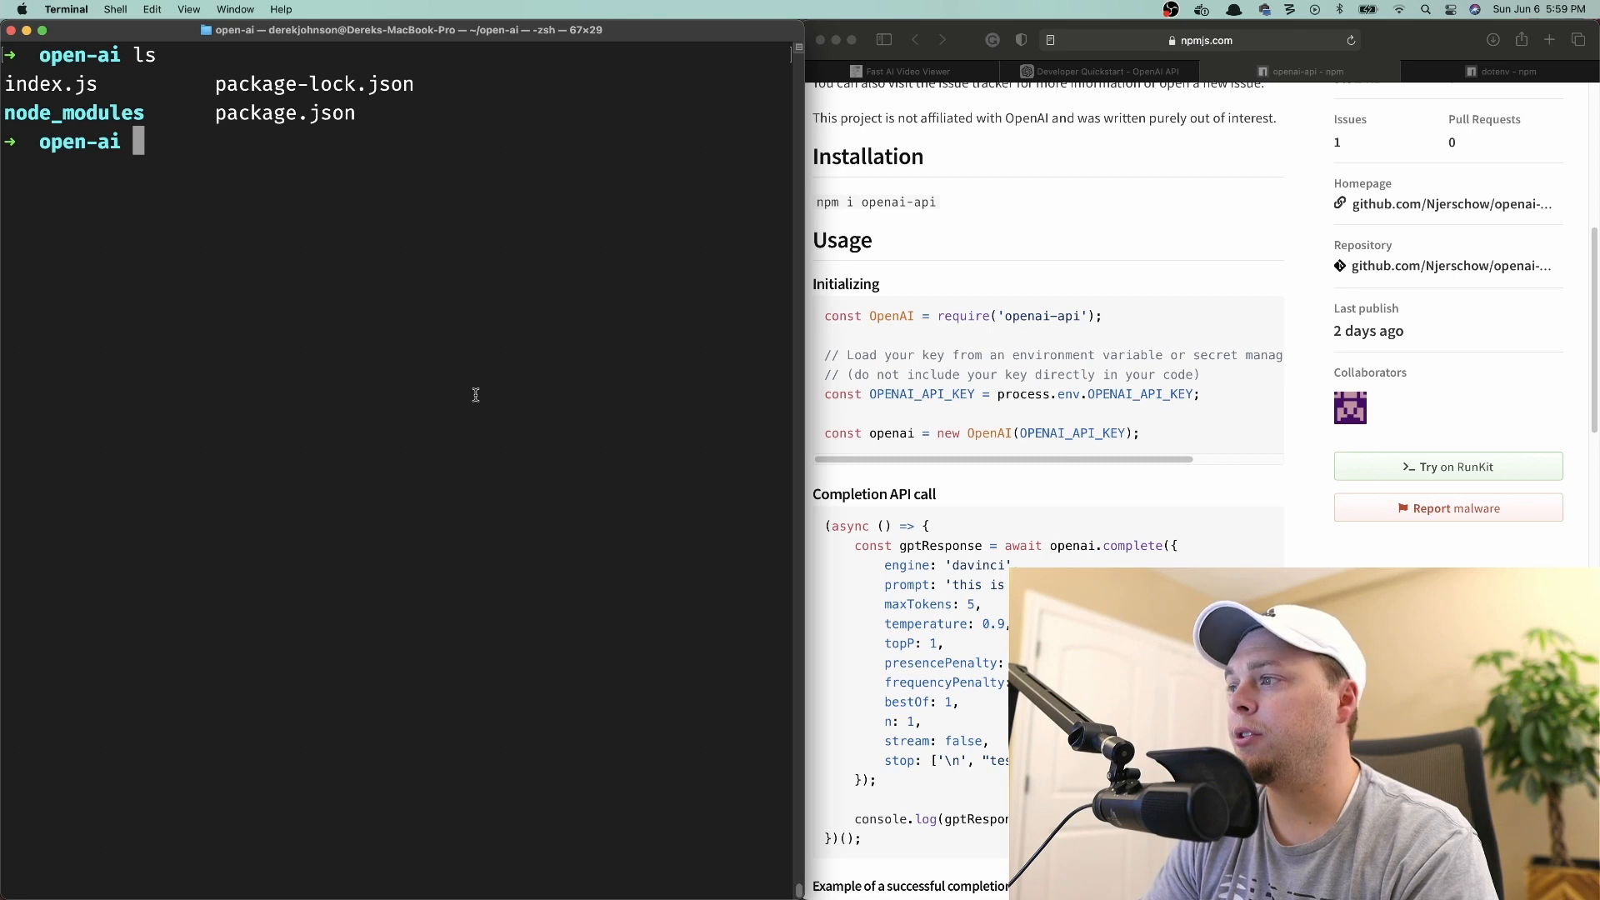
Create completion.js in nvim starting with require('dotenv').config() and the Completion API example.
text(n)
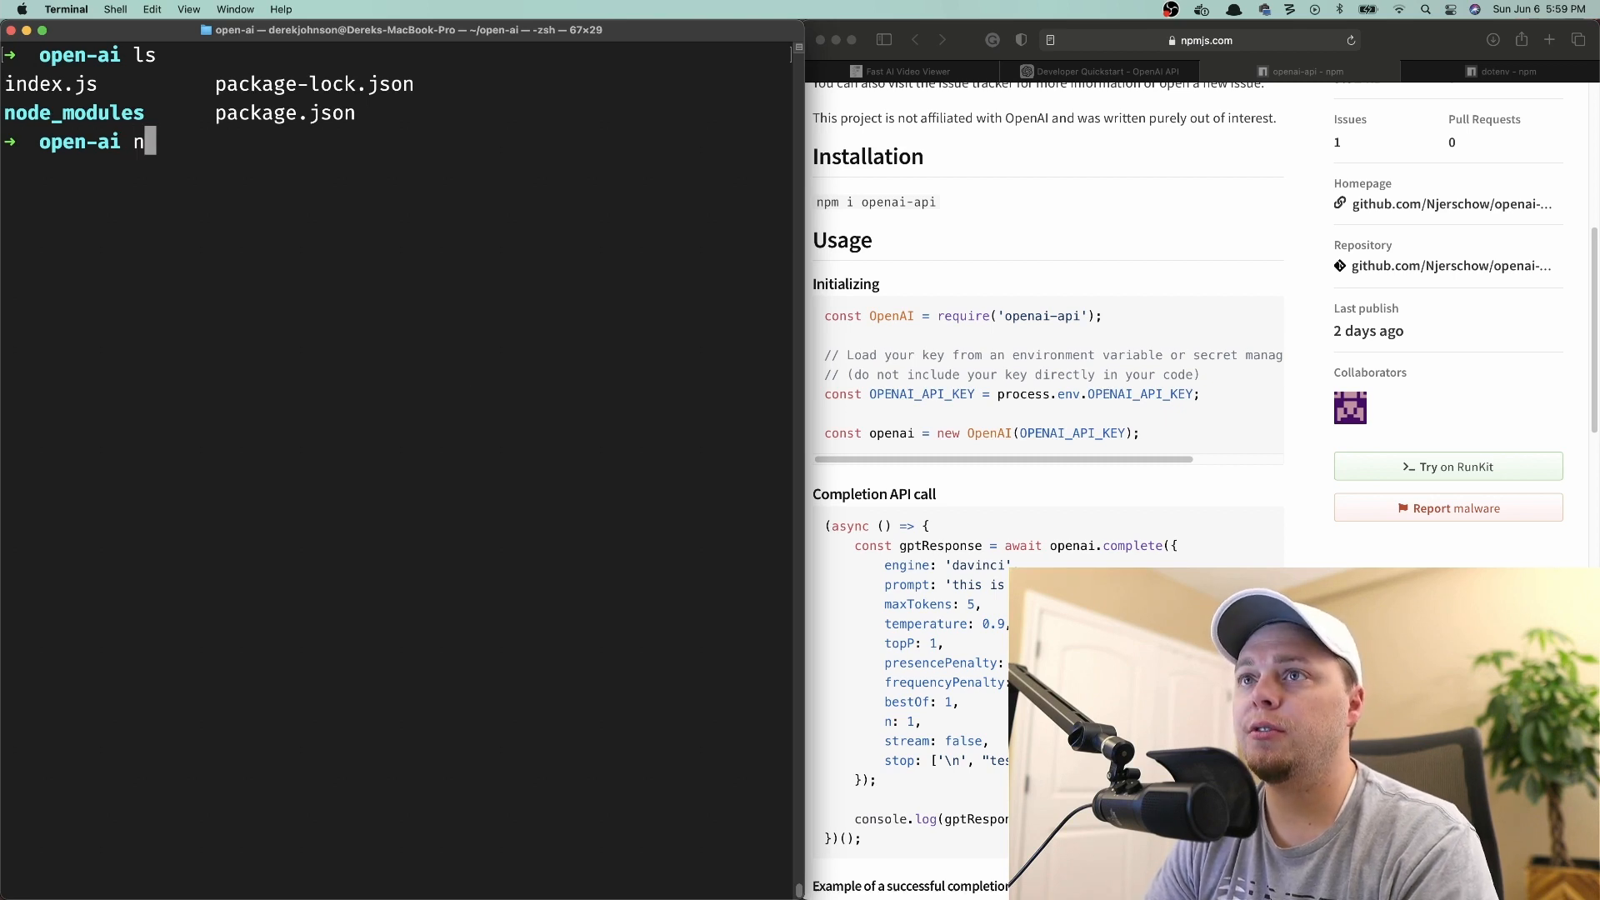
key(Backspace)
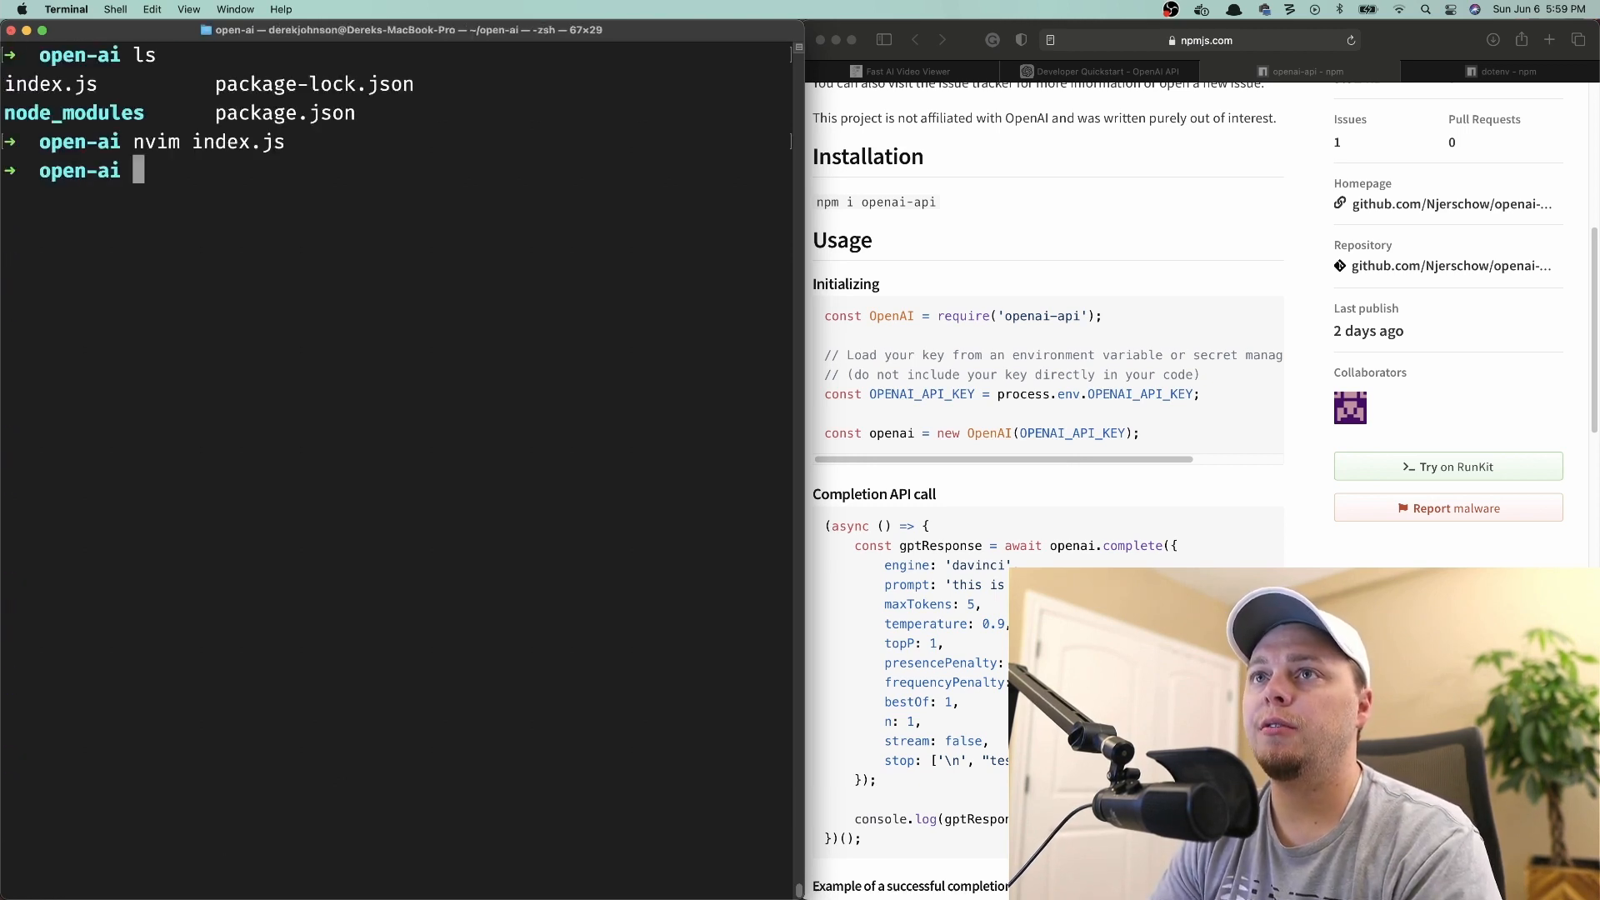
text(nvim)
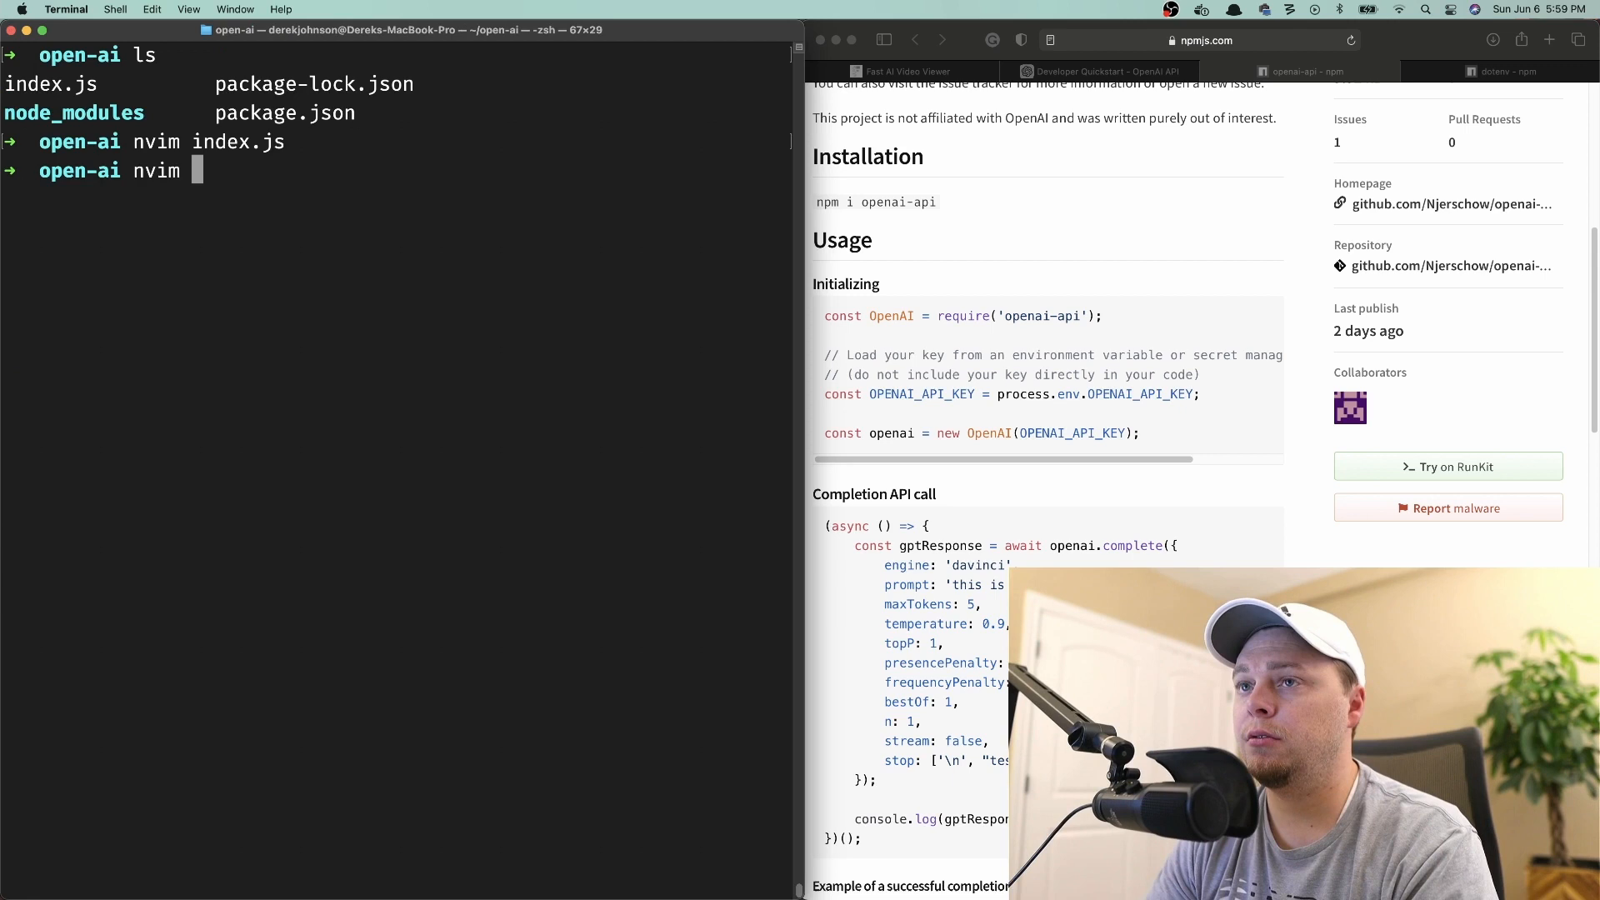
text(com)
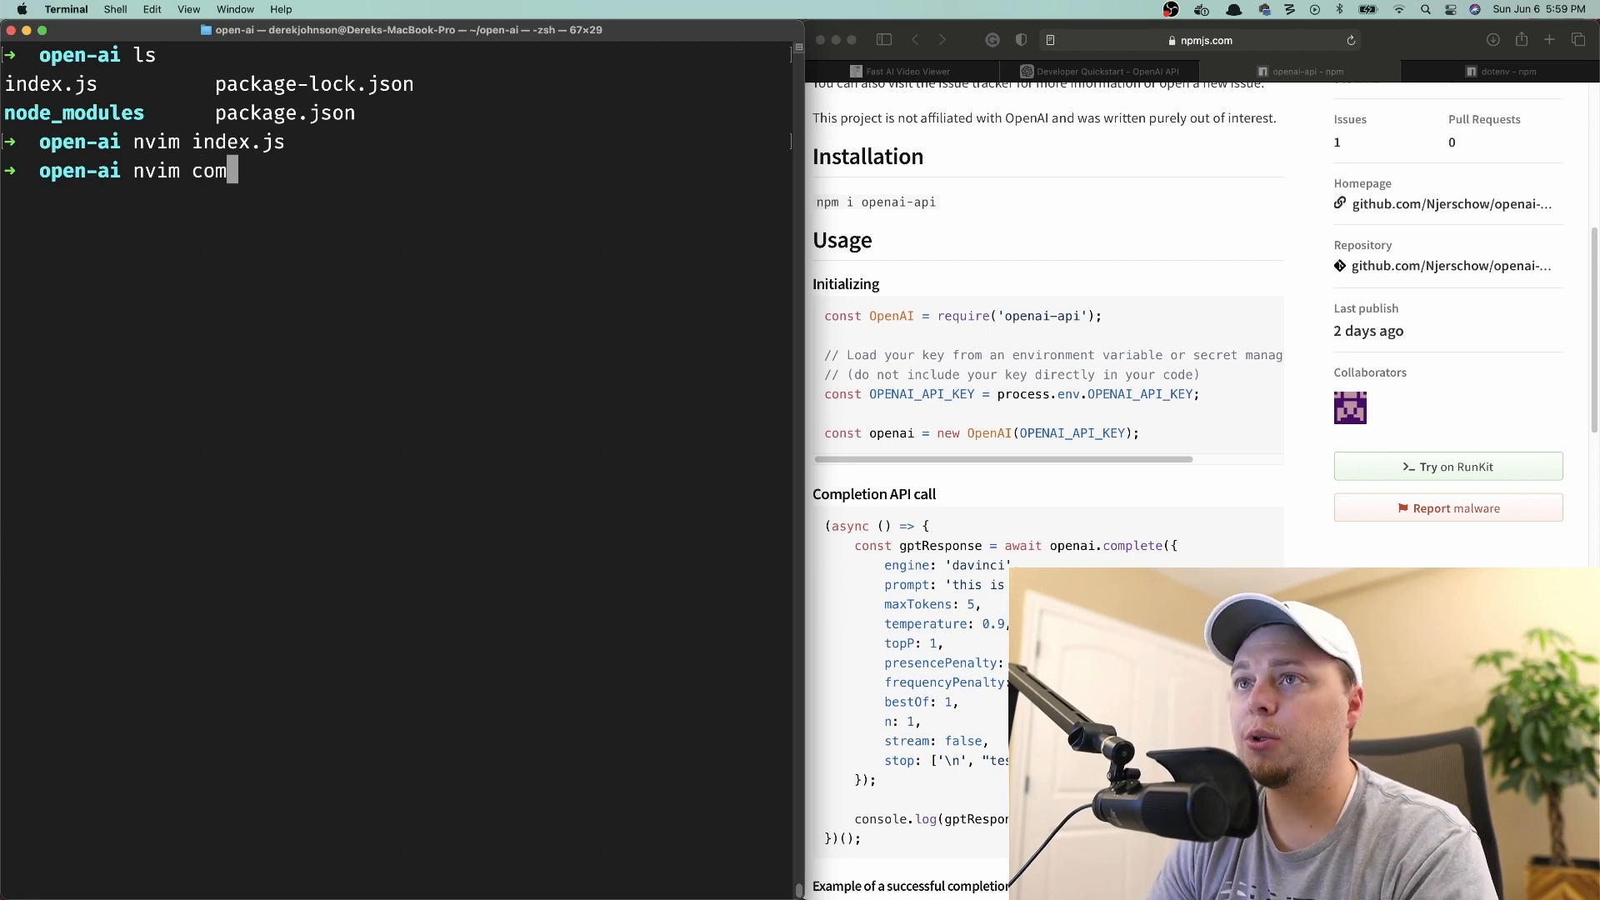
text(pletion)
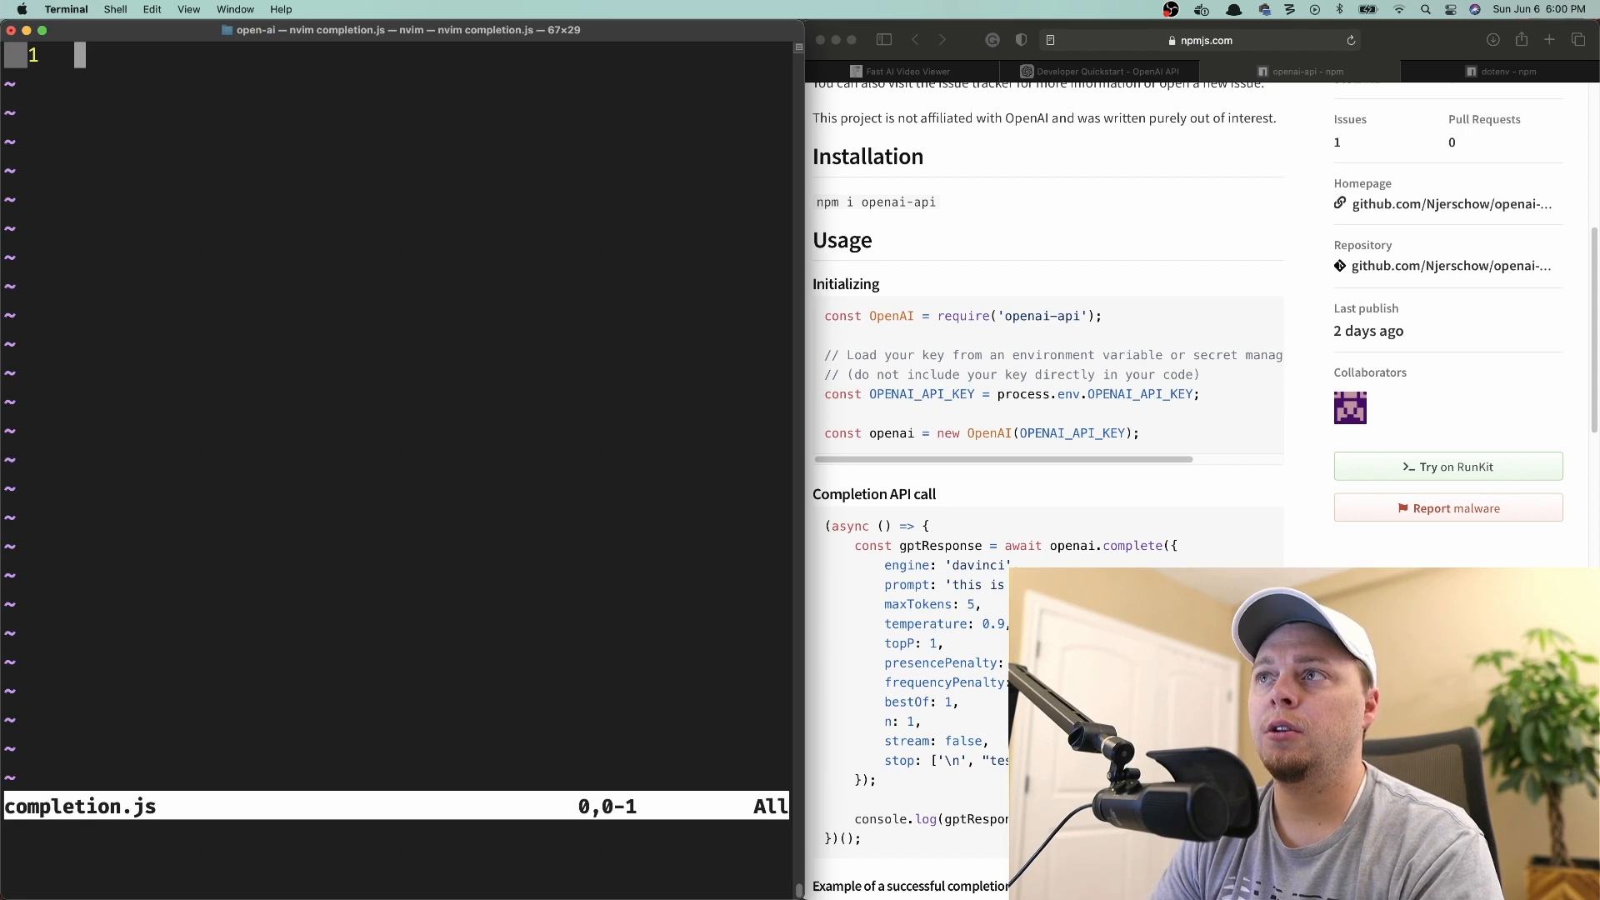
text(require('dotenv').config())
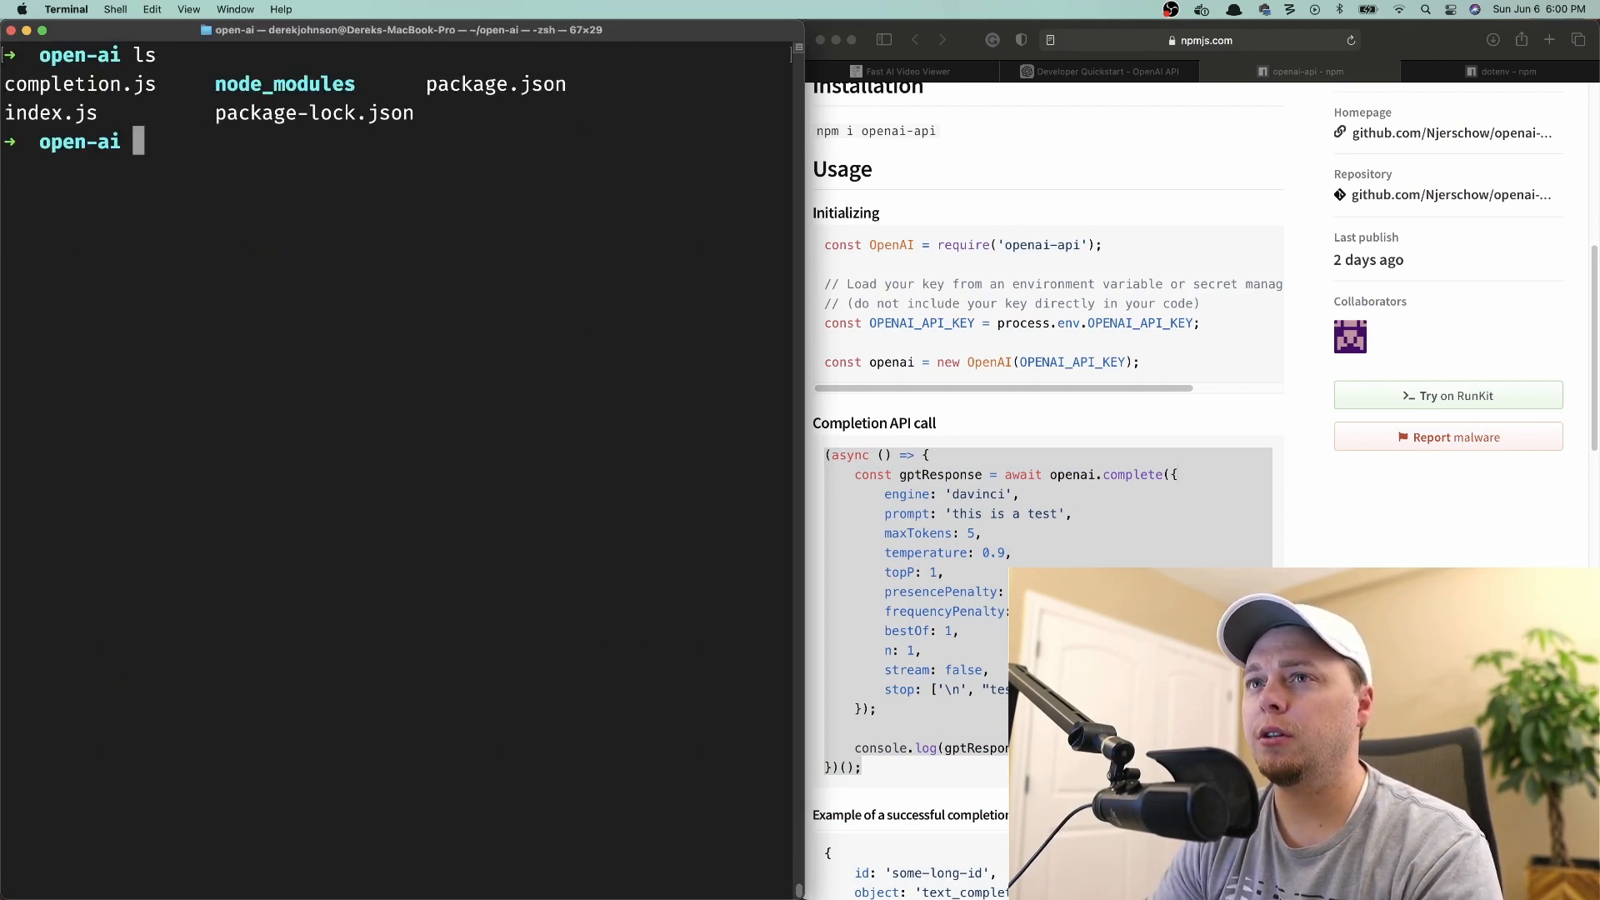
Remove index.js with rm -rf and run node completion.js to get a davinci response.
text(rm -rf index.js)
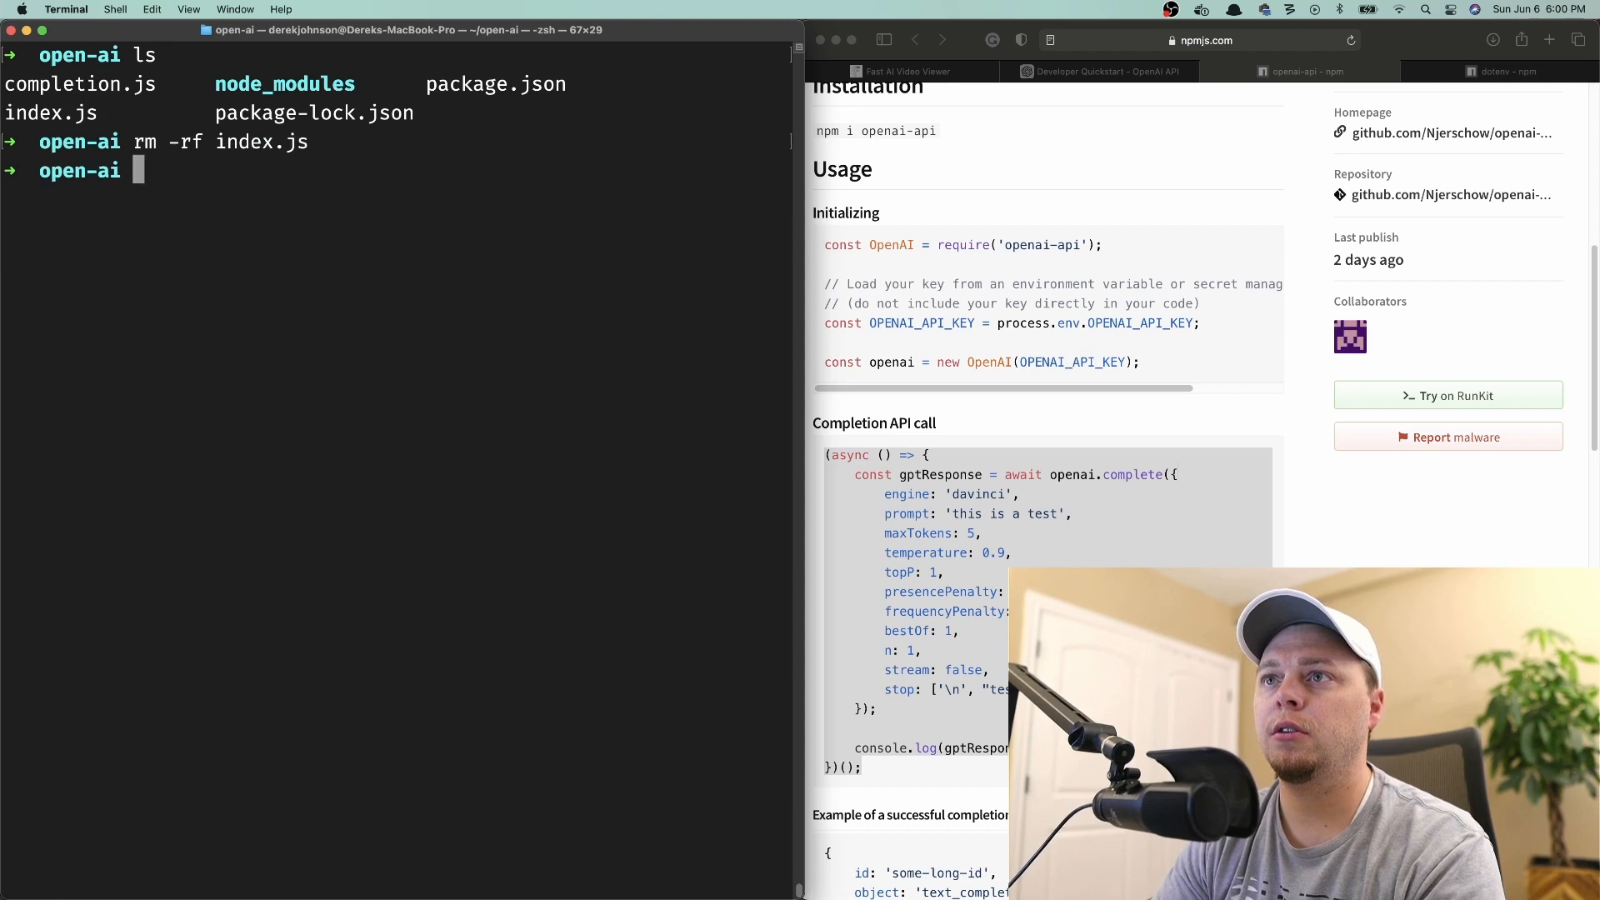
text(completion.js)
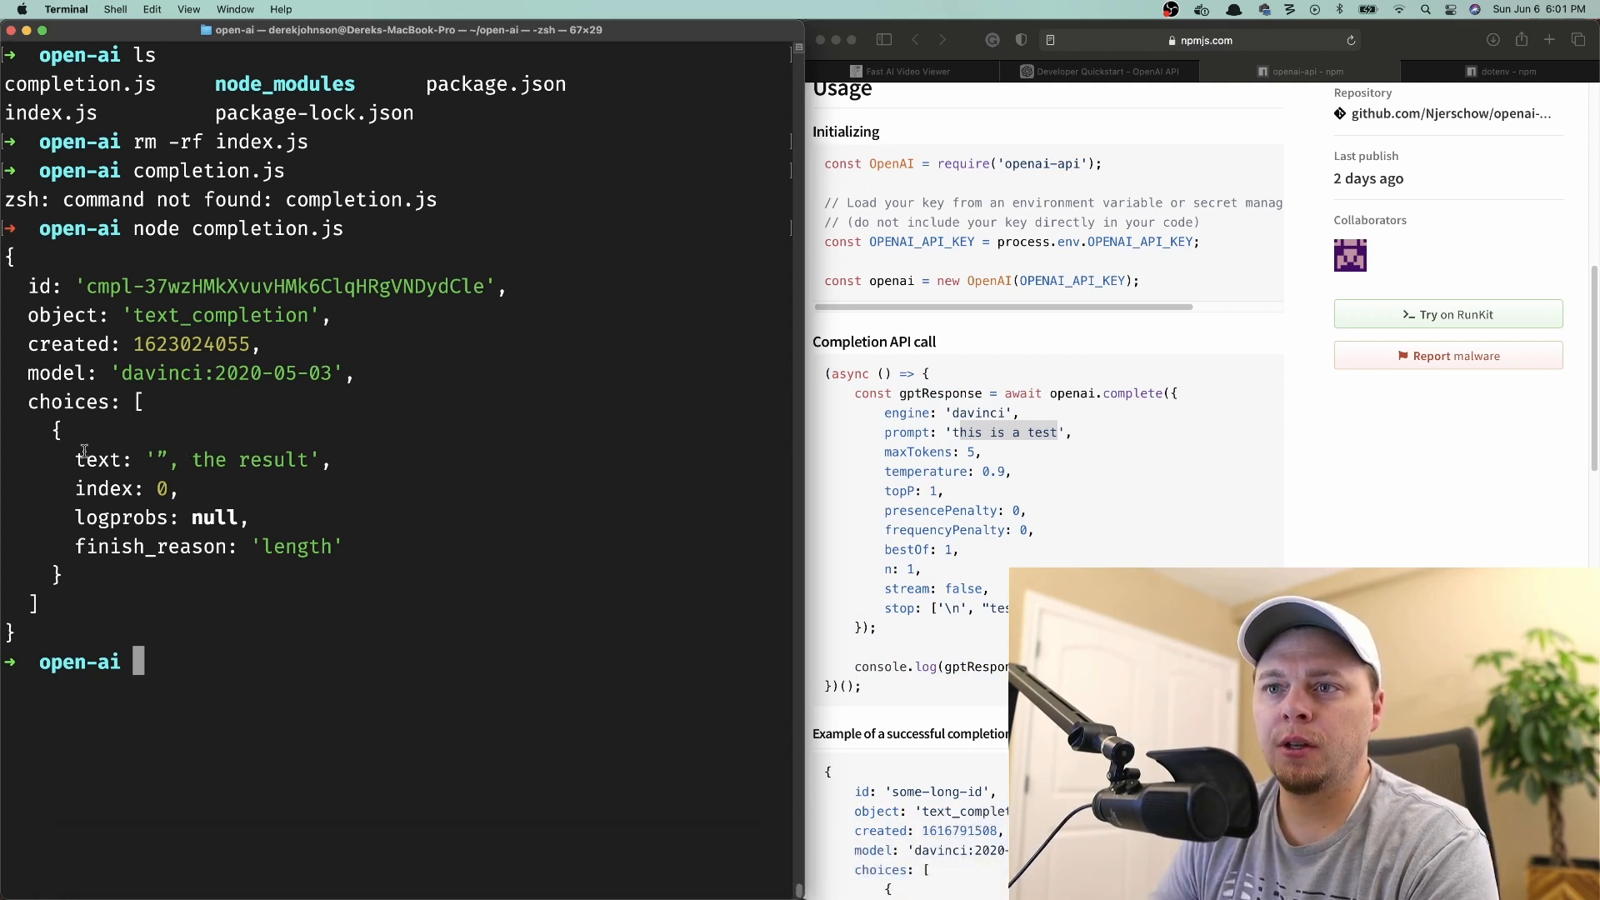
mouse_move(333, 500)
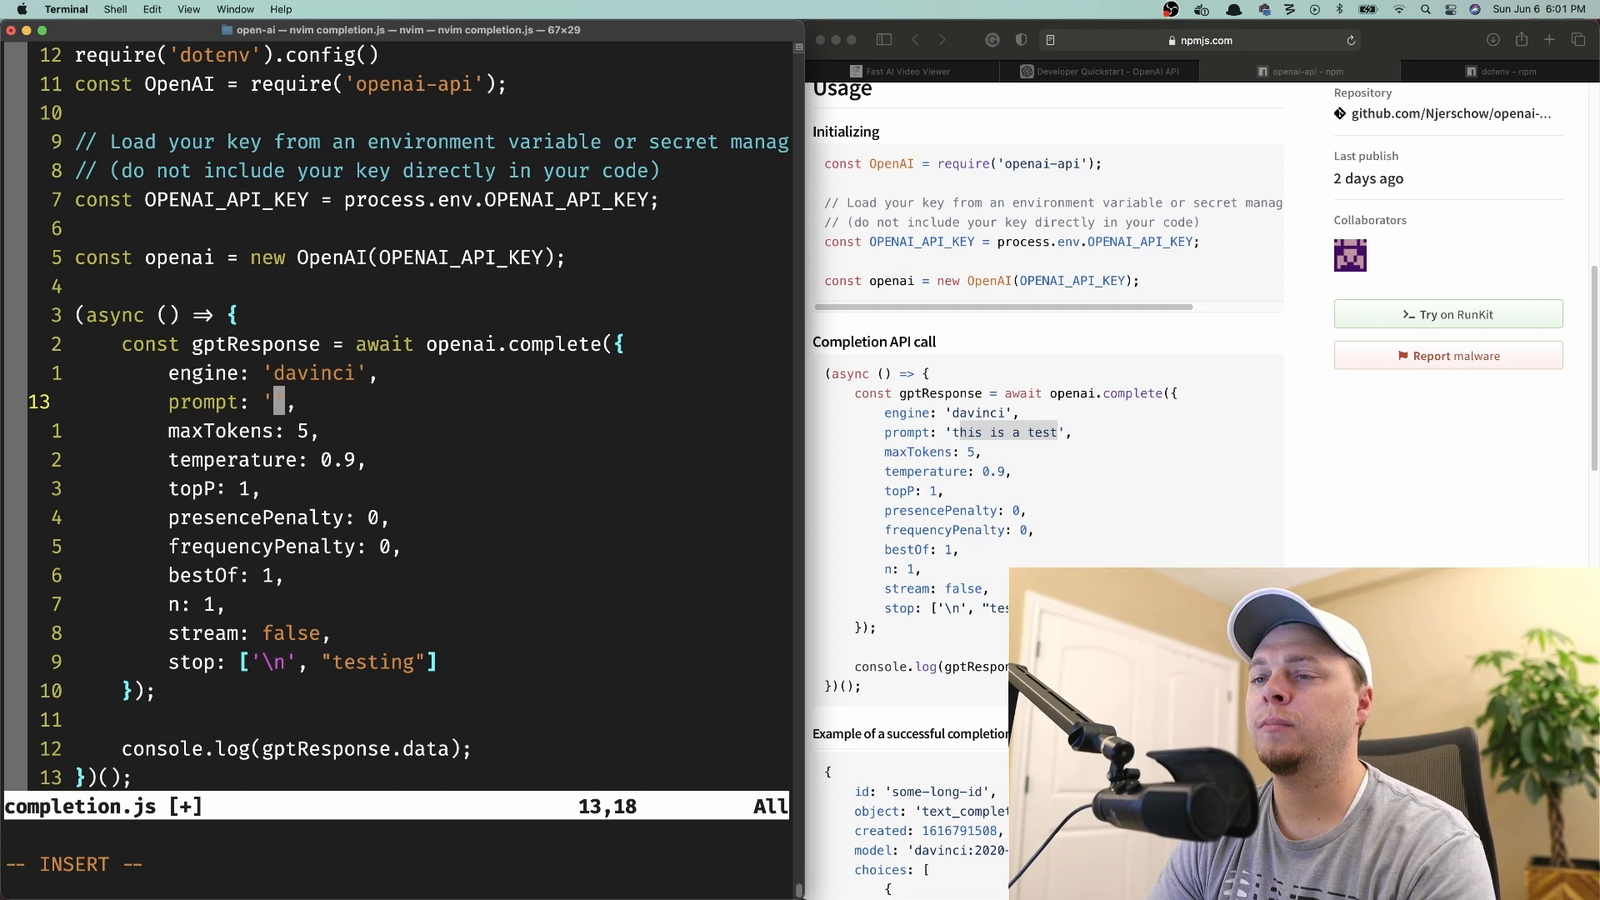
Change the completion.js prompt to 'to be or not to be' and rerun node completion.js.
text(to be)
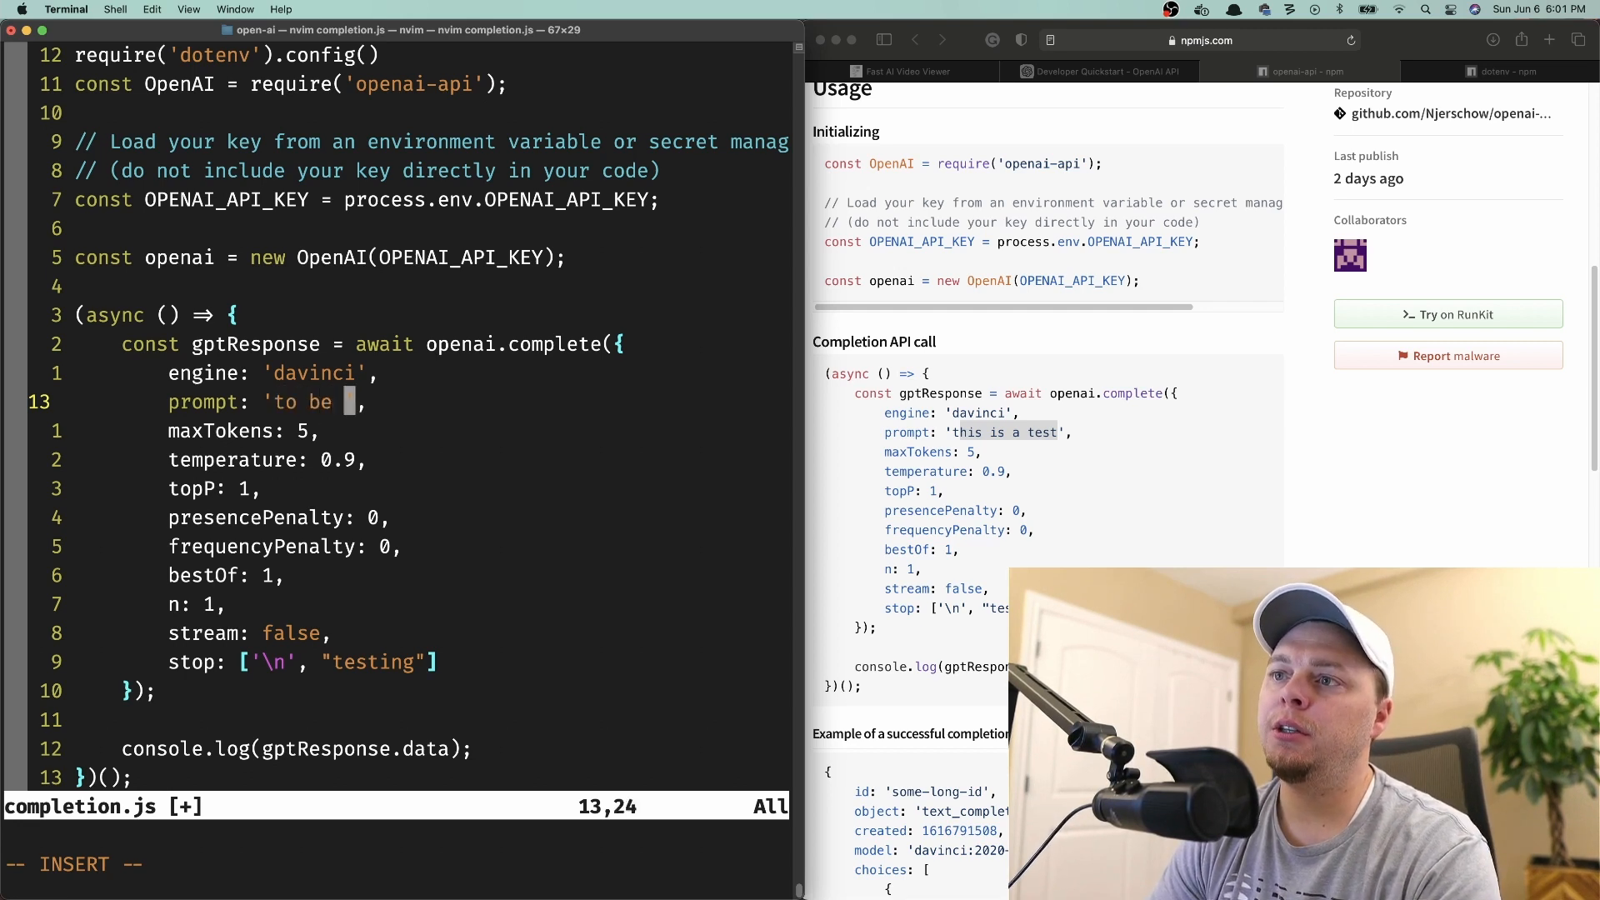
text(or not to be)
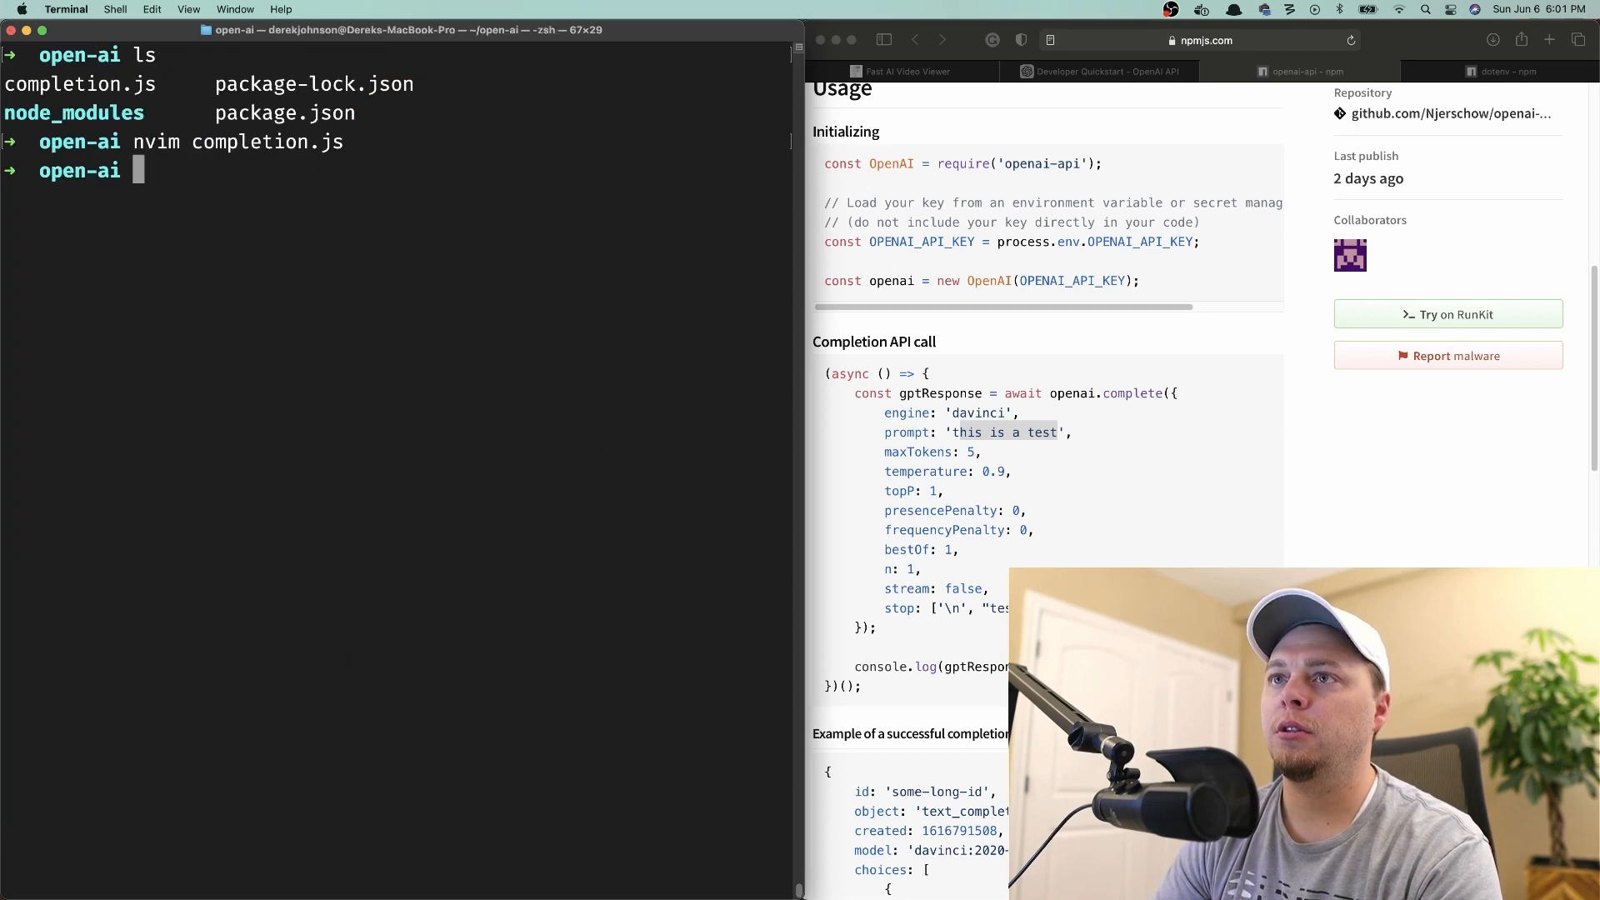
text(node completion.js)
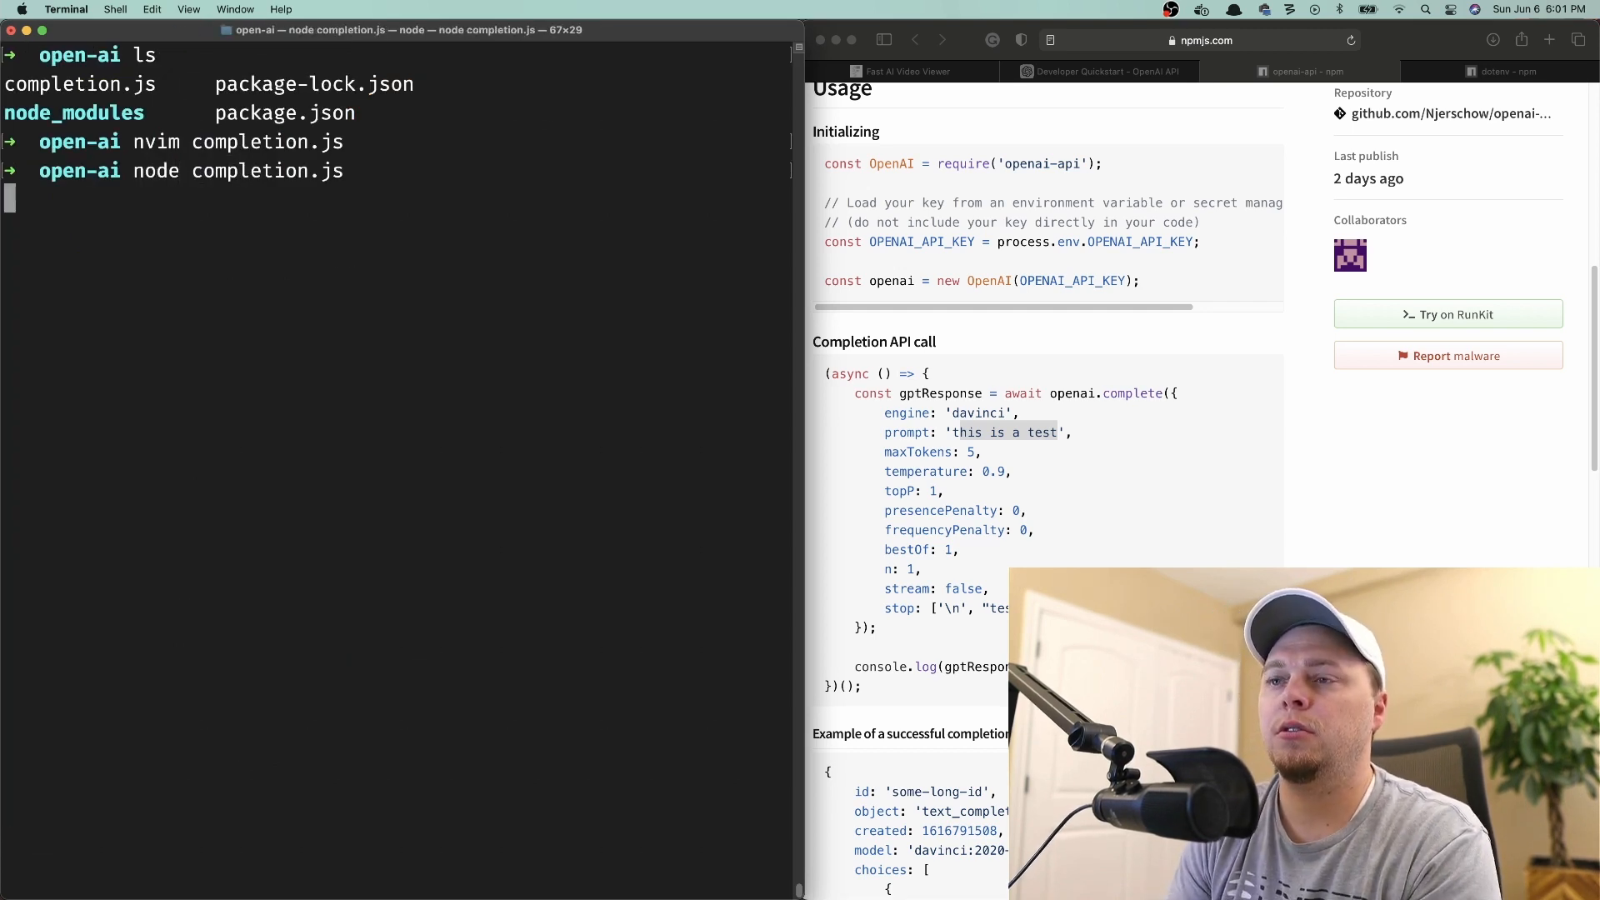
key(enter)
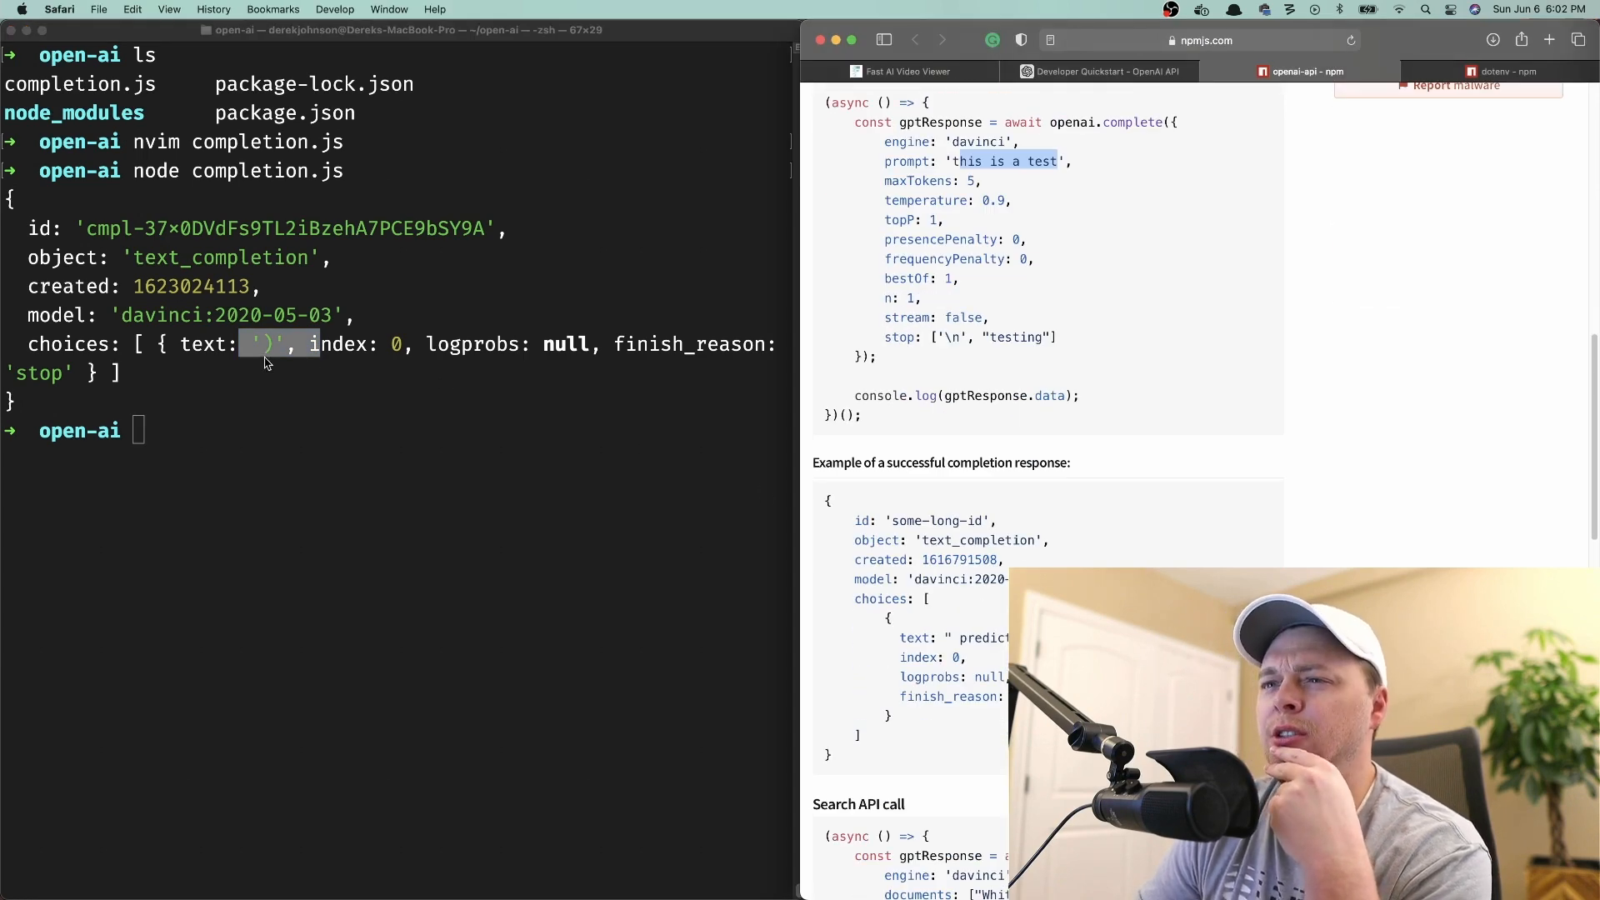
click(258, 381)
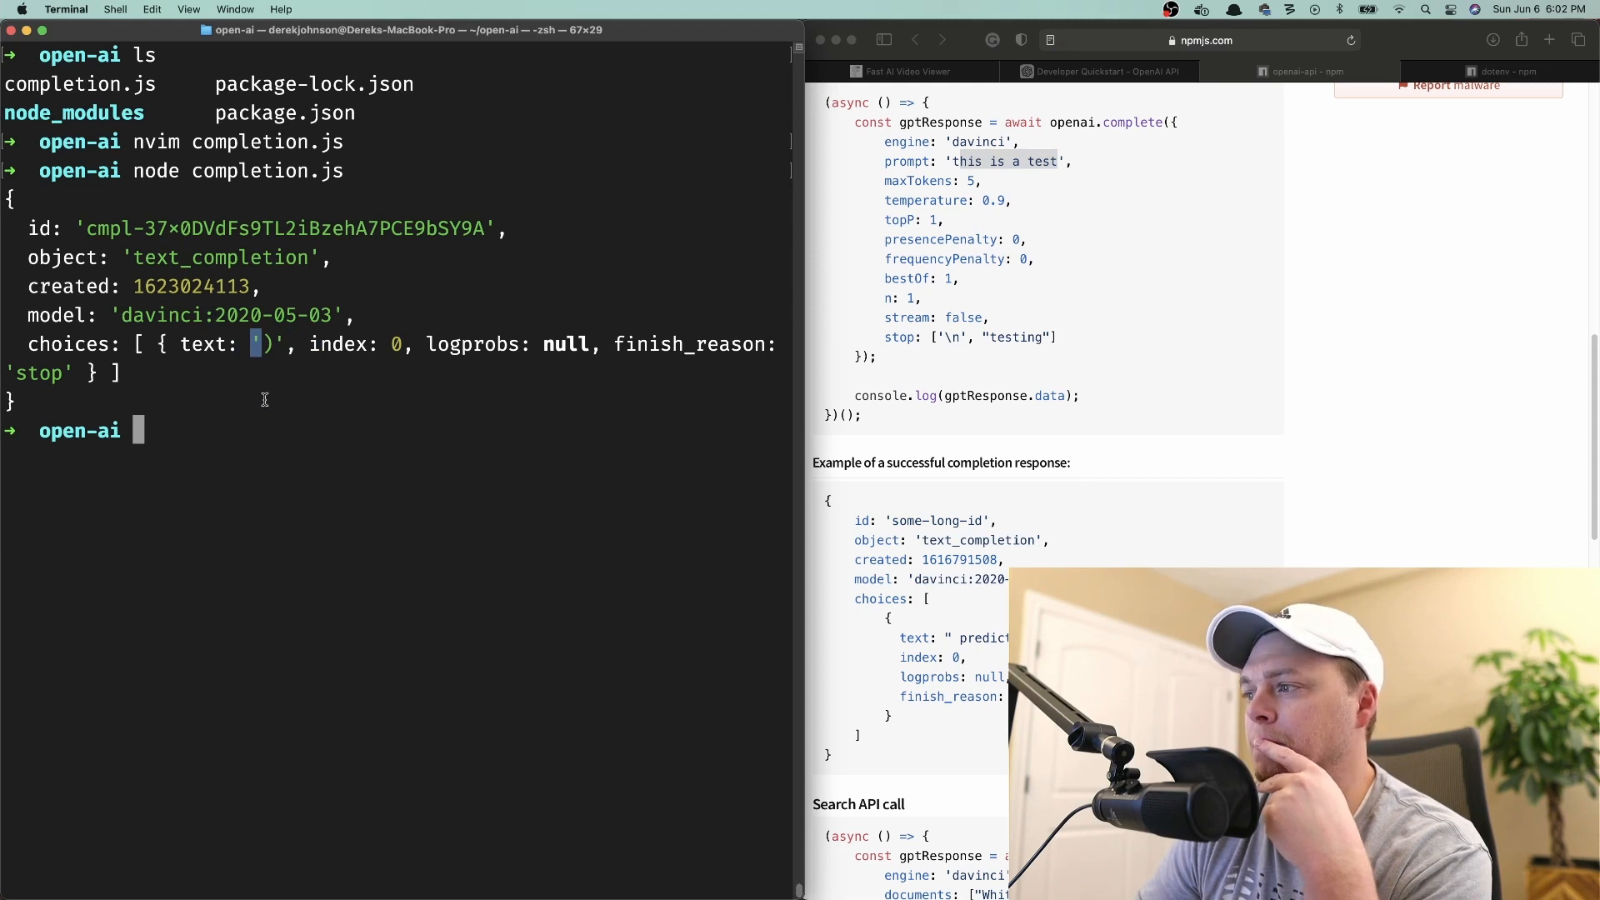
text(c)
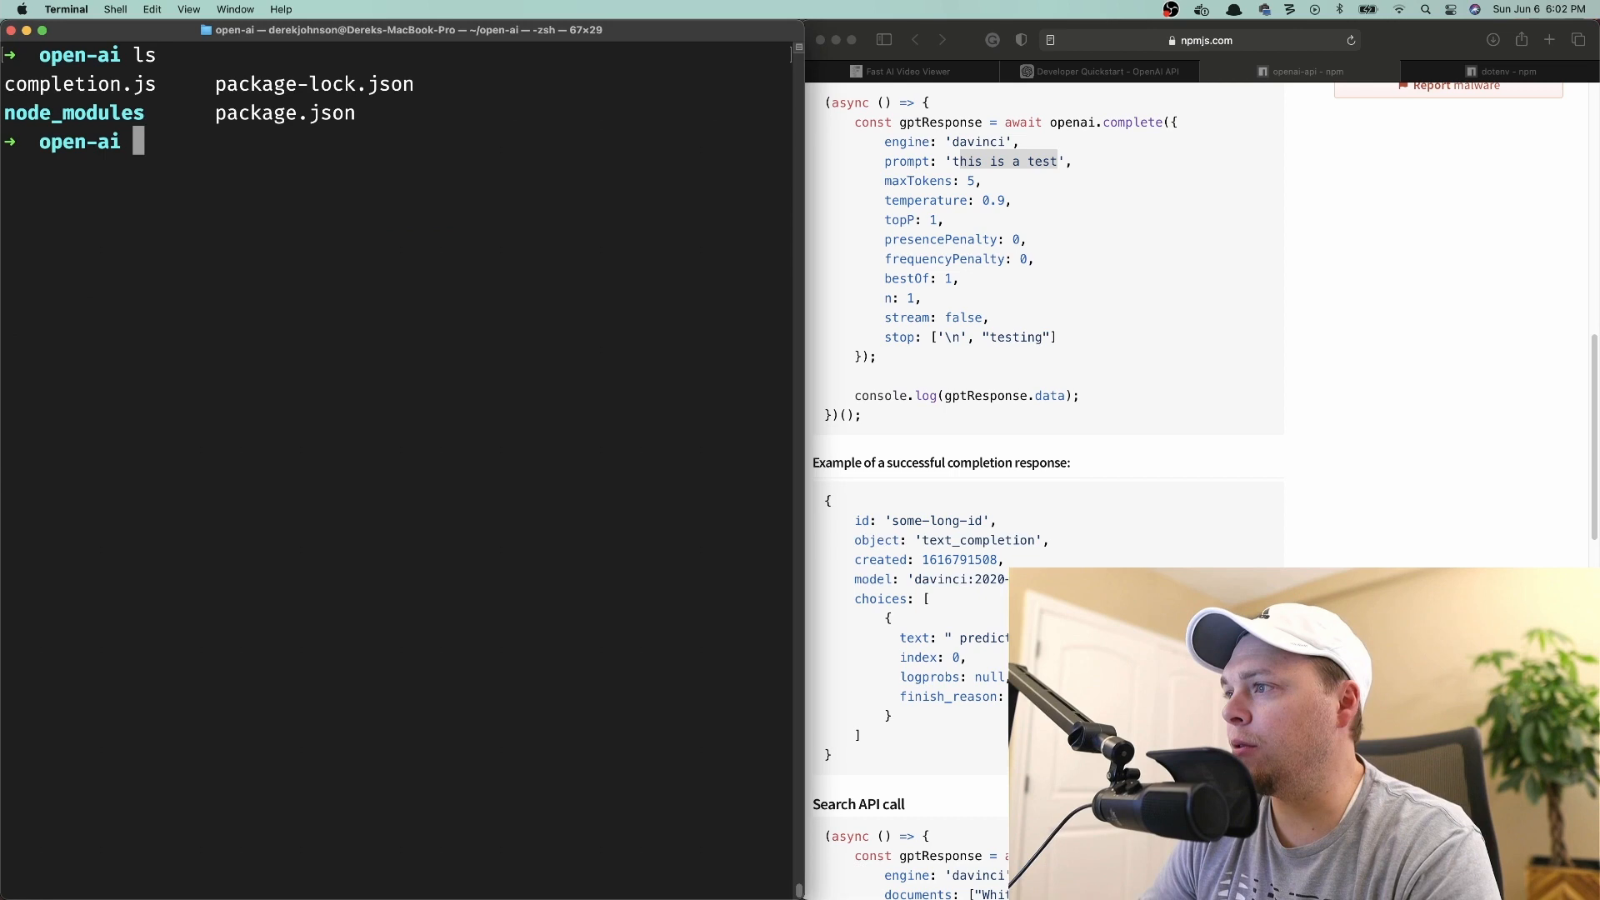
Create a new search.js file in nvim.
scroll(down, 3)
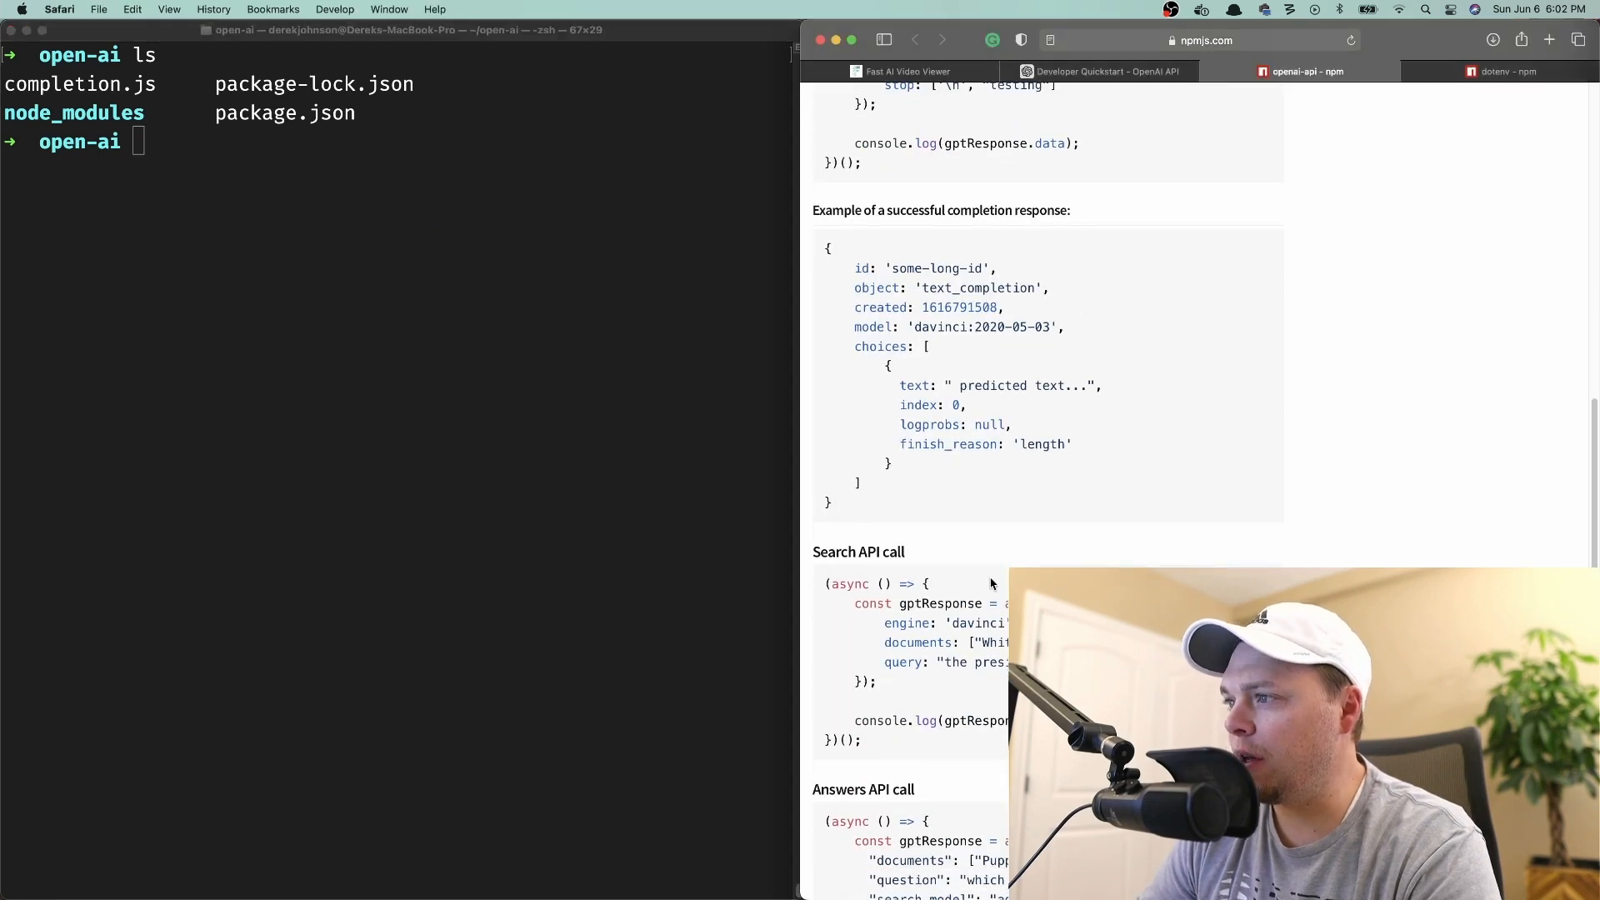
text(n)
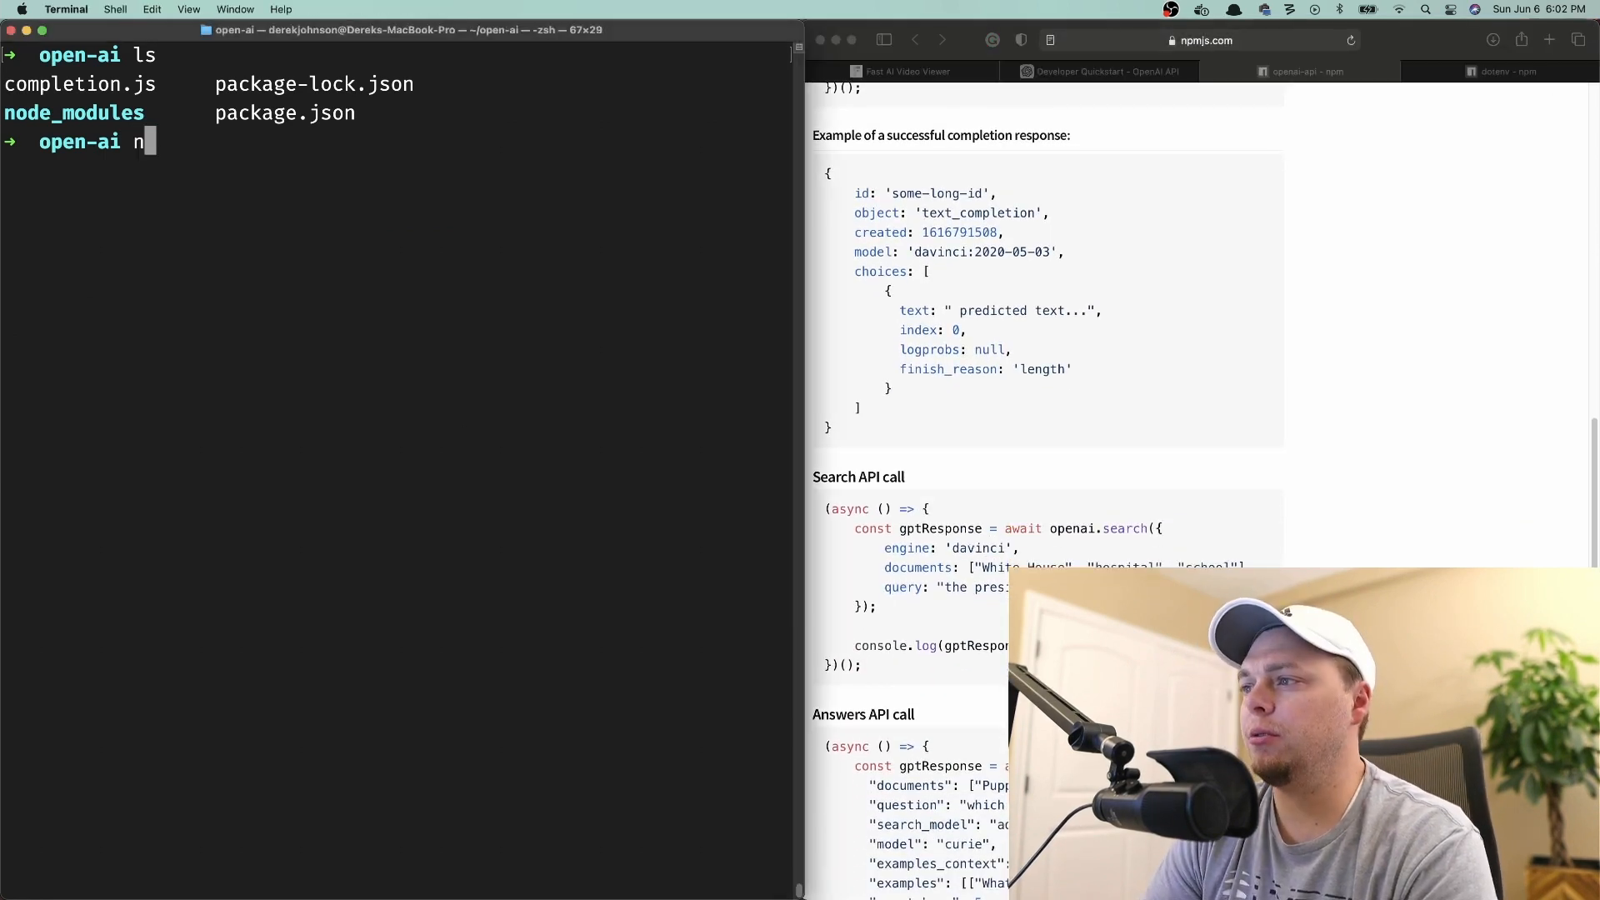
text(vim searc)
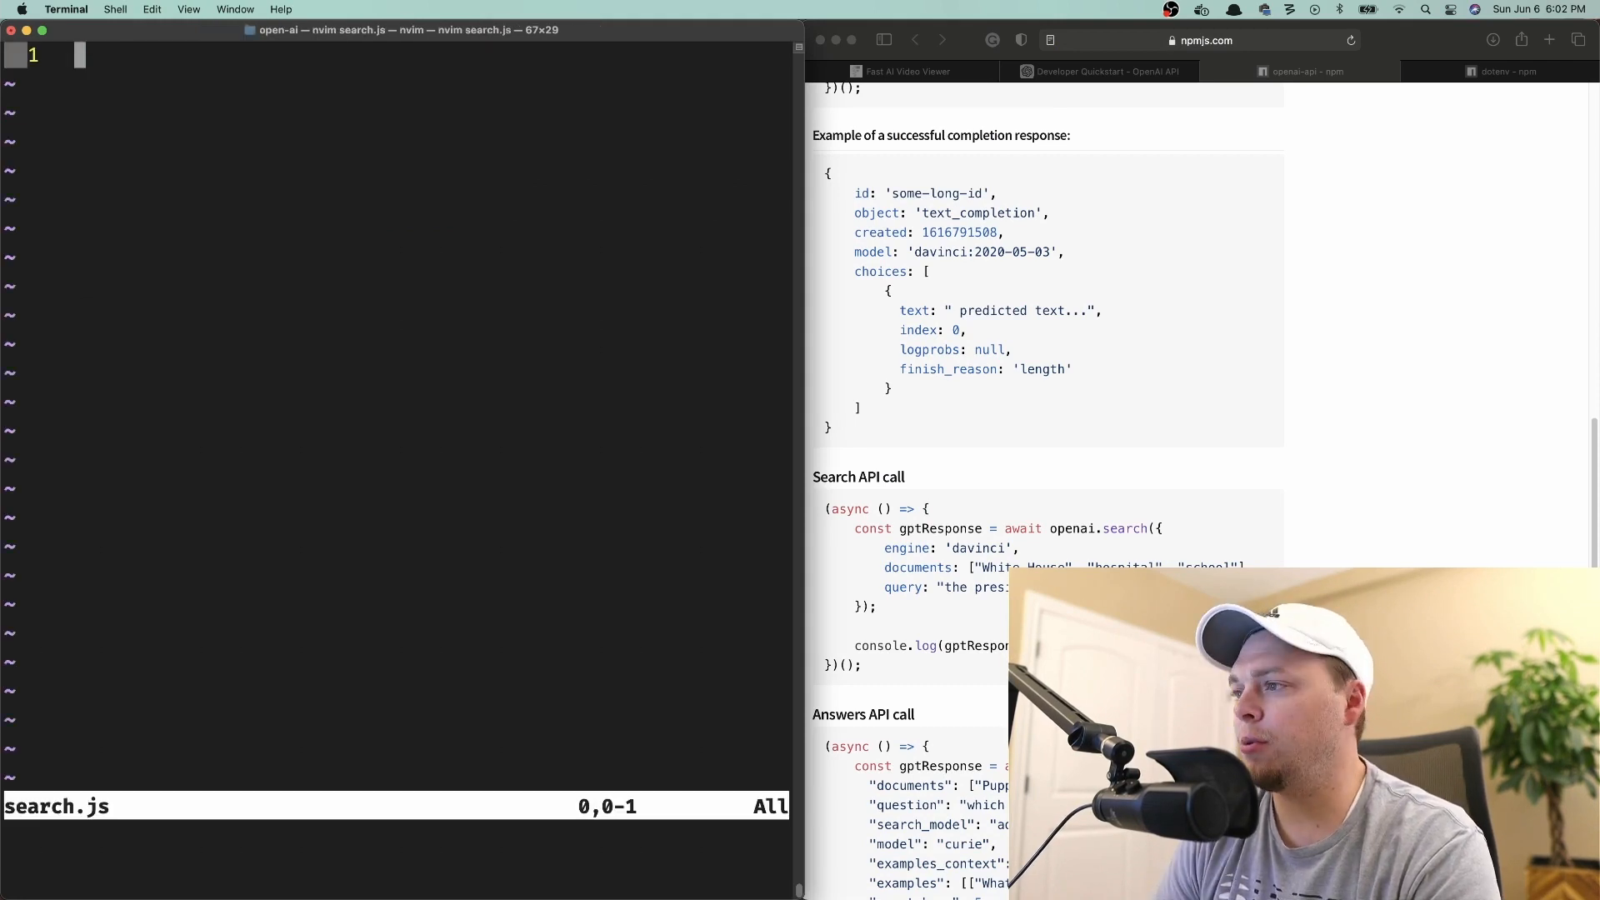
mouse_move(350, 330)
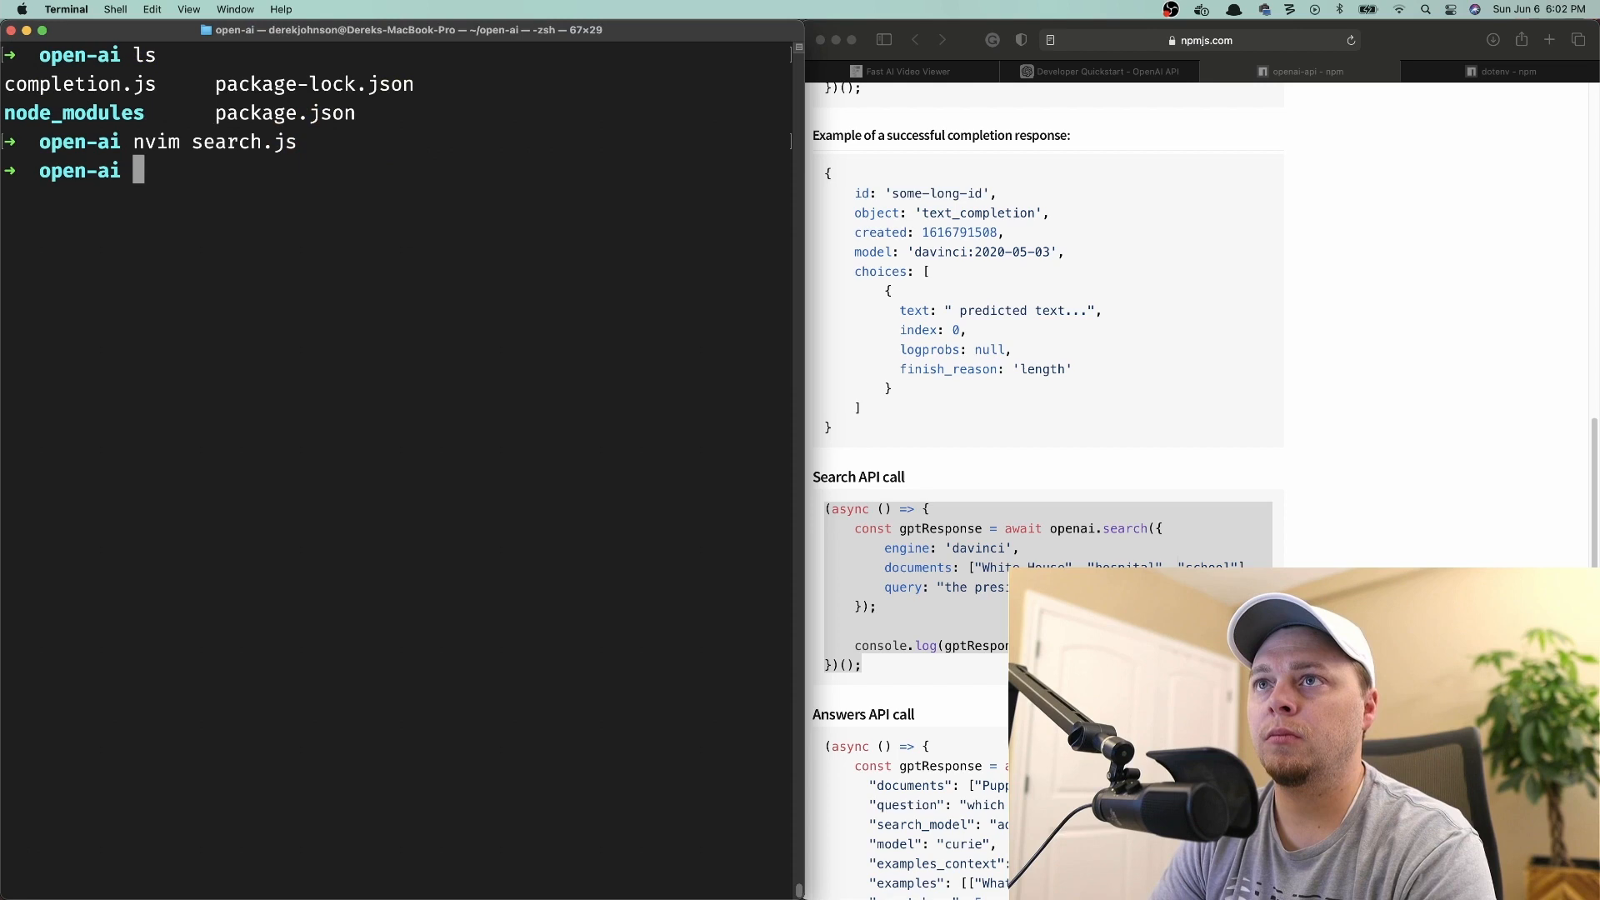
Copy the dotenv and OpenAI setup lines from completion.js into search.js.
text(nvim completion.js)
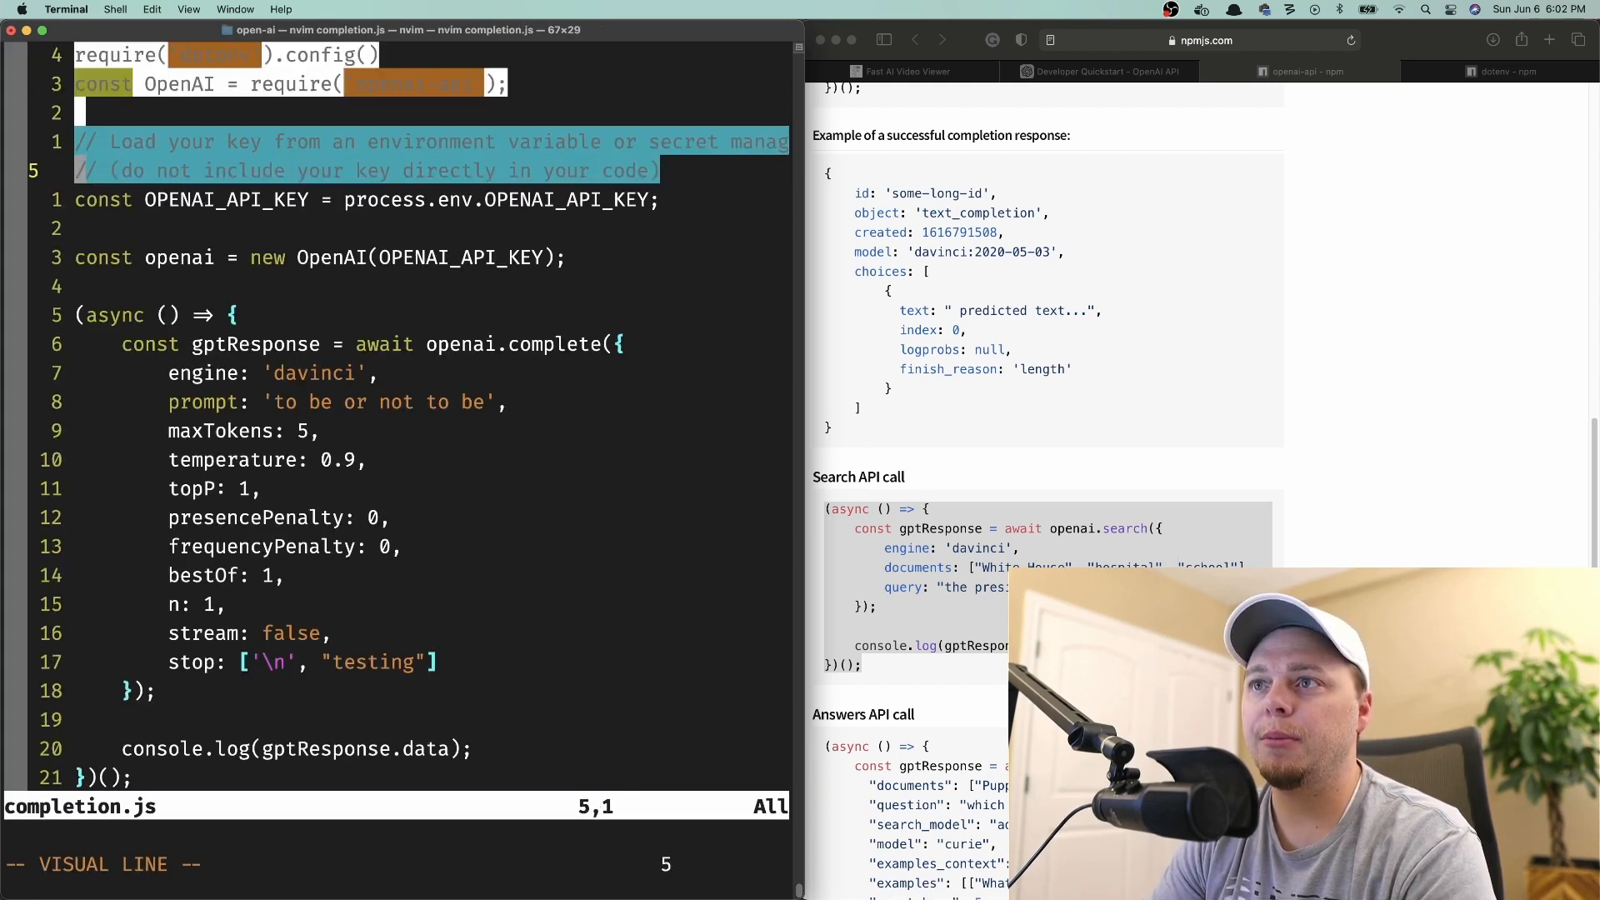
text(:wq)
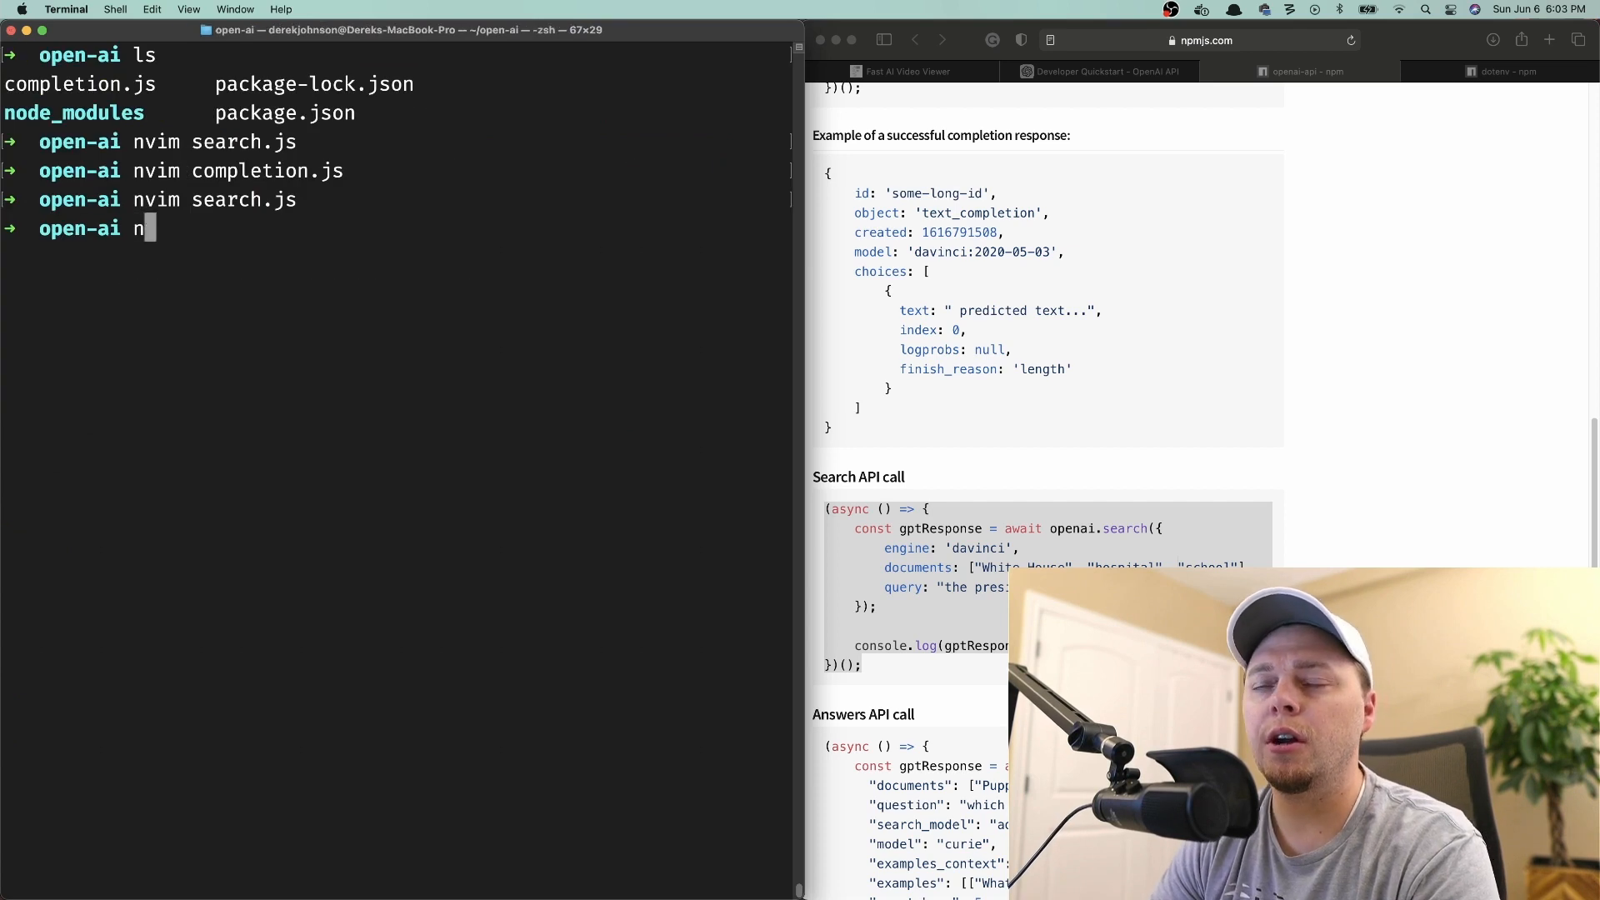
text(vim completion.js)
key(Enter)
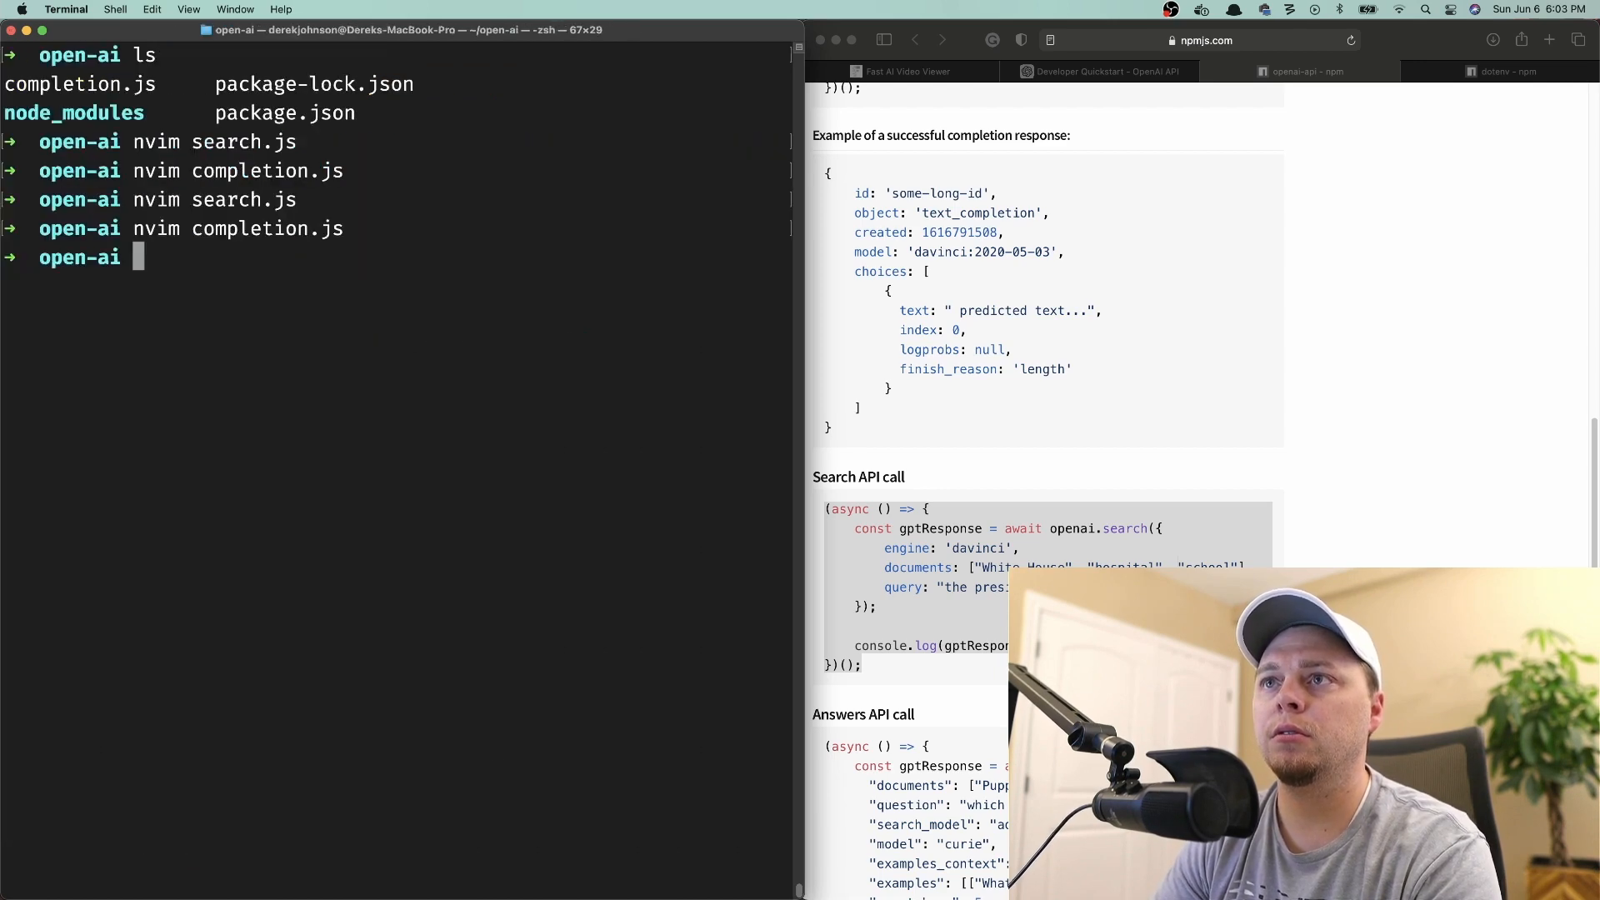
text(nvim search.js)
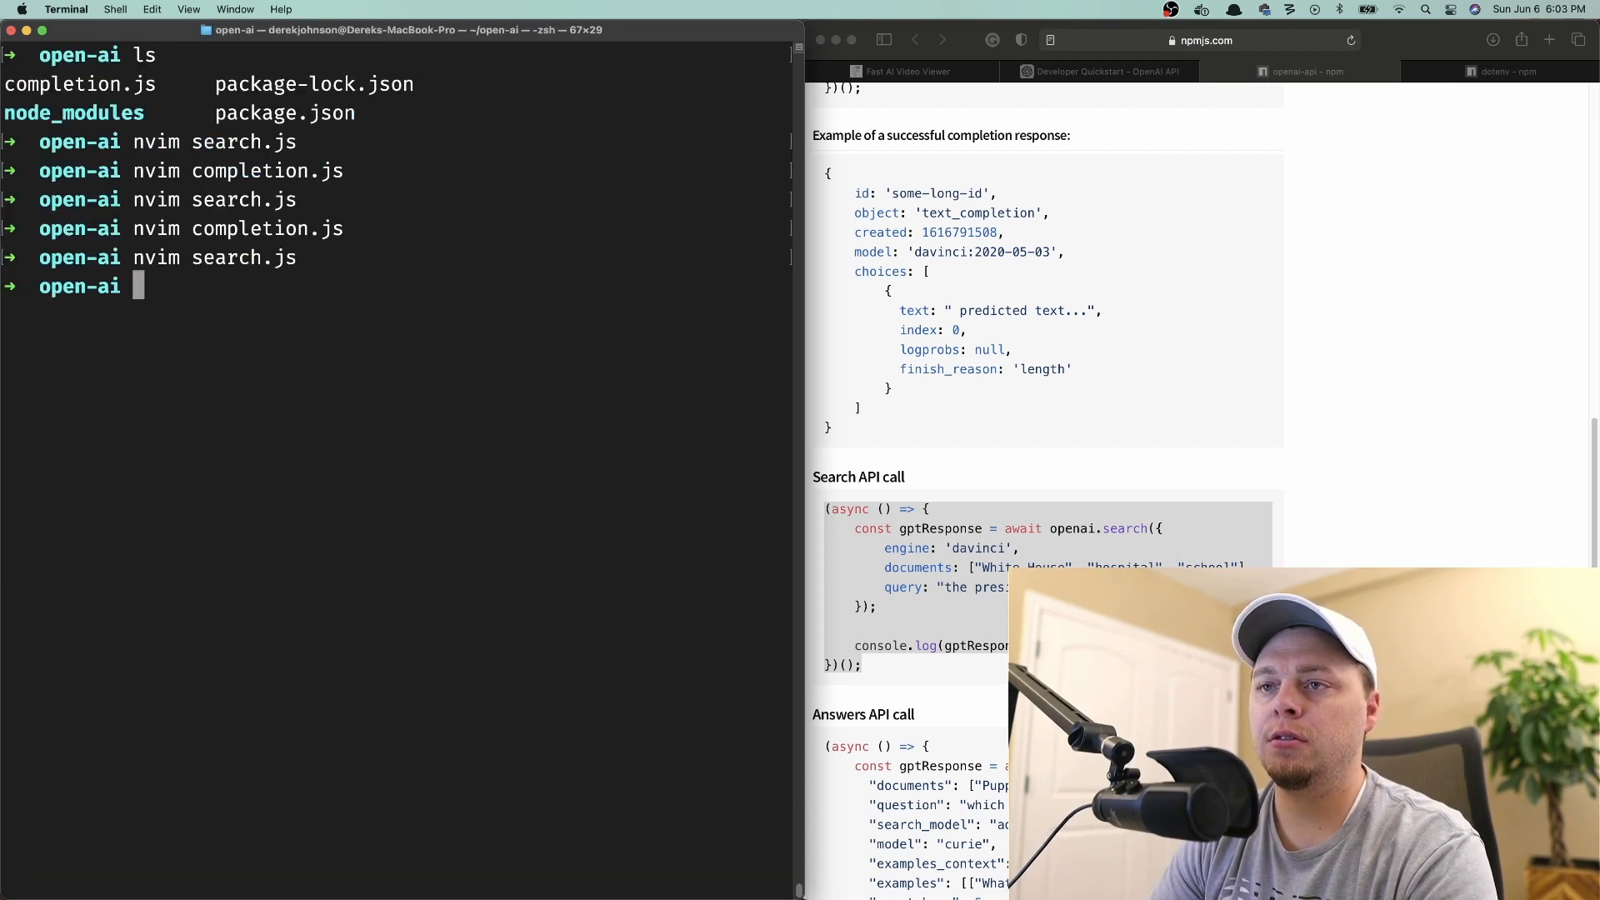
Run node search.js, printing scores 213.648, 55.294 and 39.199 for documents 0, 1 and 2.
text(node)
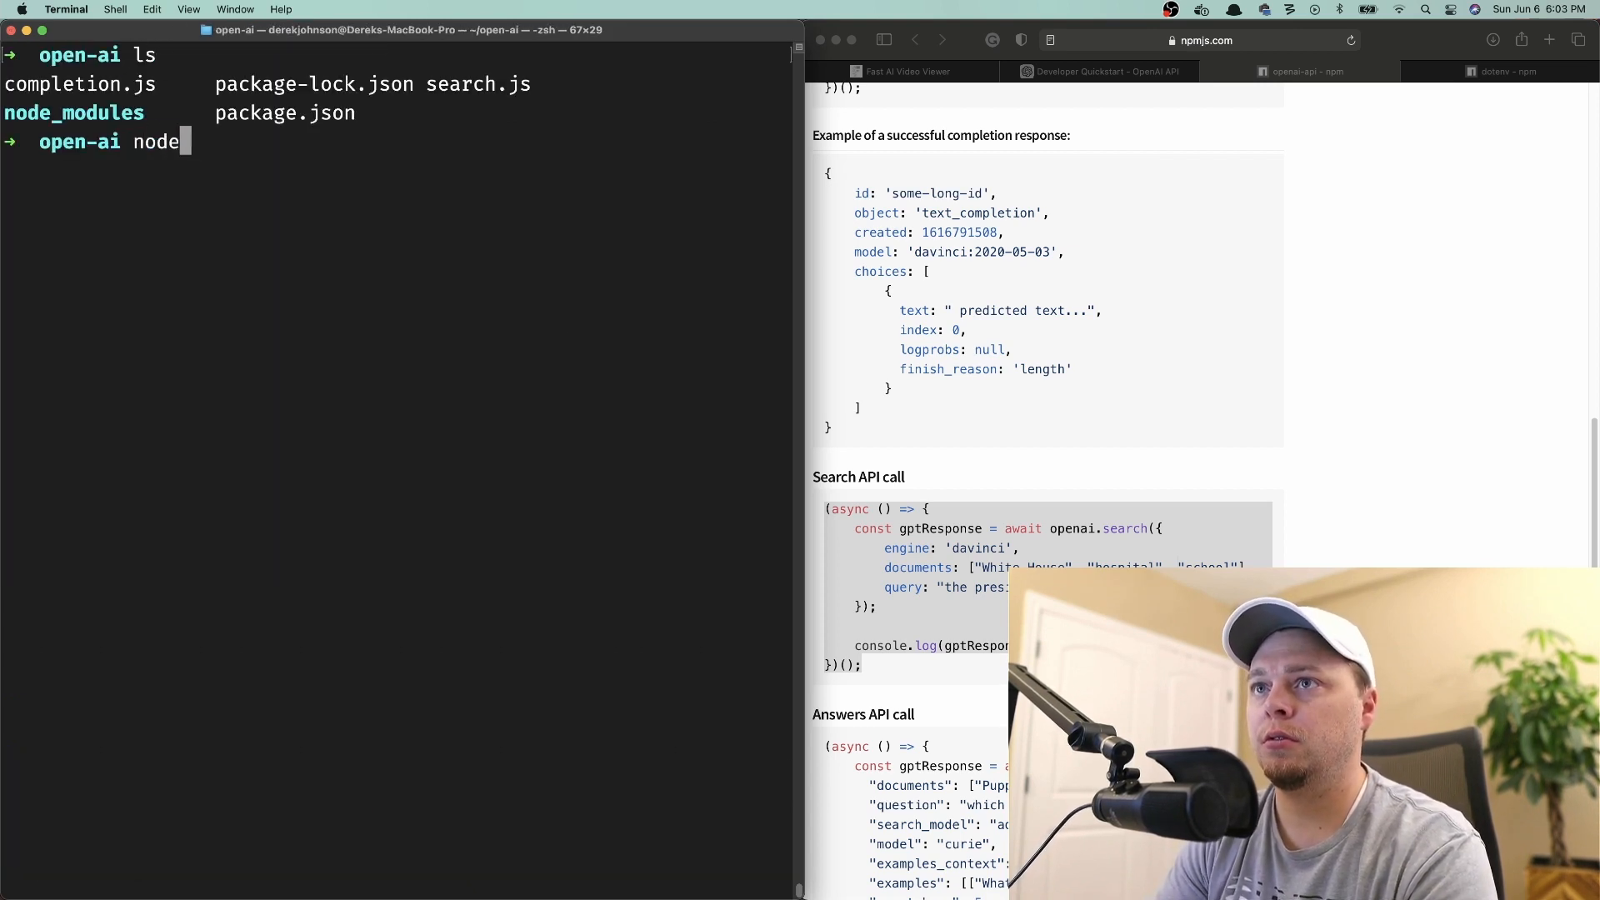
text(search.js)
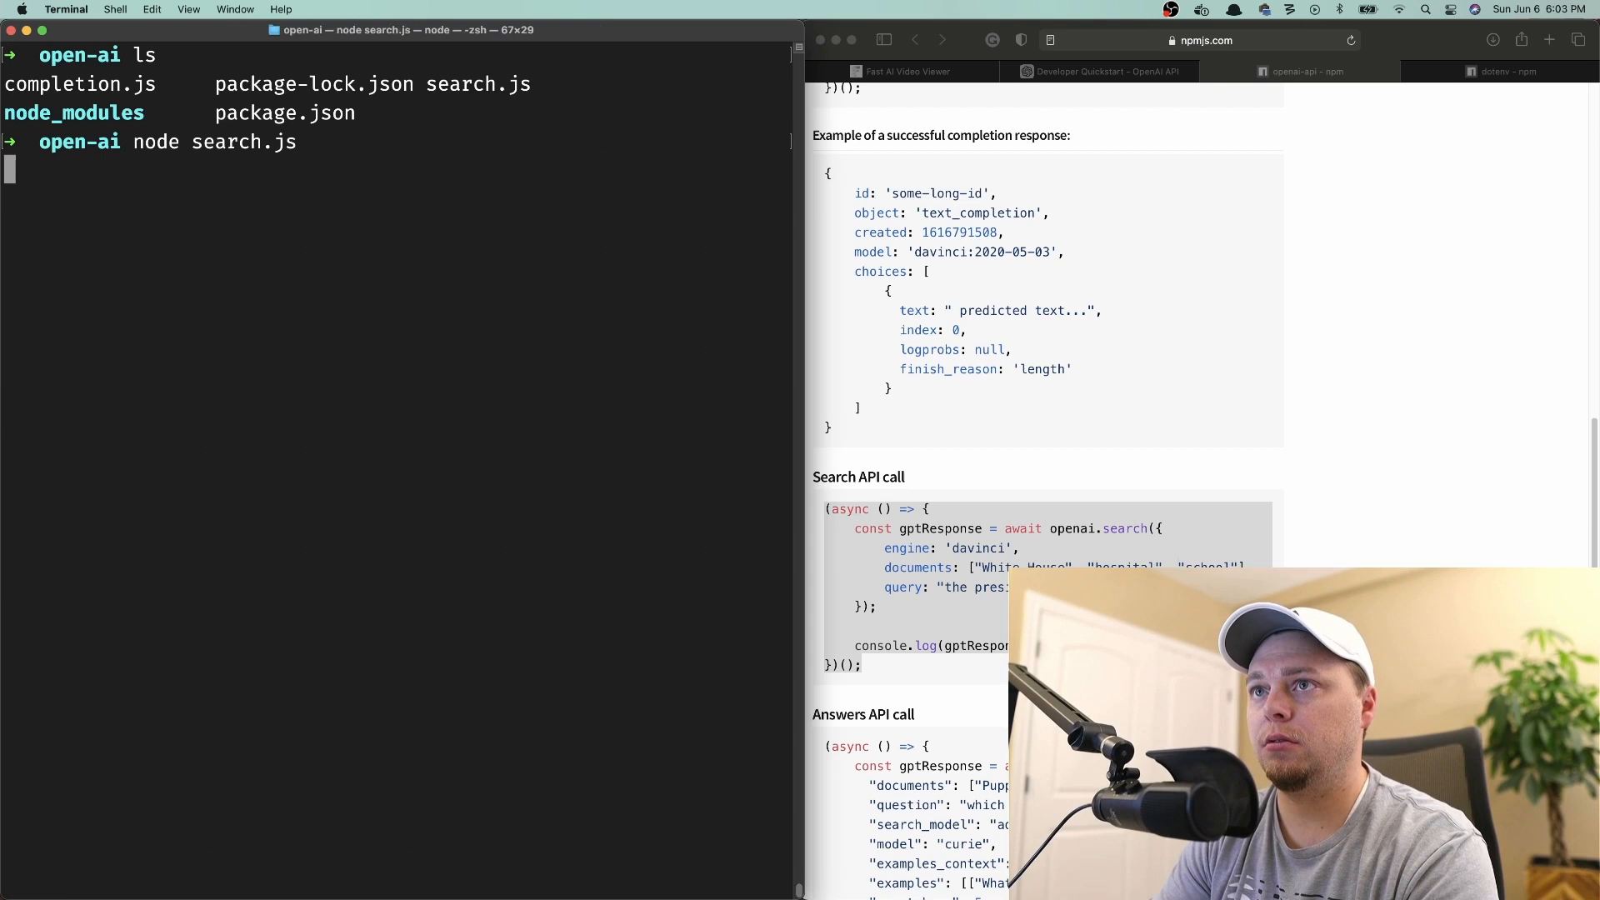
key(Return)
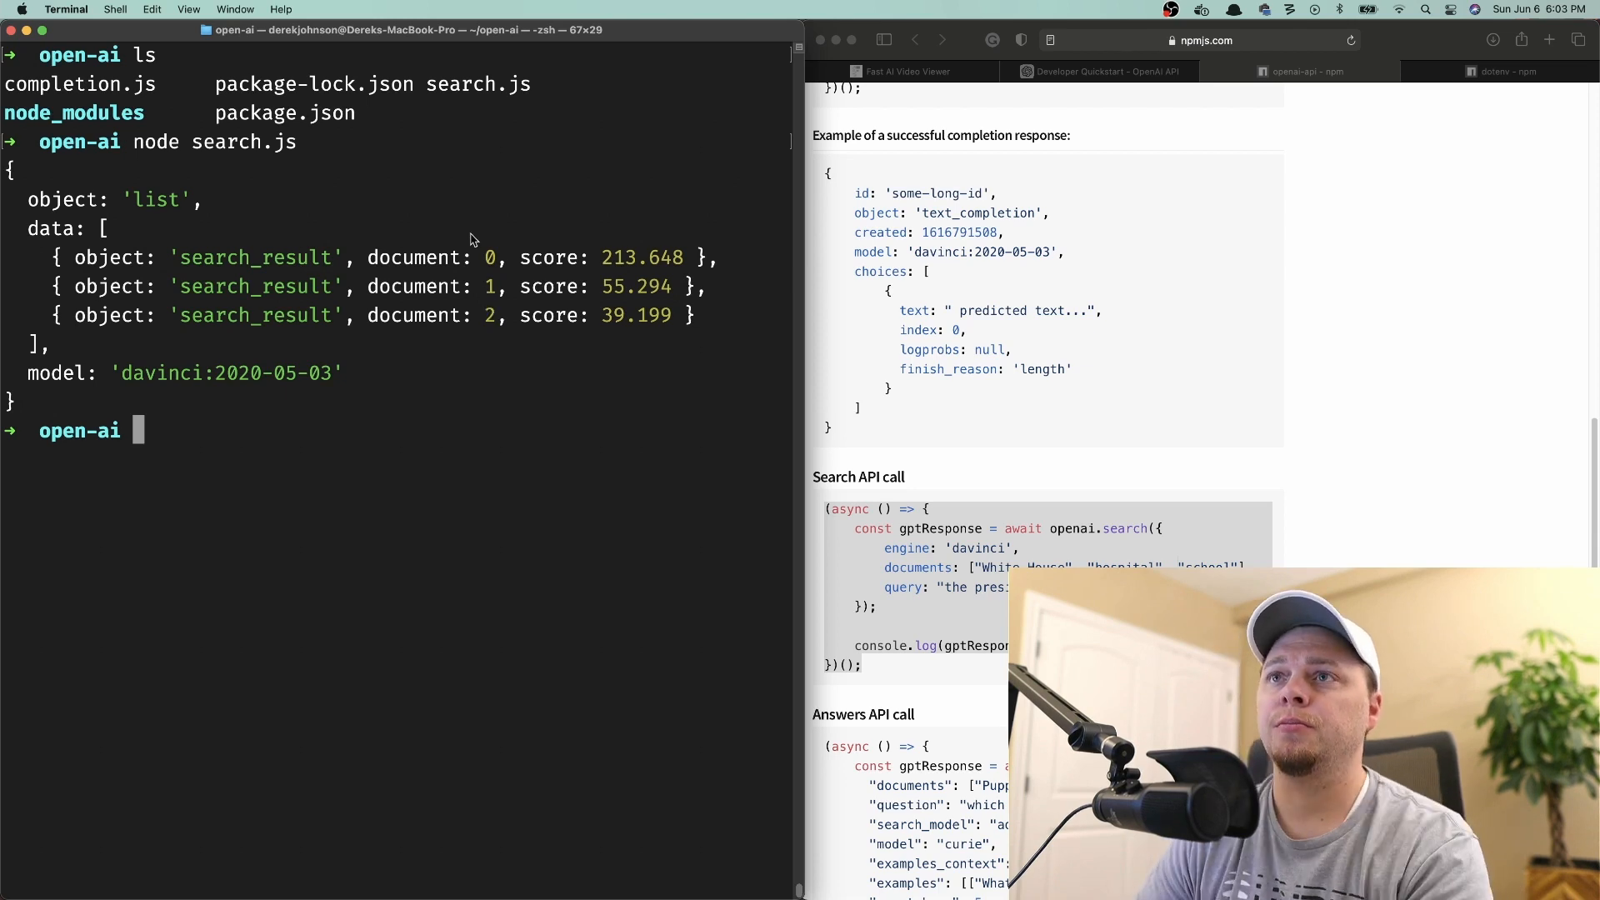
text(nvim sear)
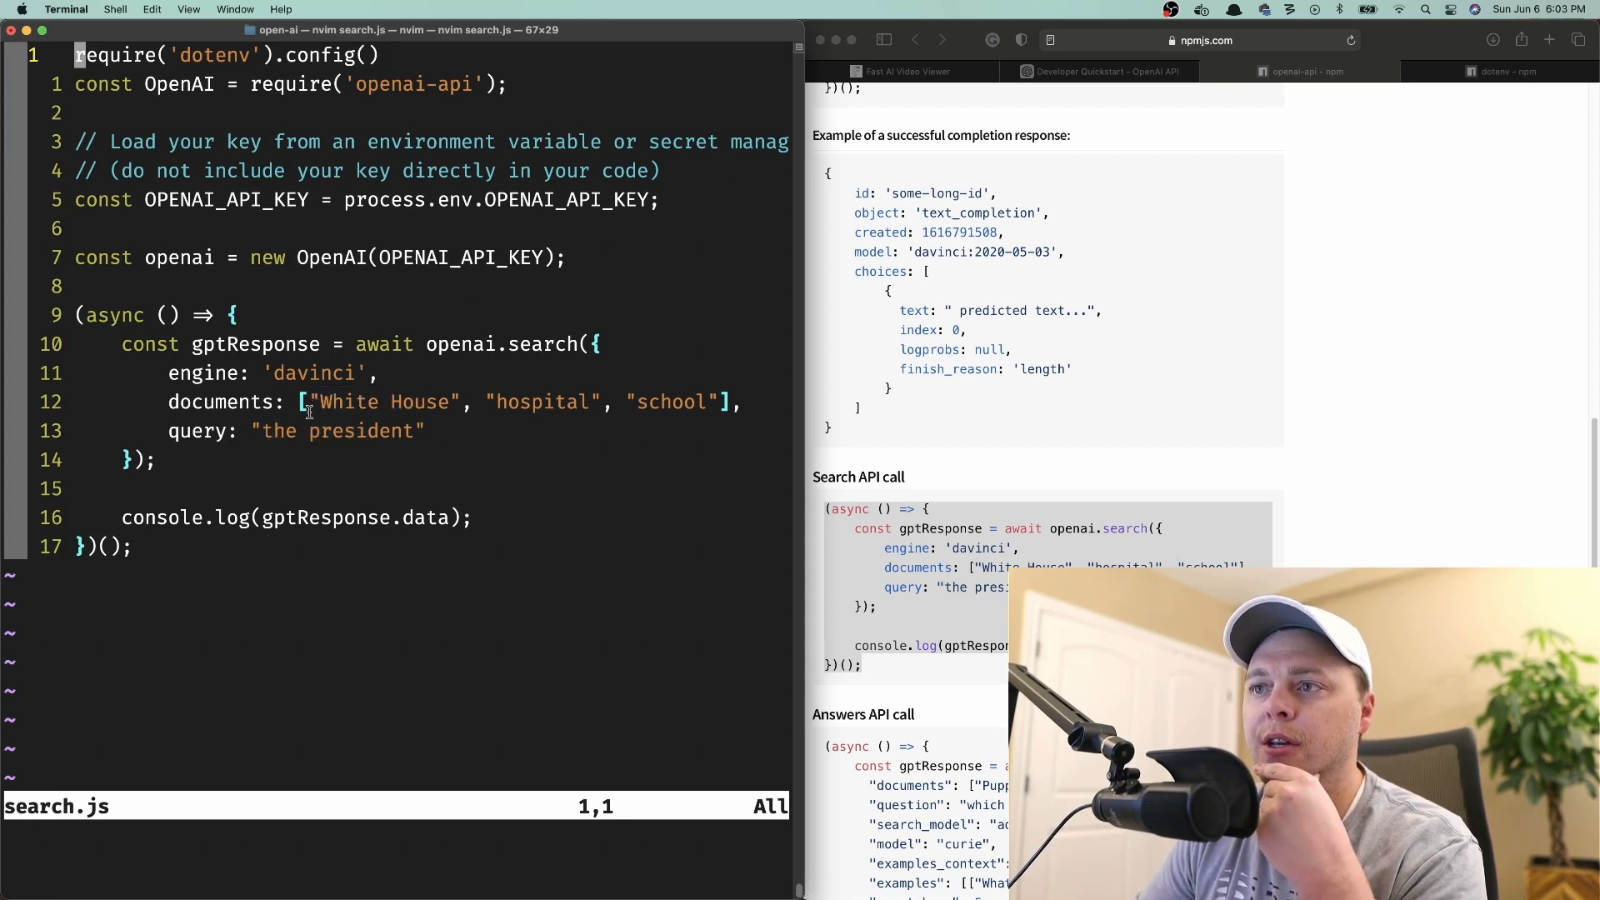
mouse_move(370, 452)
text(Sin)
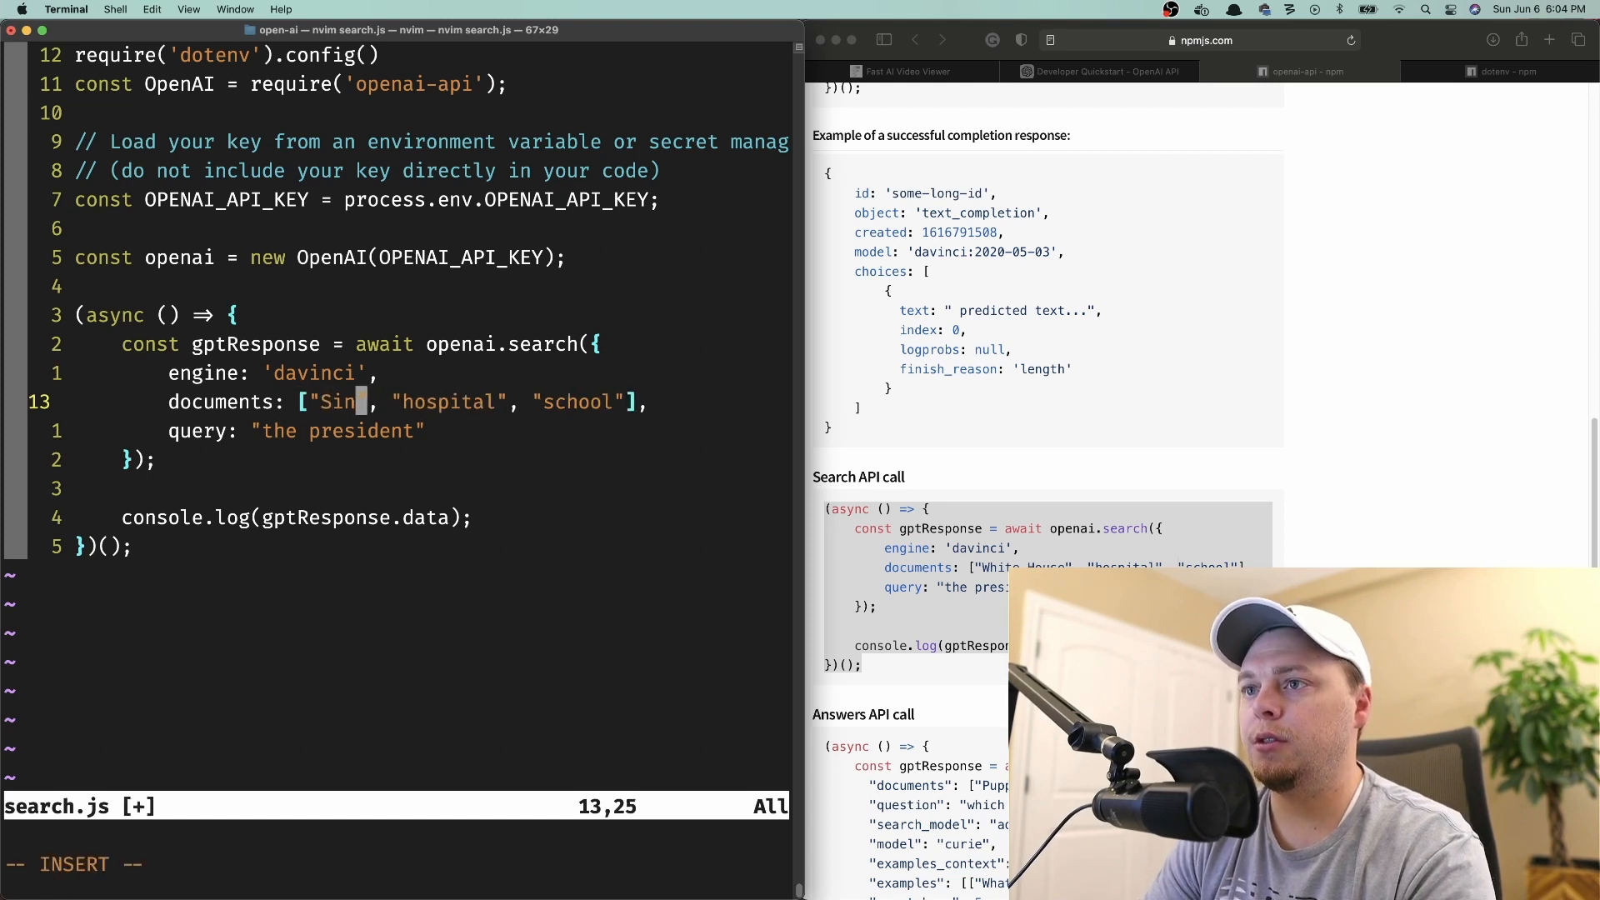
Change search.js to query "Singing" over documents Shower, Elevator and Library.
text(ging)
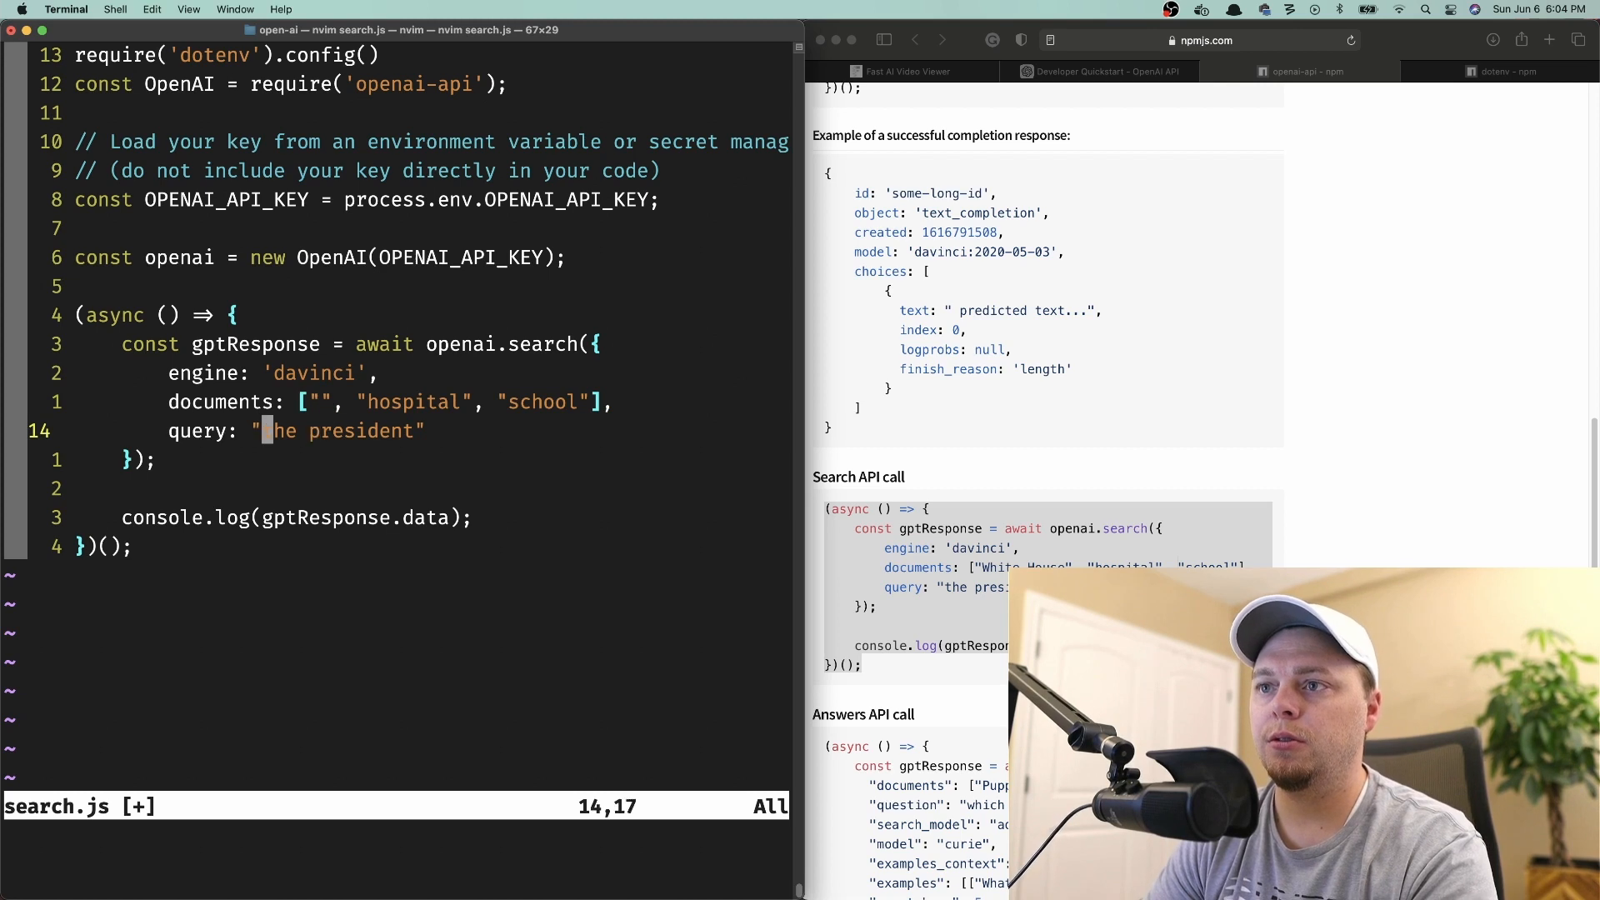
text(Singing)
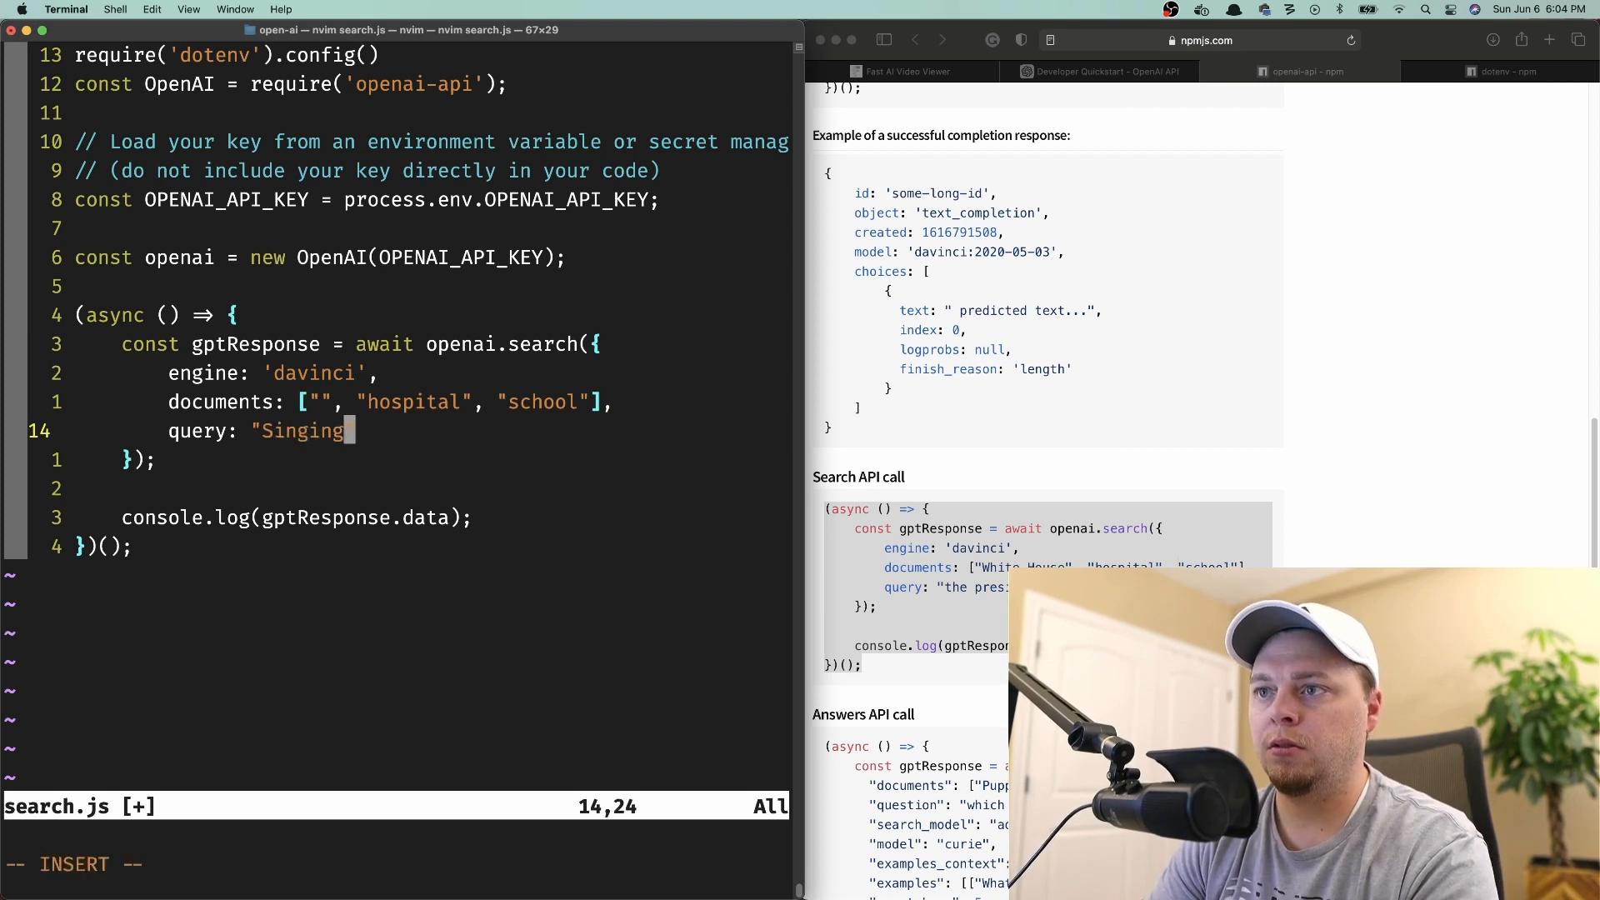
text(Sho)
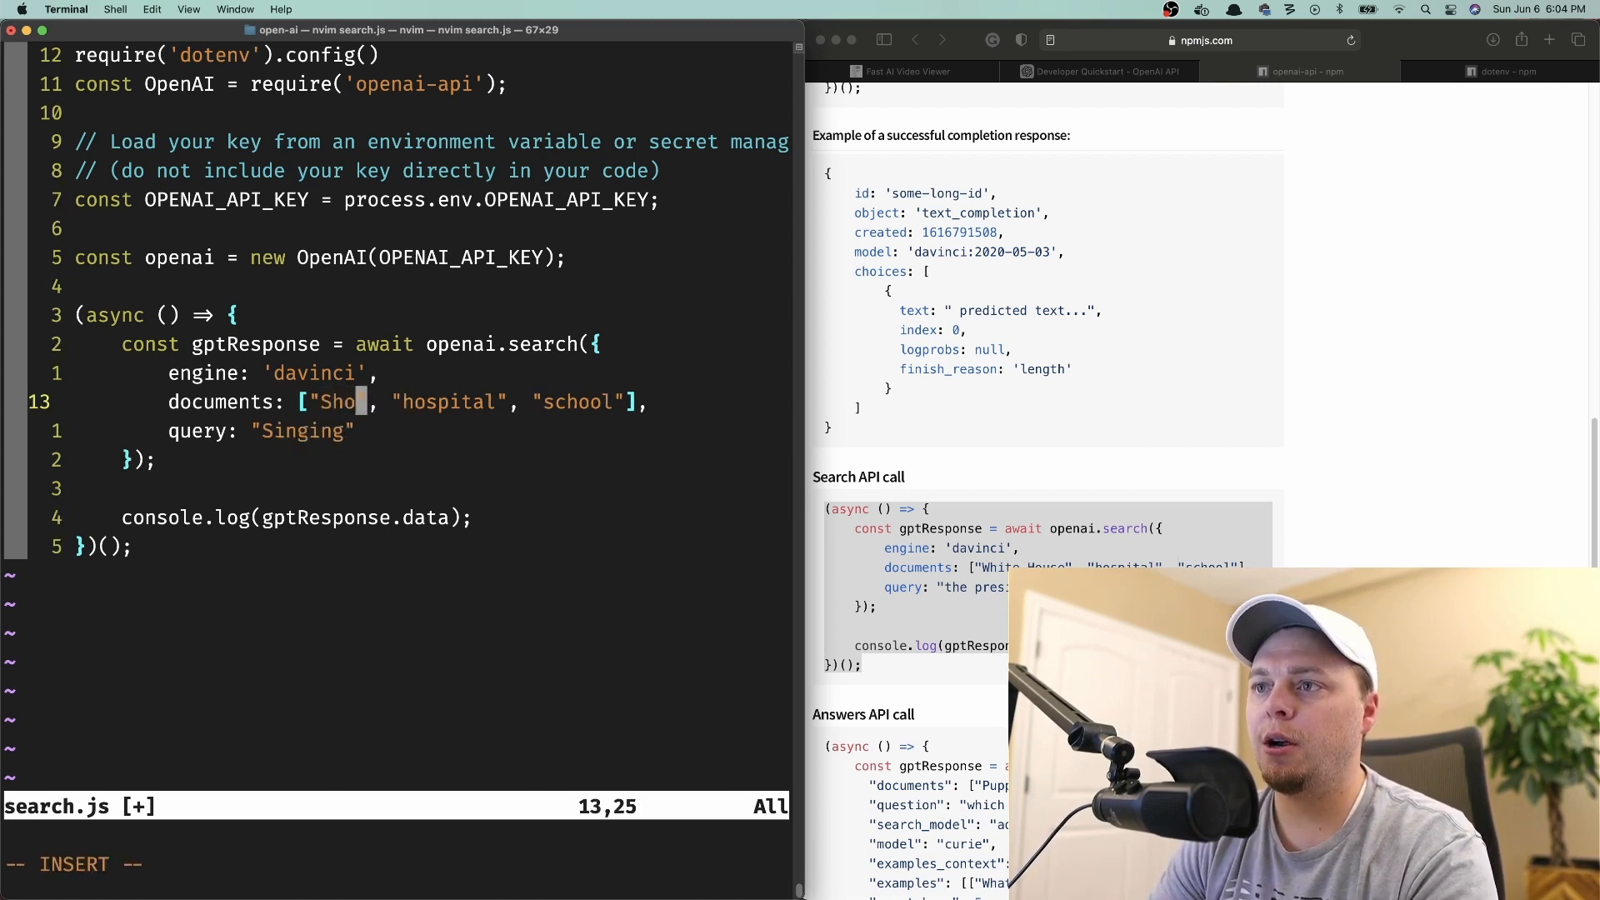
text(wer)
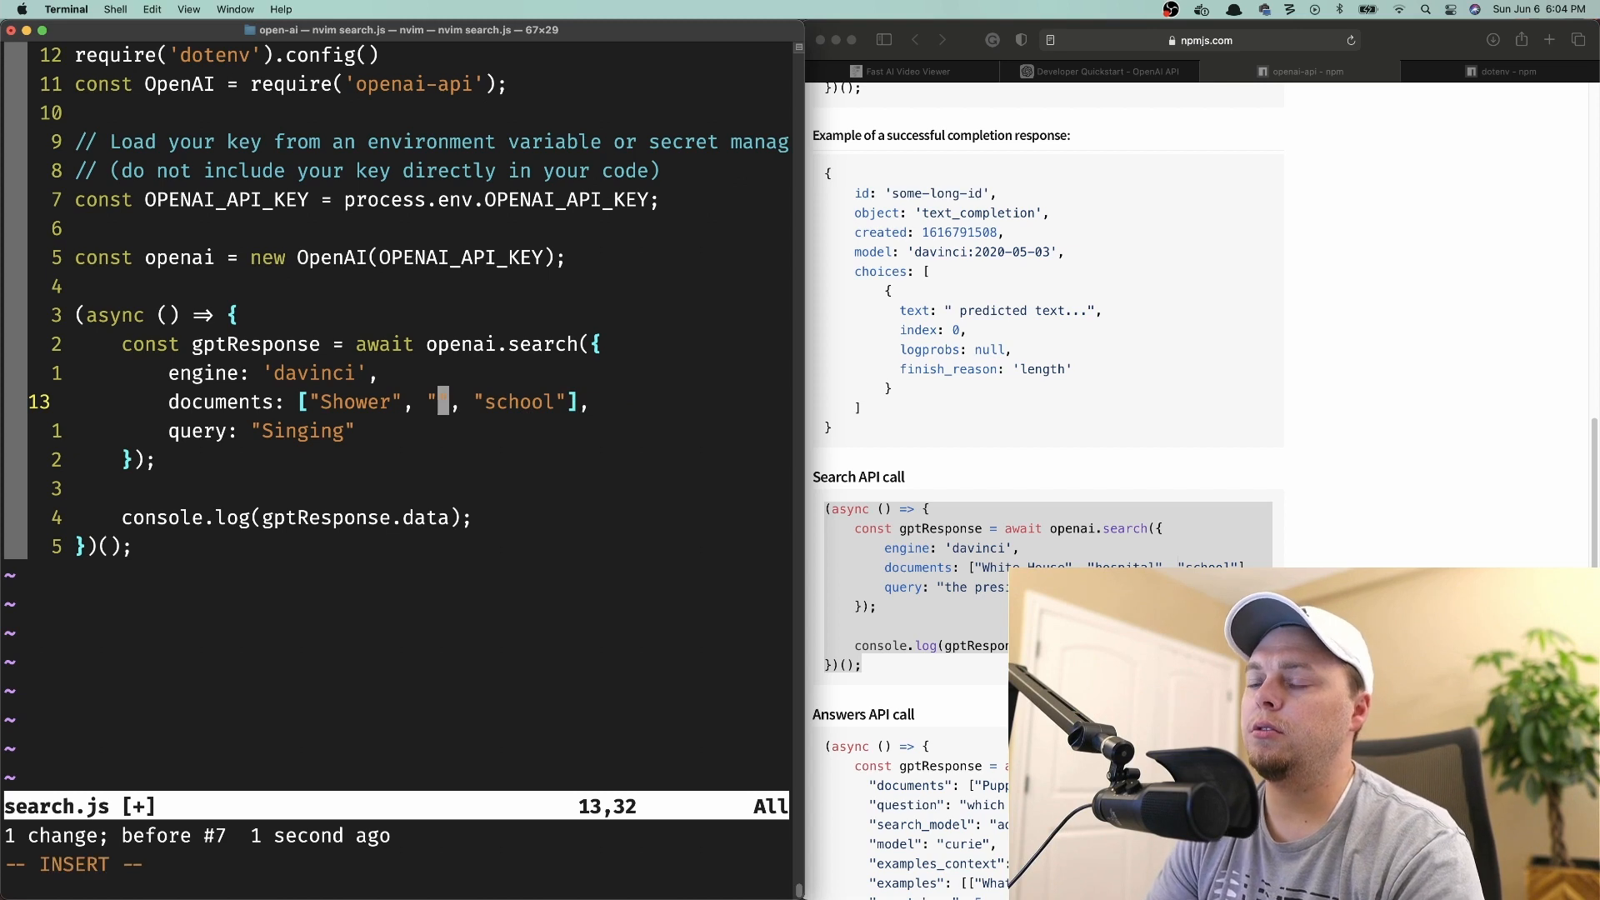
text(Eleve)
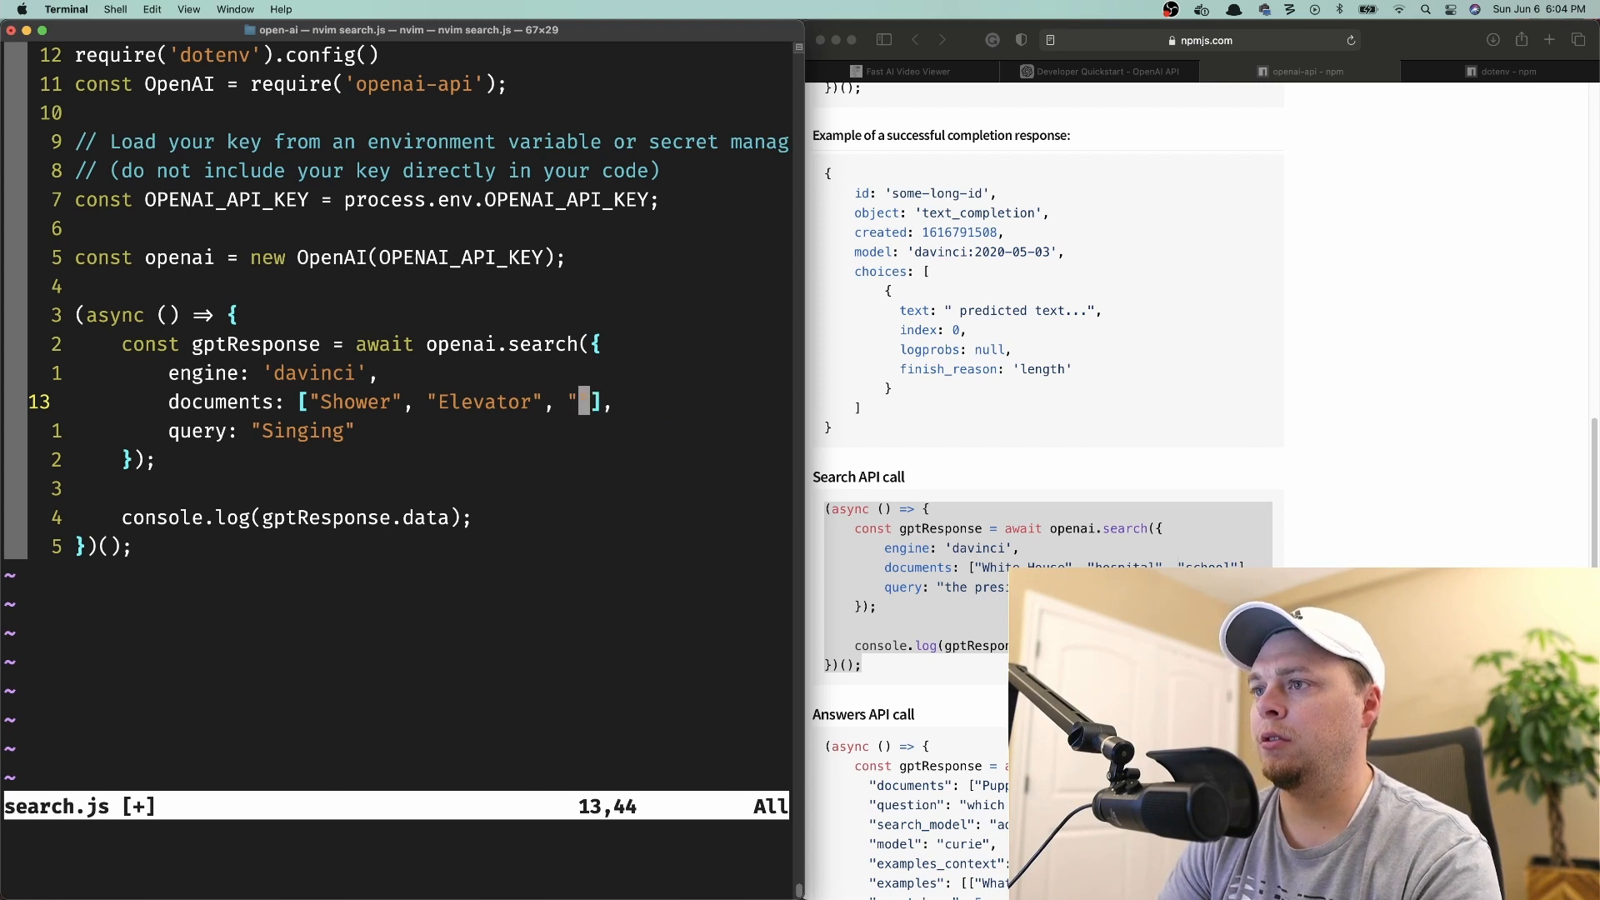
text(Librar)
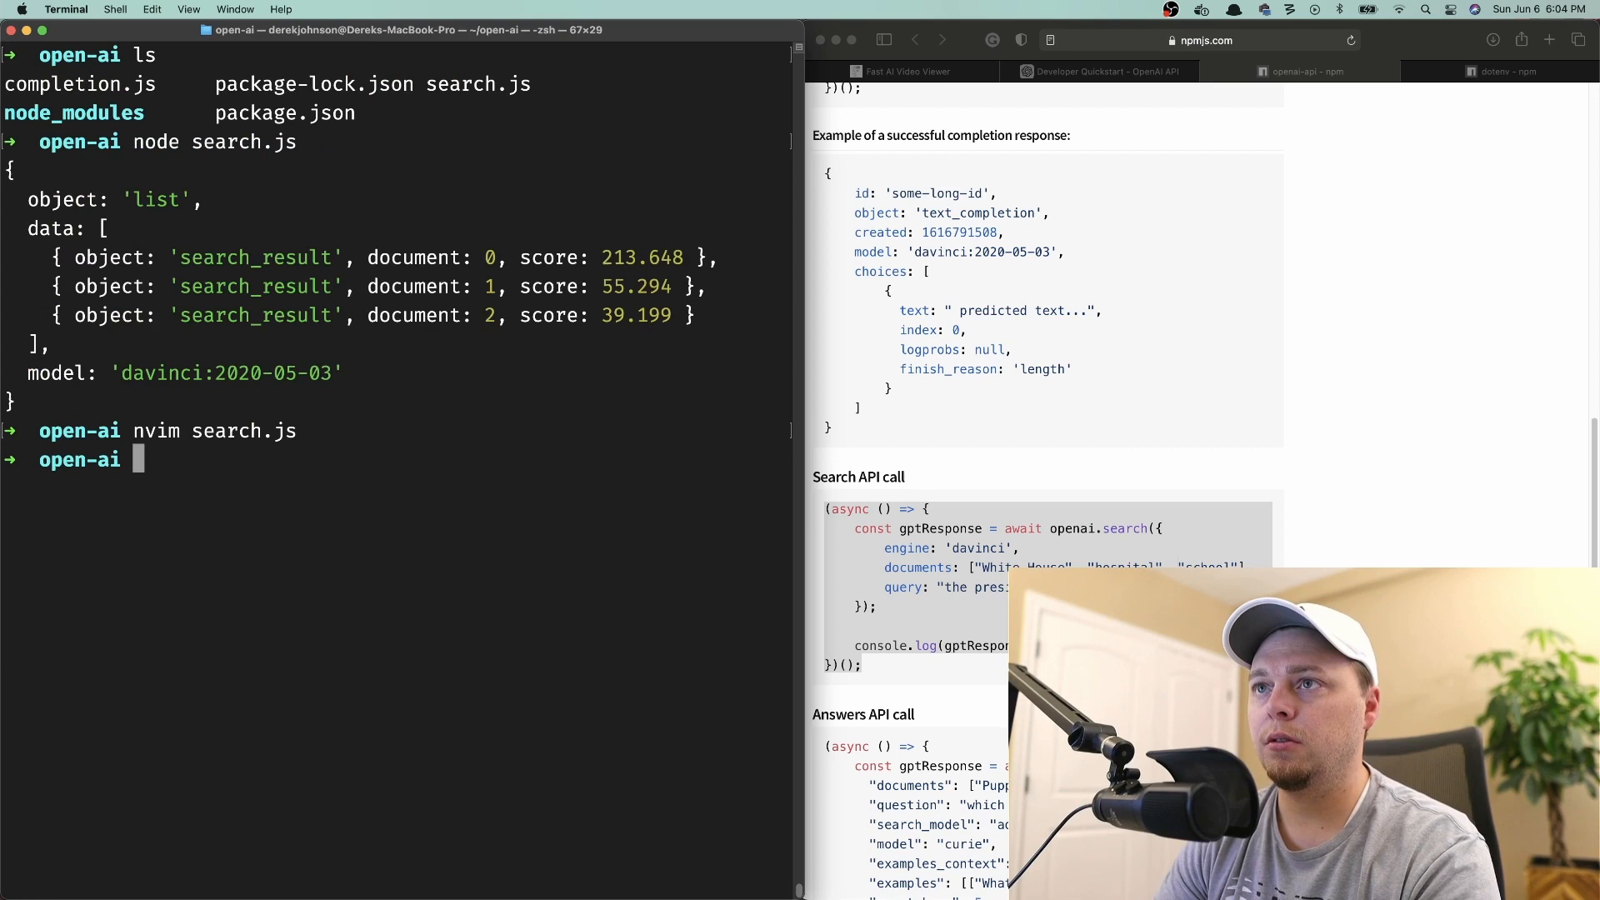
Rerun node search.js, printing scores 11.222, -24.769 and -19.863.
text(node search.js)
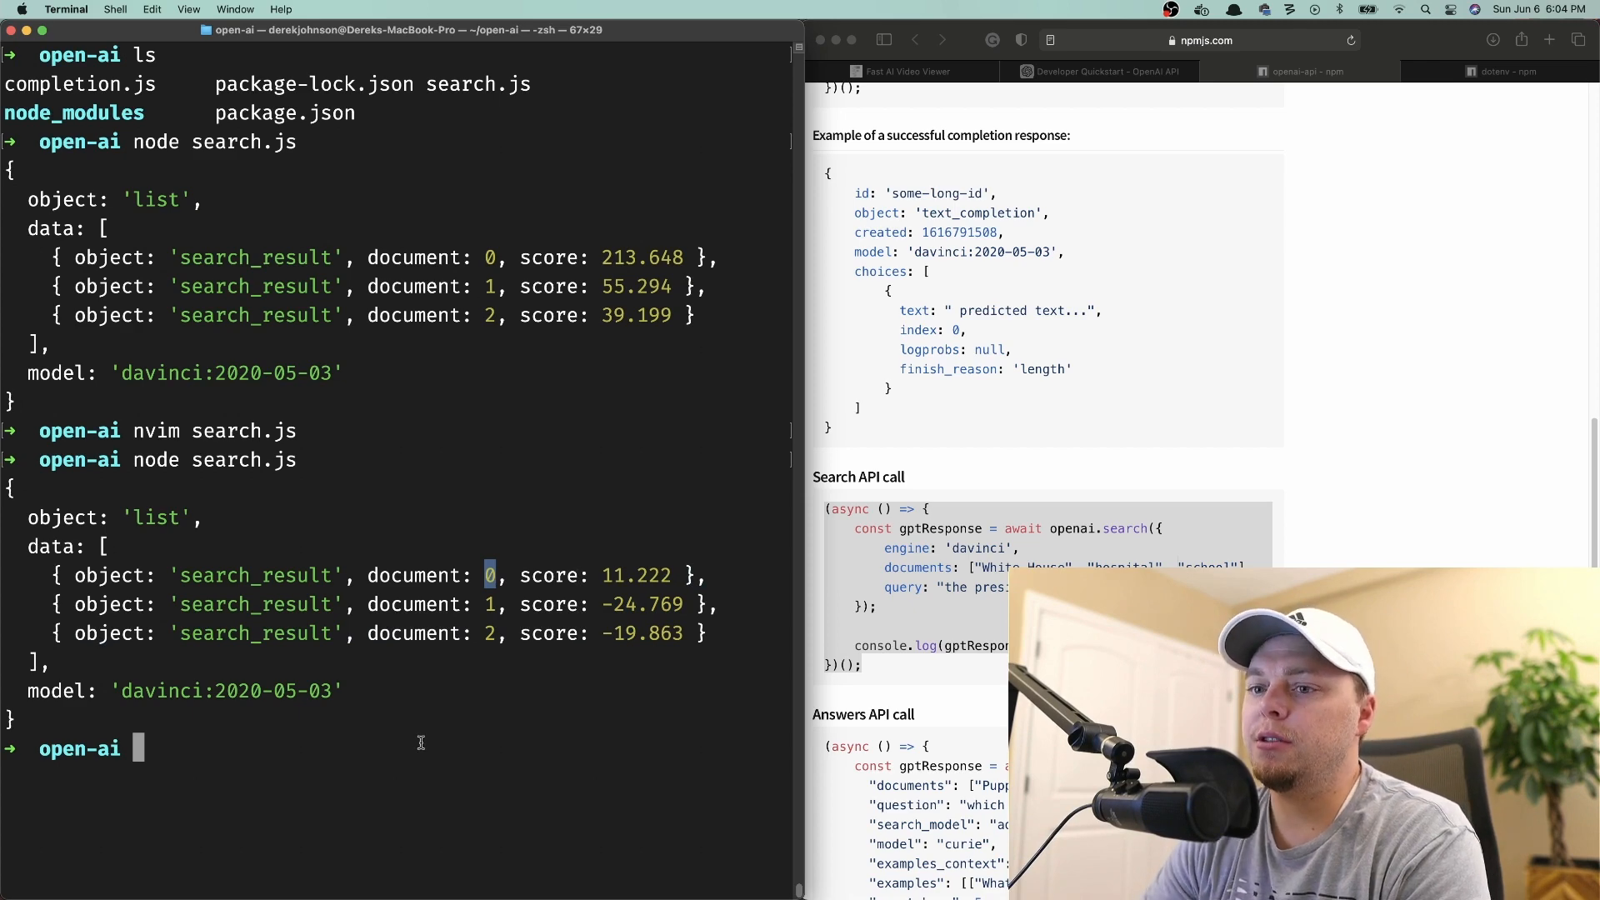
text(nvim s)
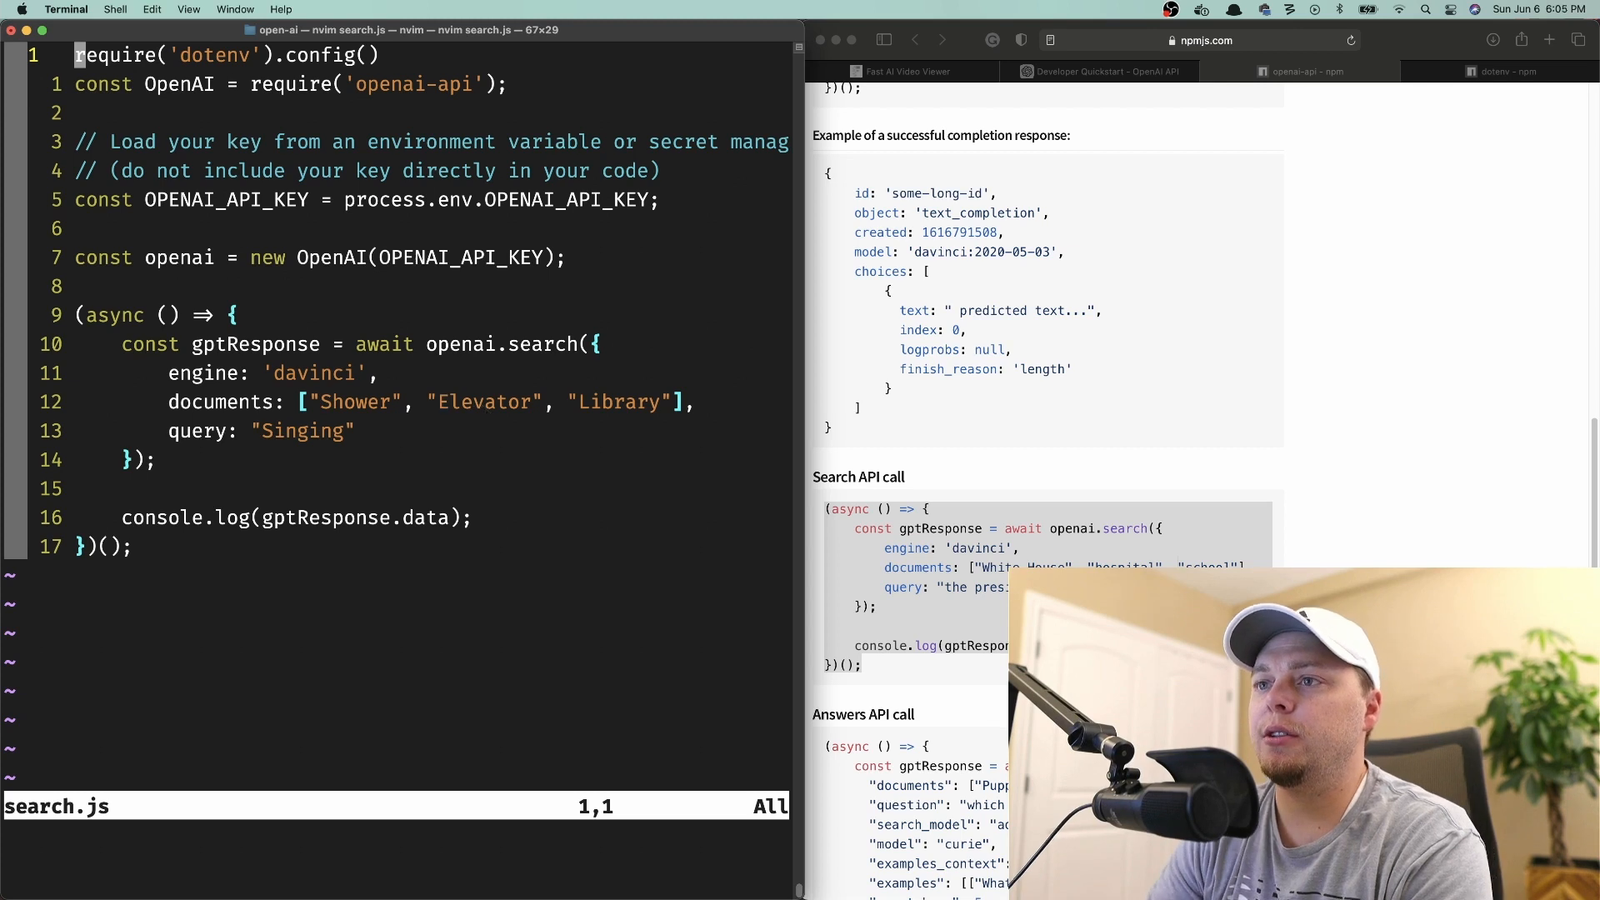
Query "Working at Google" over Stanford, MIT and Harvard, scoring 109.208, 57.601 and 21.86, then list files.
click(326, 401)
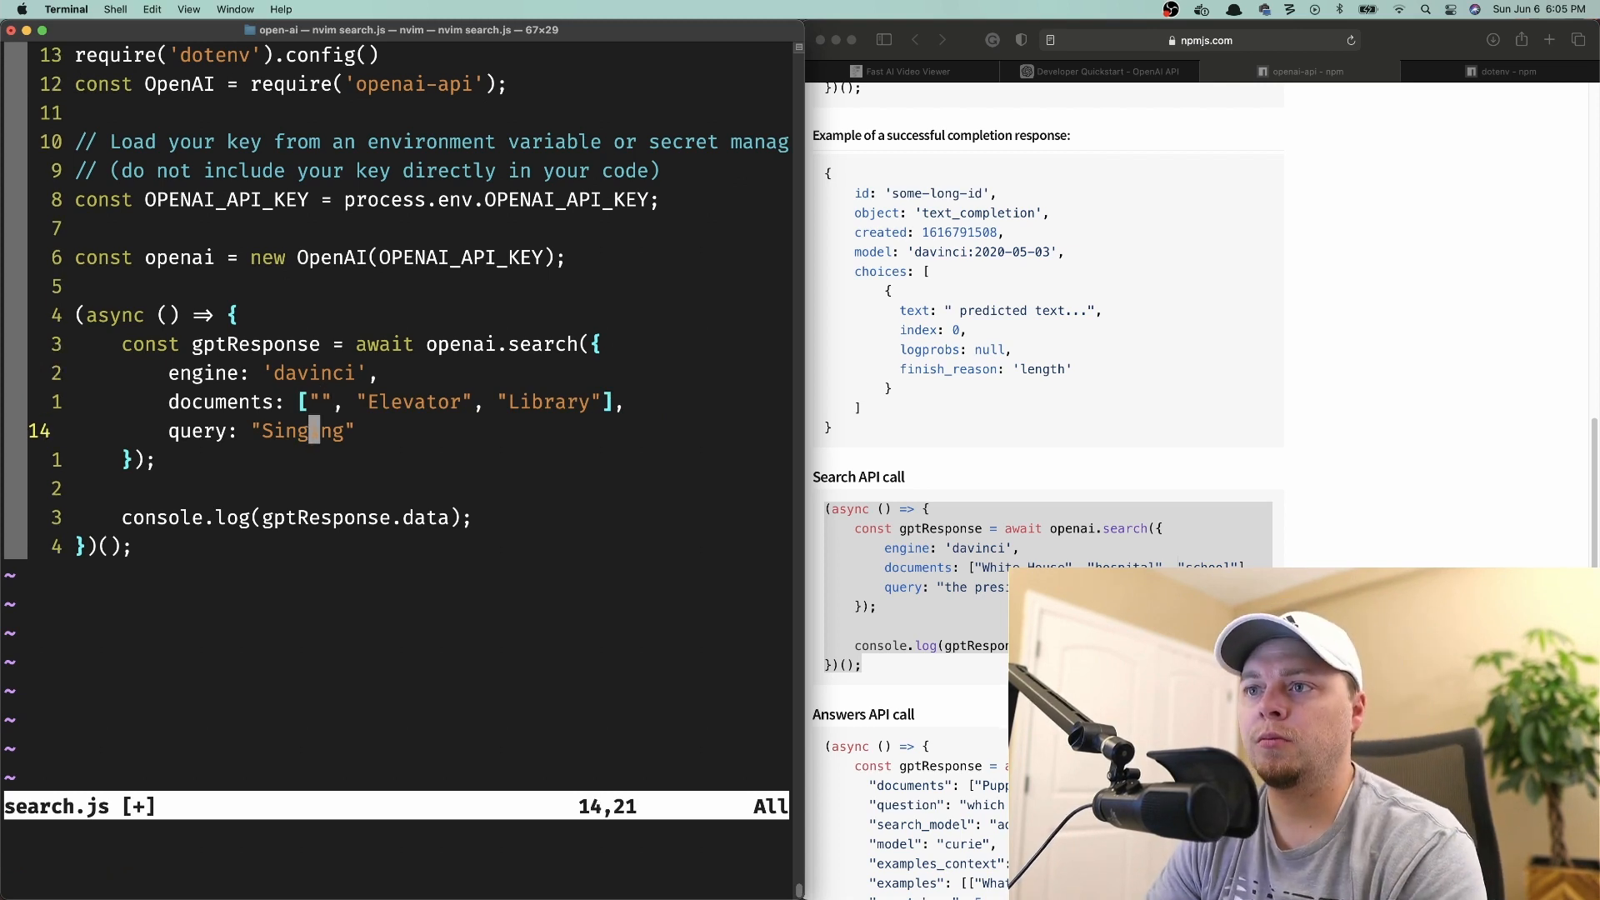
text(Work)
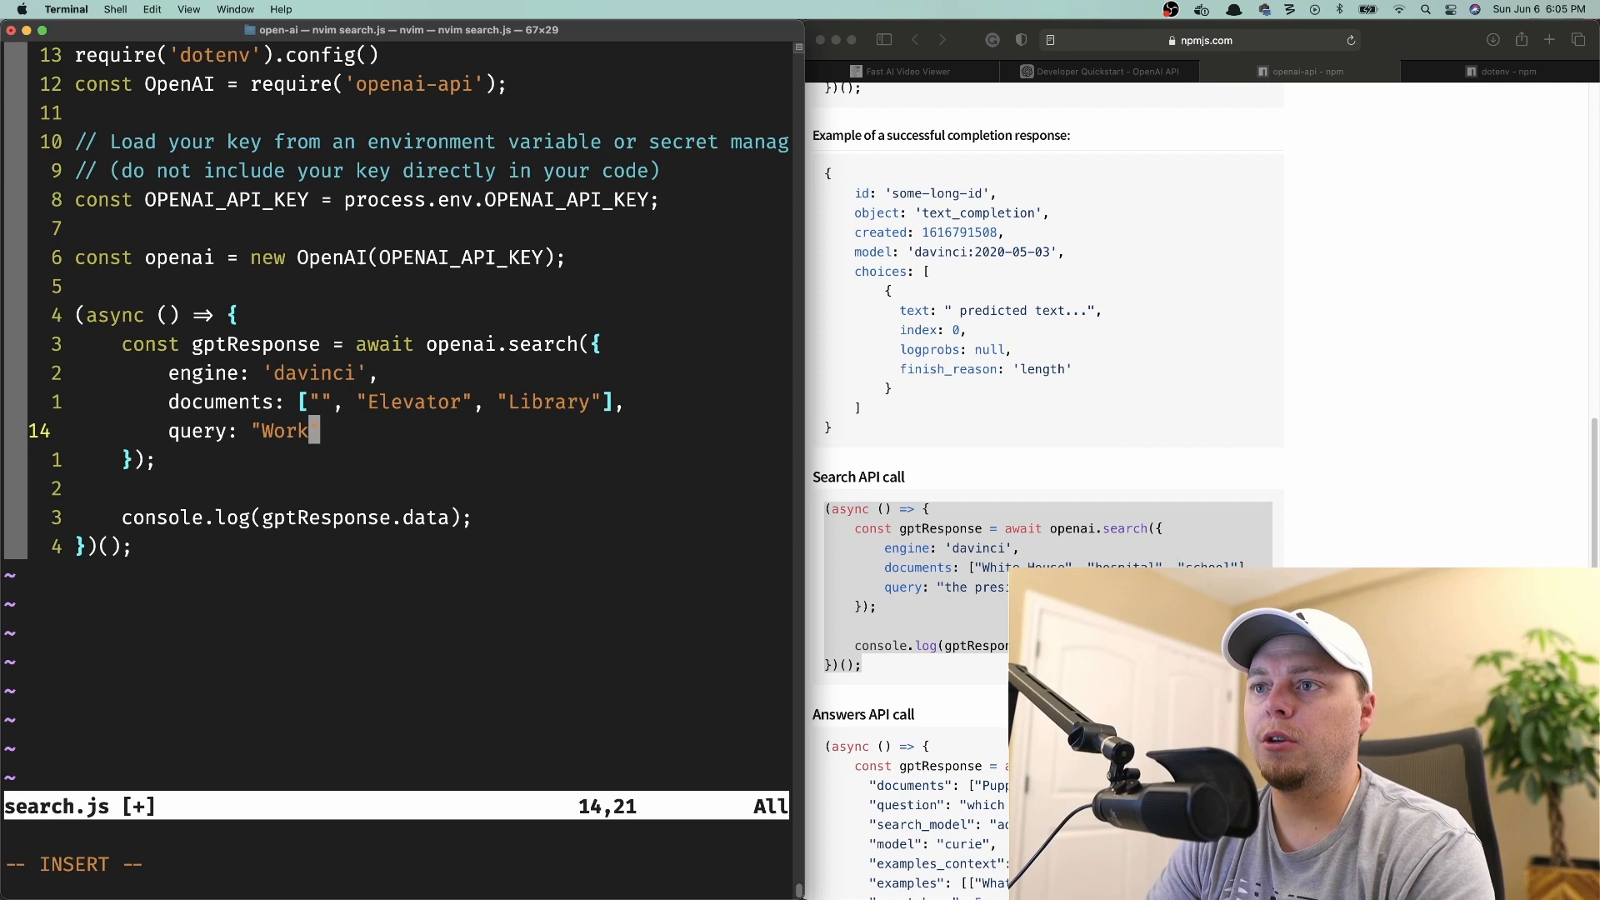
text(ing at Google)
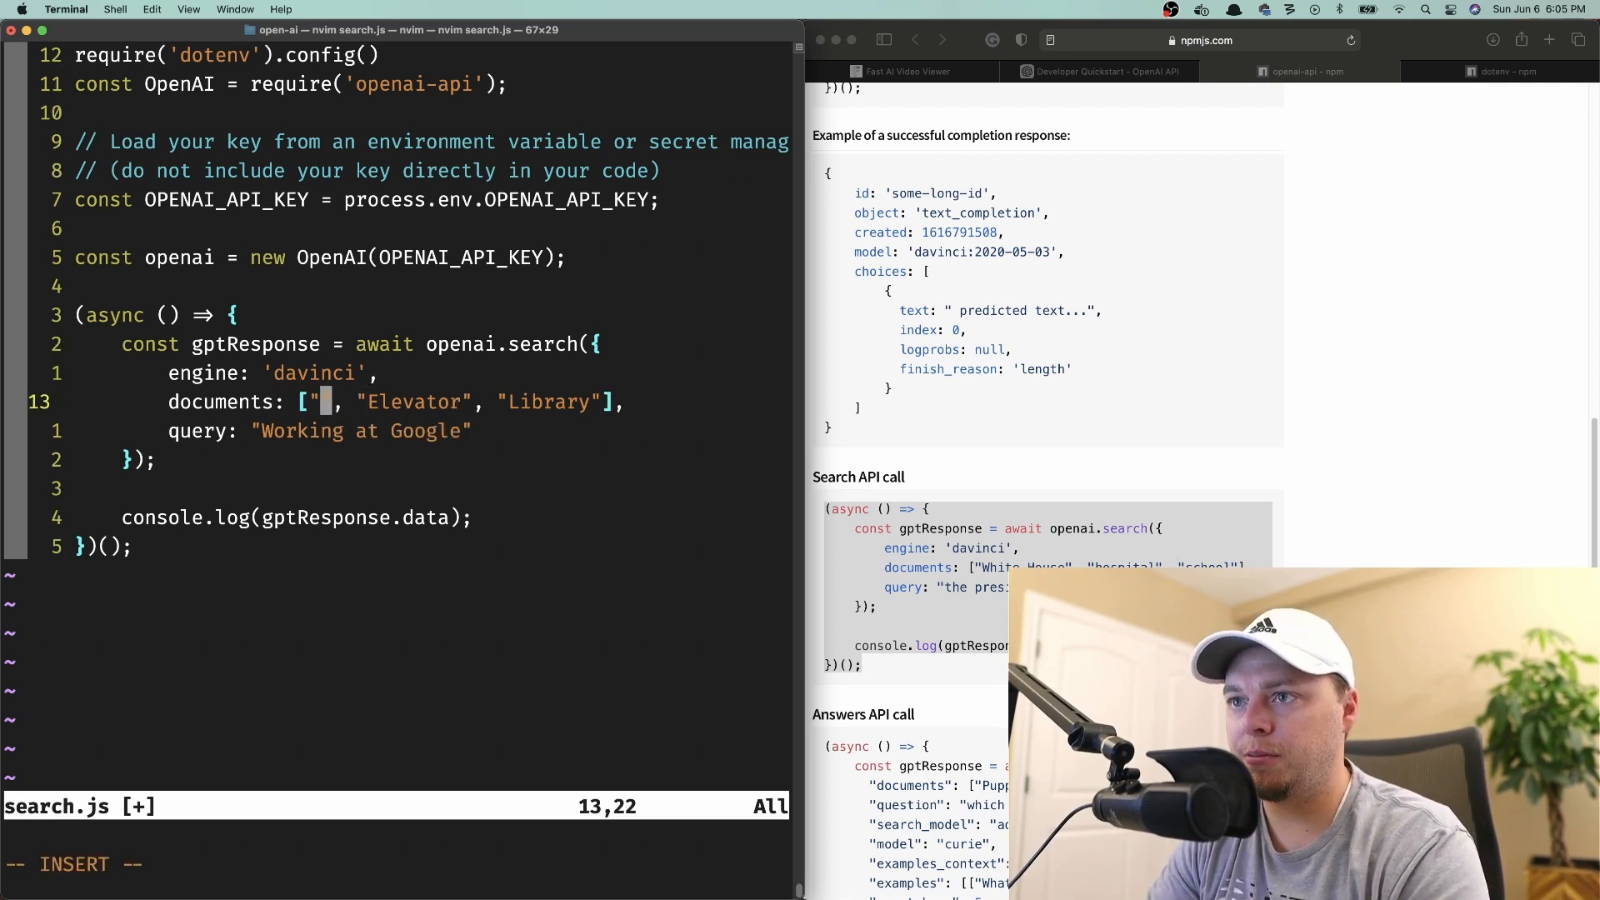
text(Stanford)
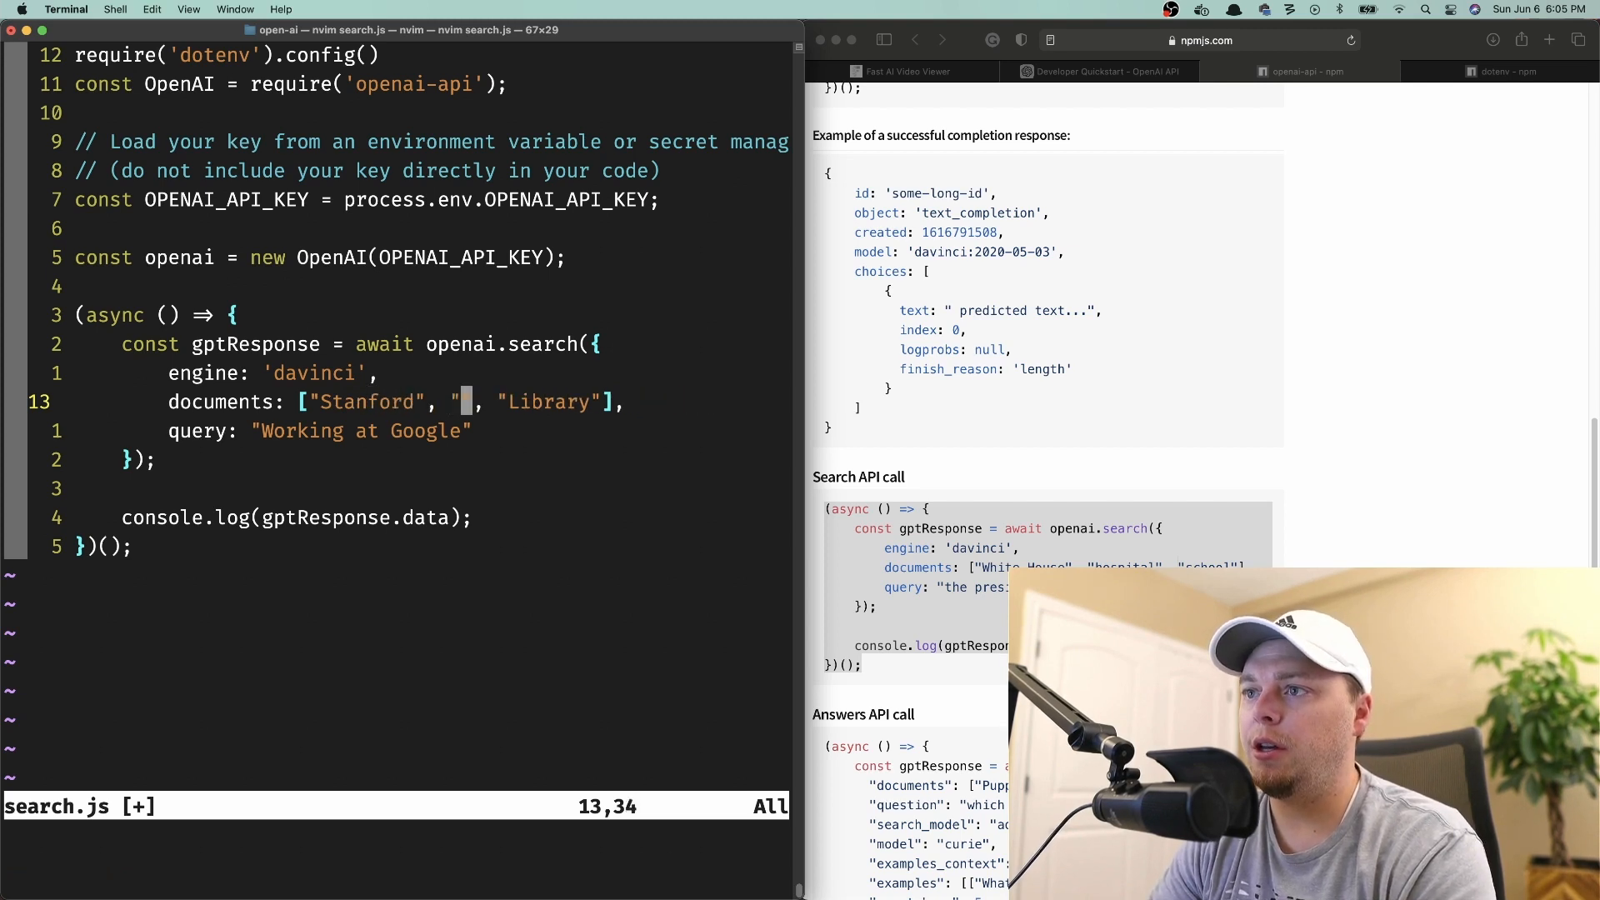
text(MIT)
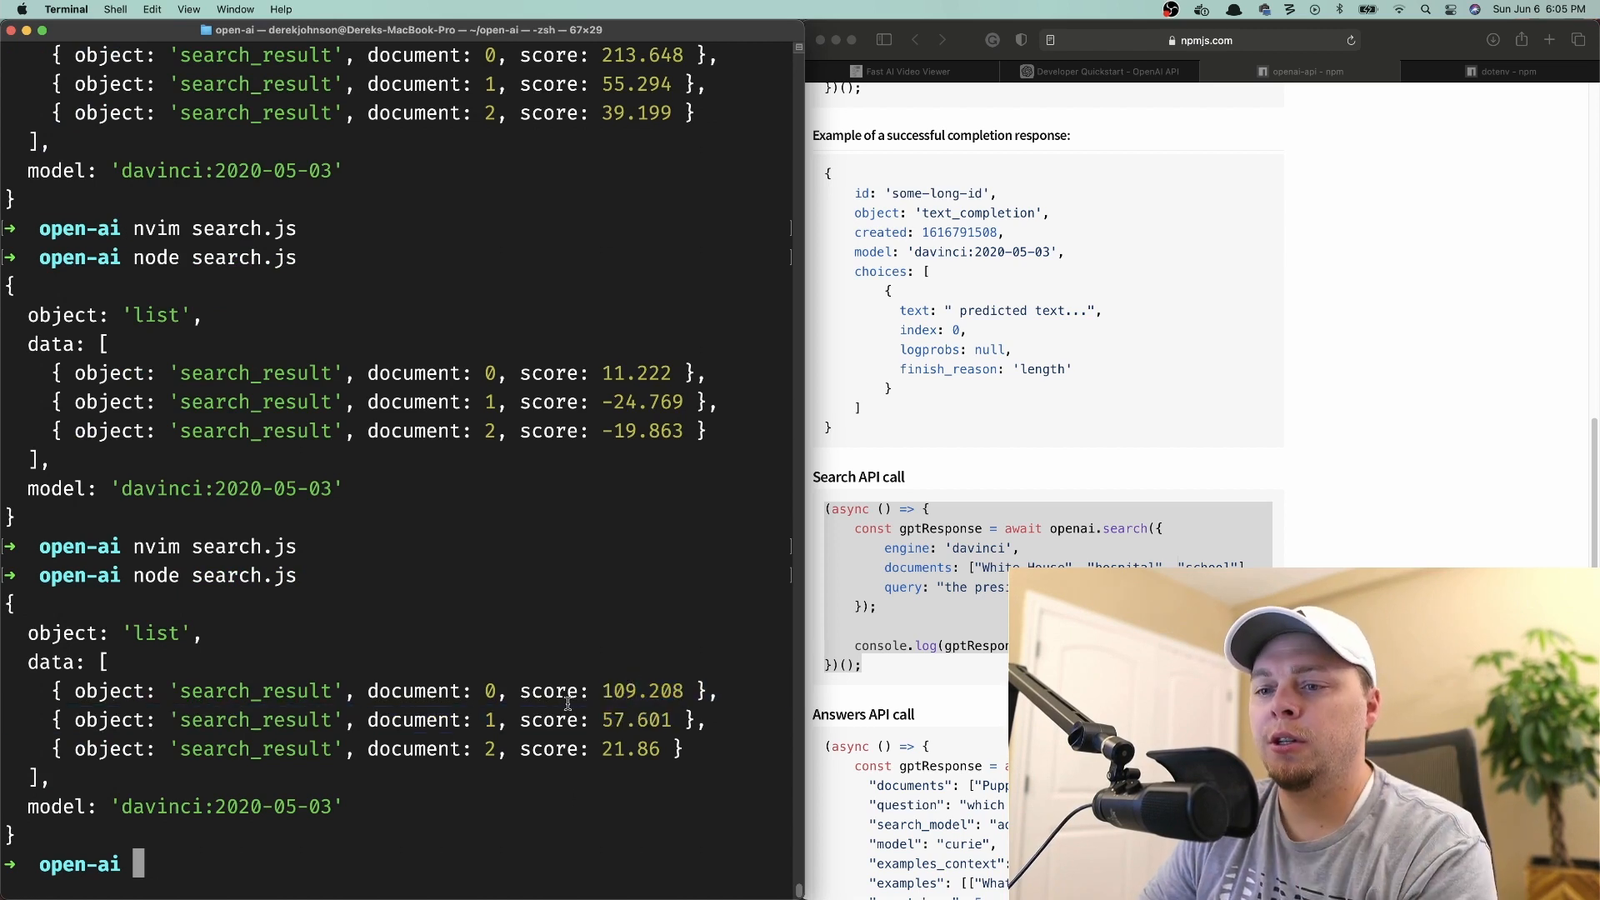
text(ls)
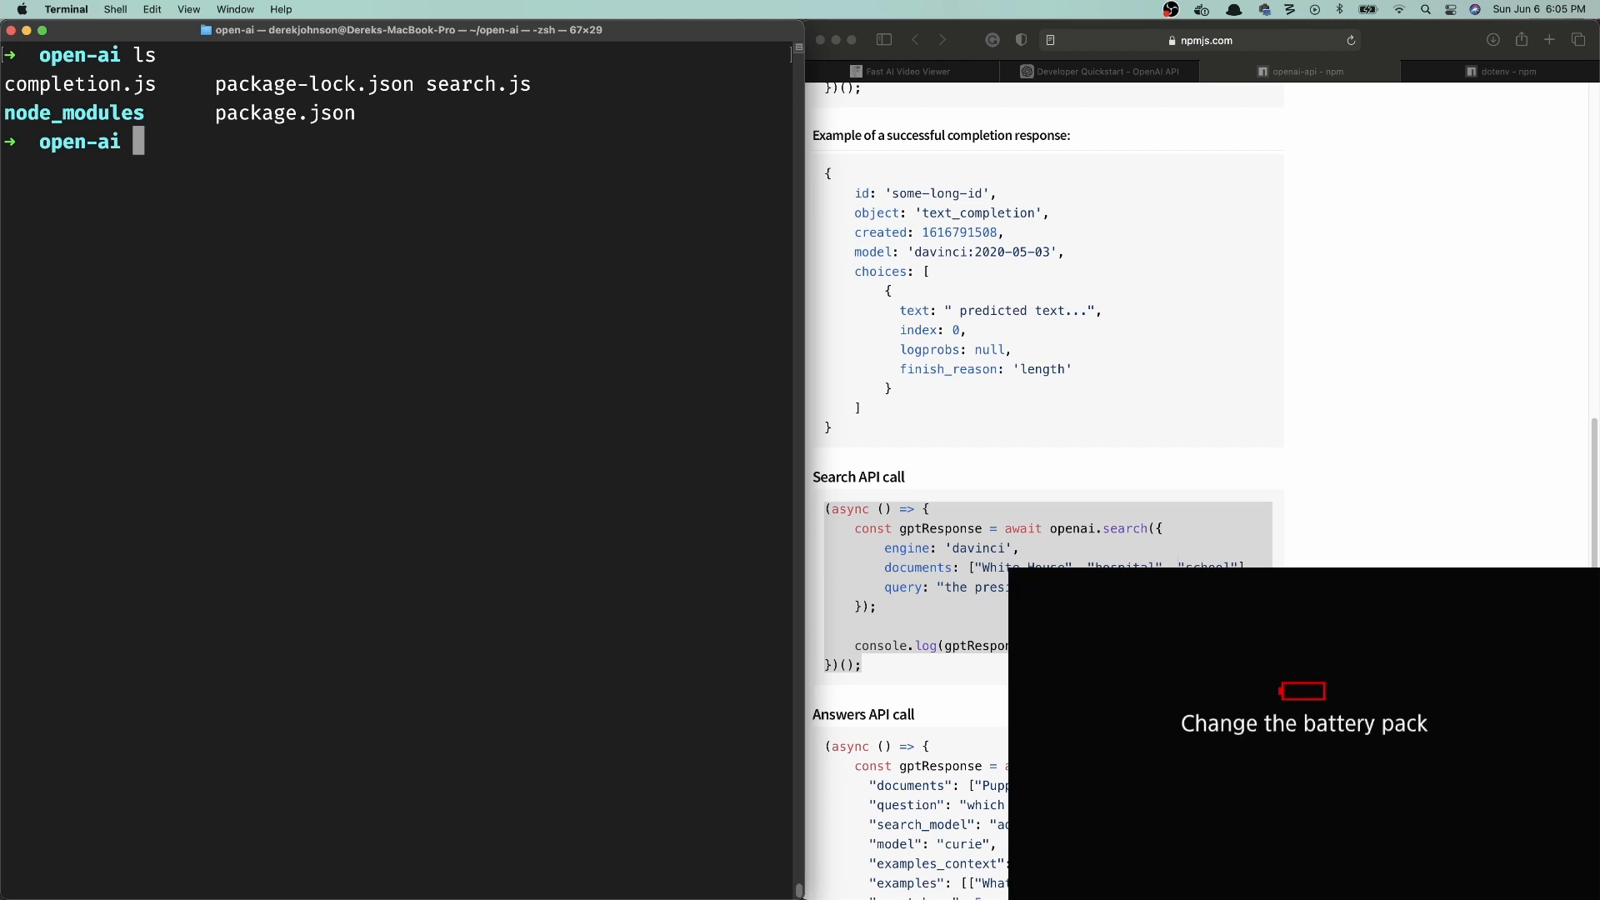
Extend the query to "Working at Google as a software engineer" and rerun, scoring 51.096, 29.594 and 8.665.
text(nvim search.js)
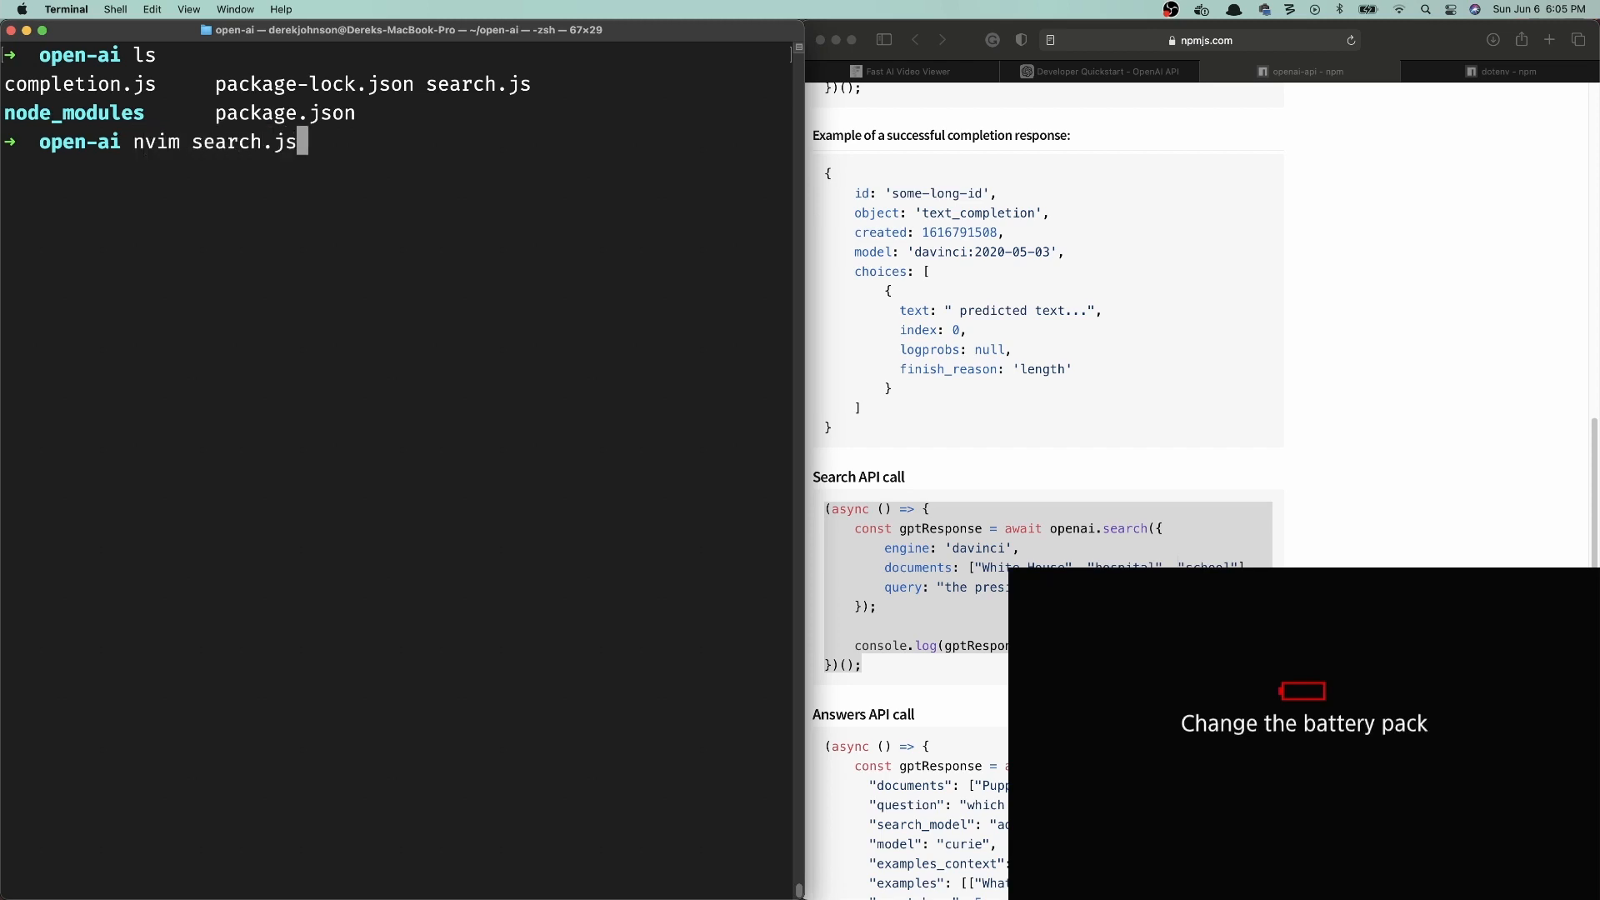
key(enter)
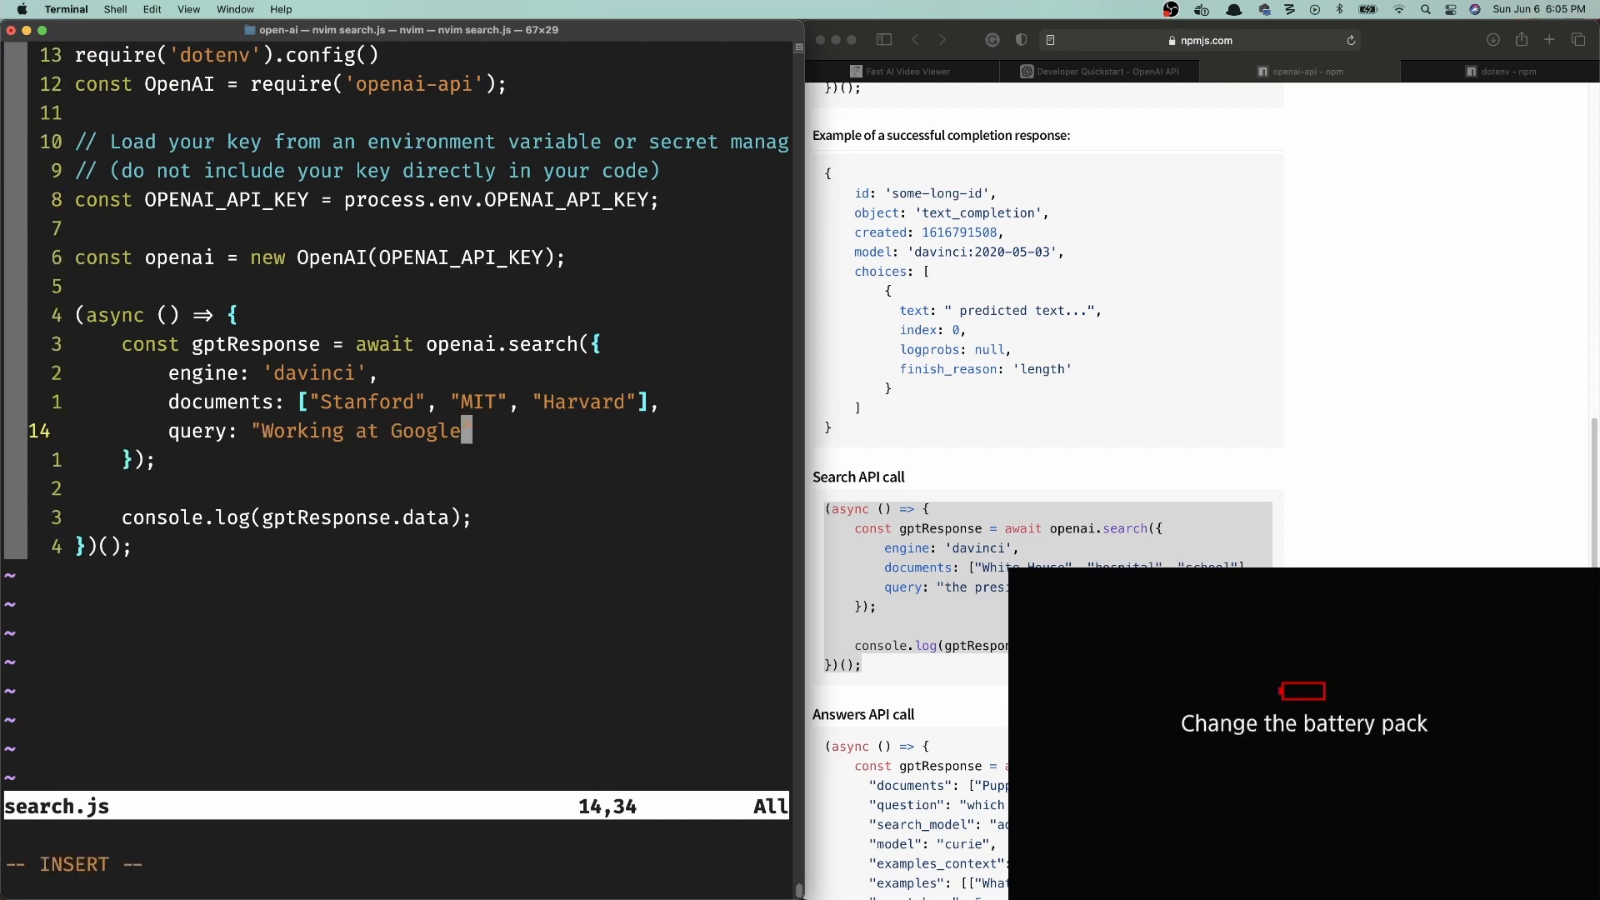
text(as a software engineer)
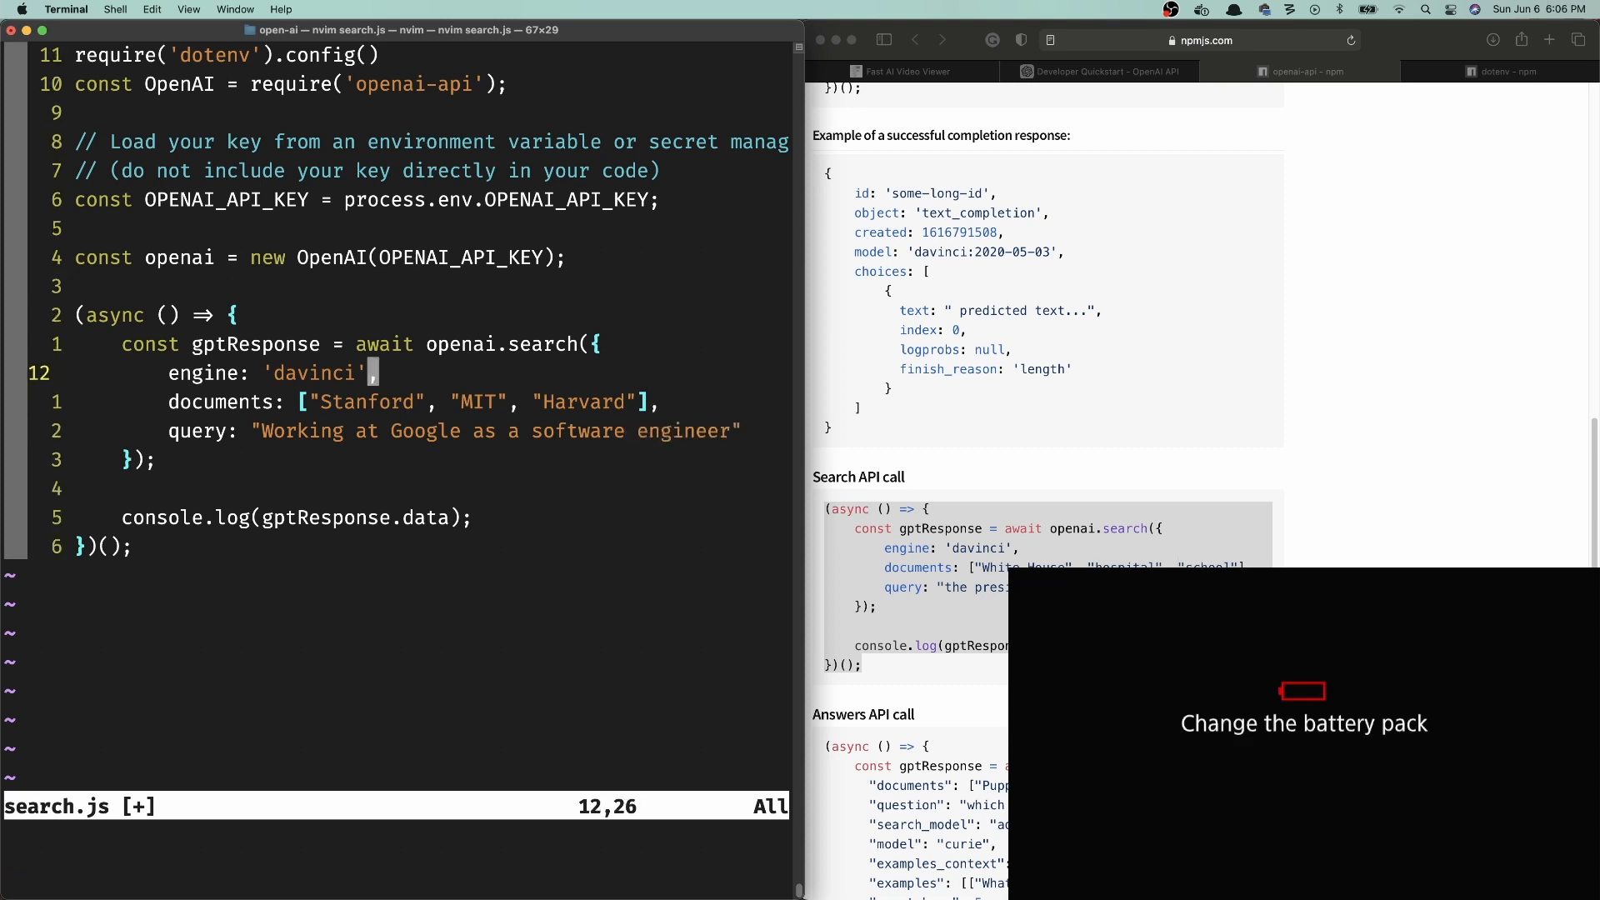
text(:ww)
text(node)
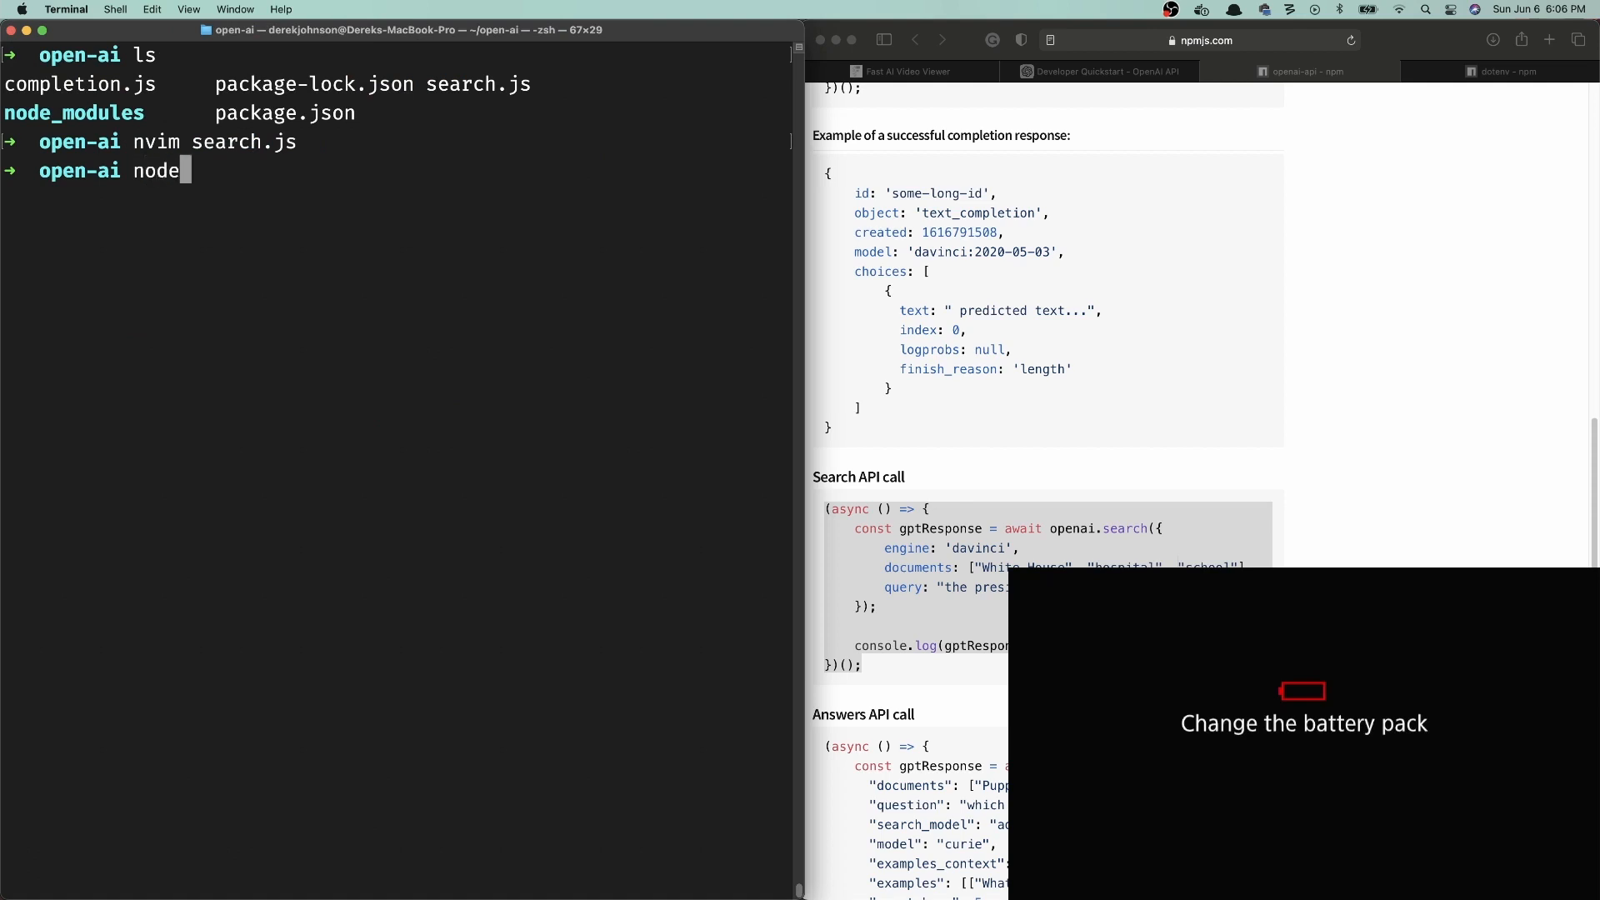
text(searhc)
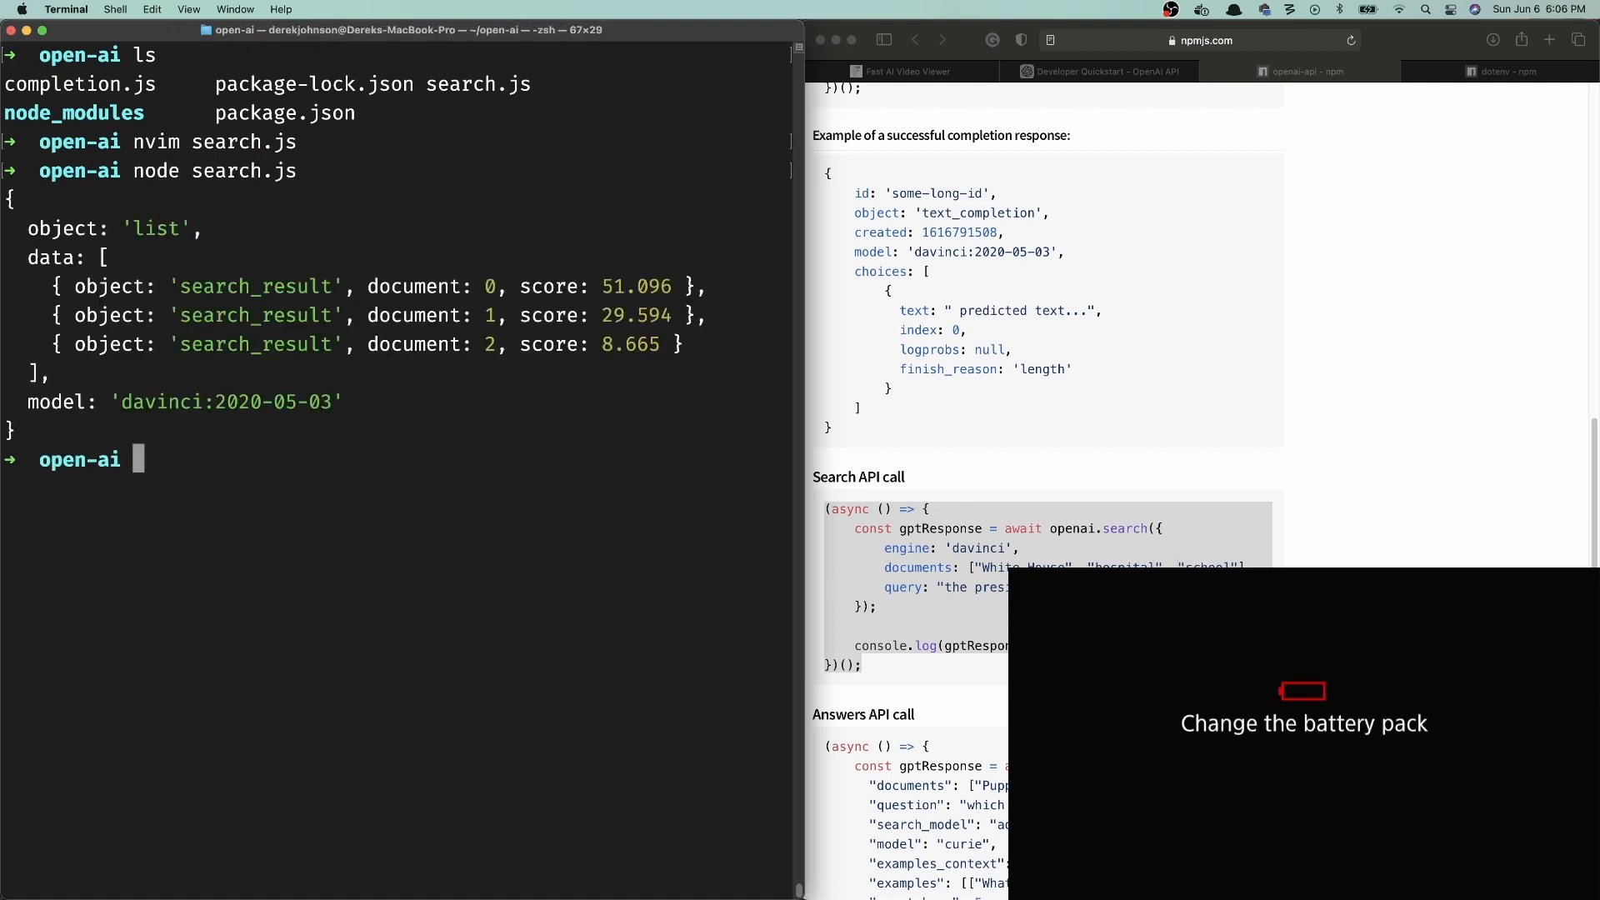
text(clear)
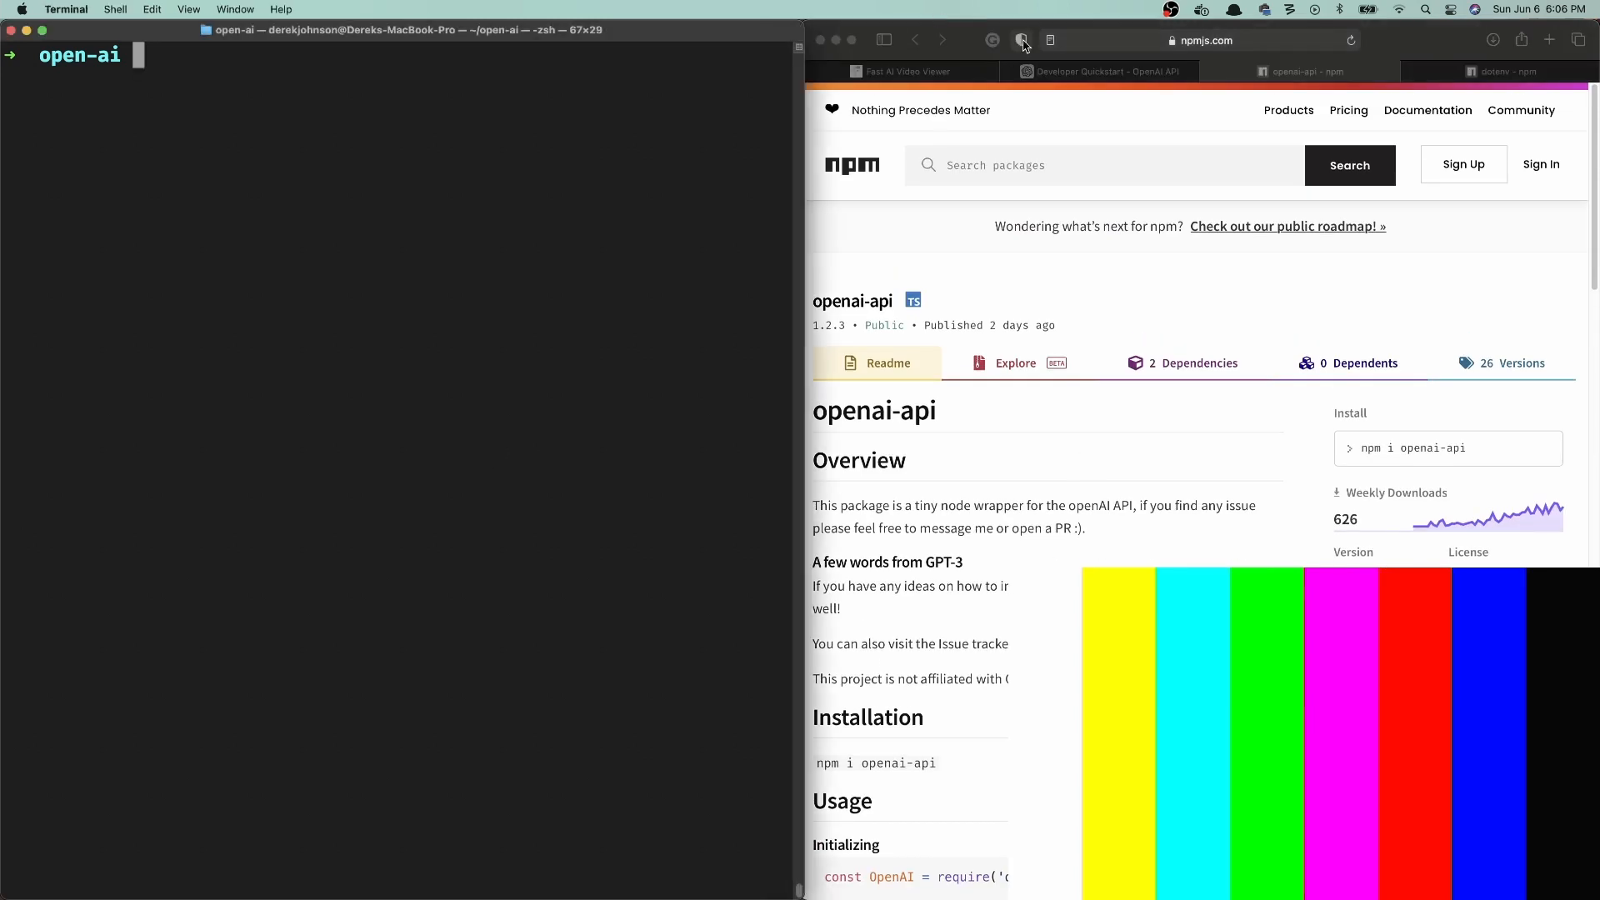
Show the Community libraries section of the OpenAI developer quickstart in Safari.
click(1101, 72)
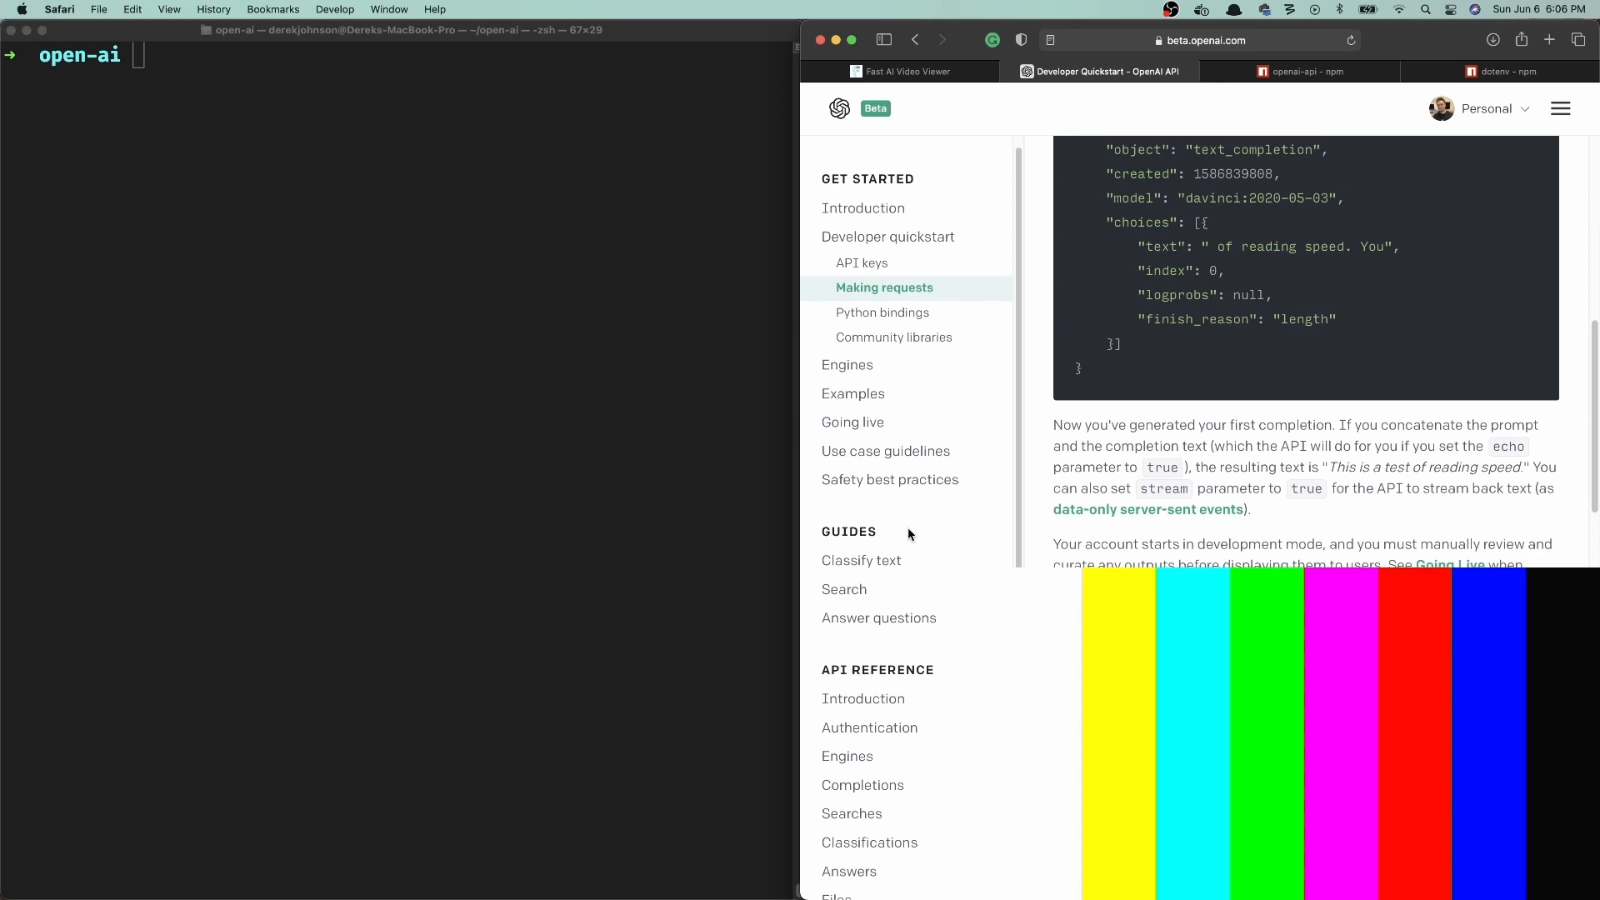
mouse_move(910, 535)
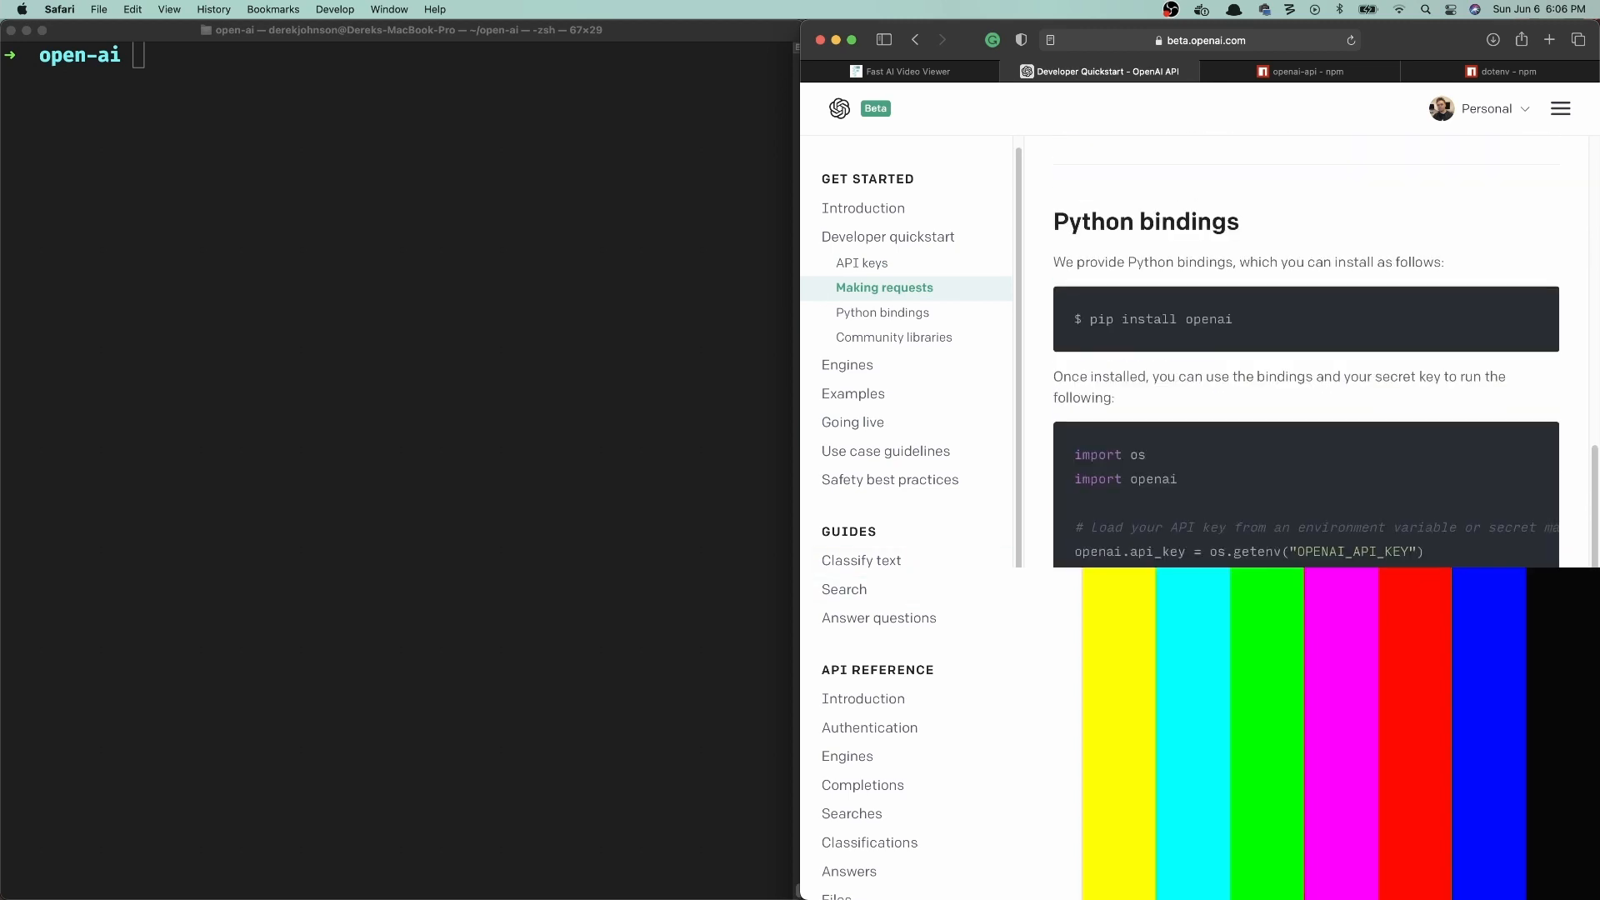
click(895, 337)
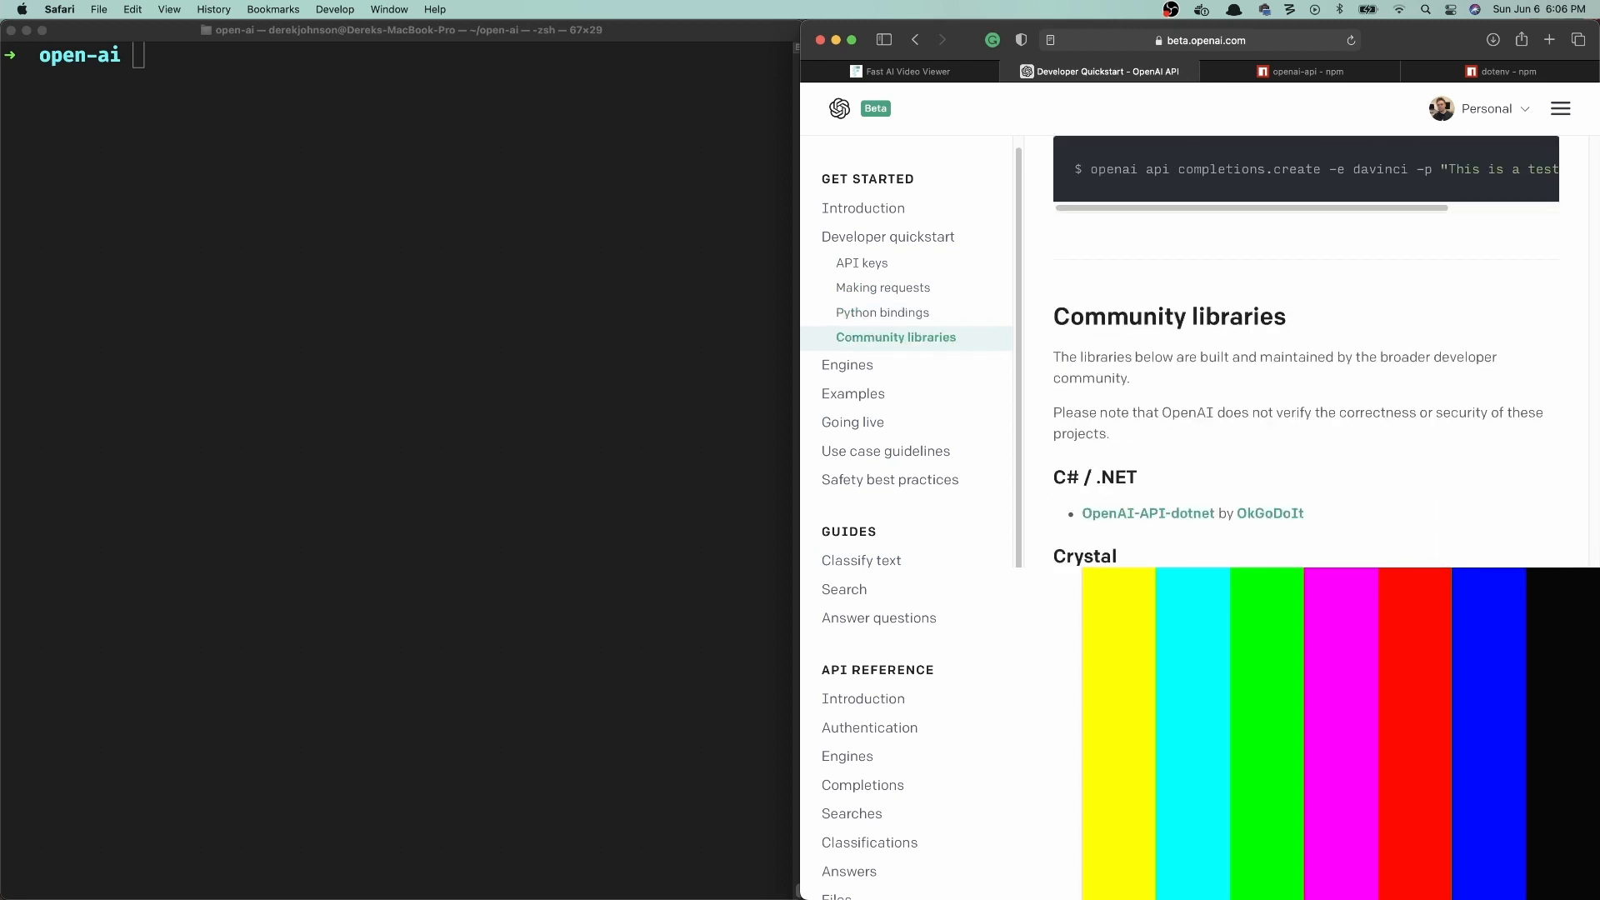
scroll(down, 3)
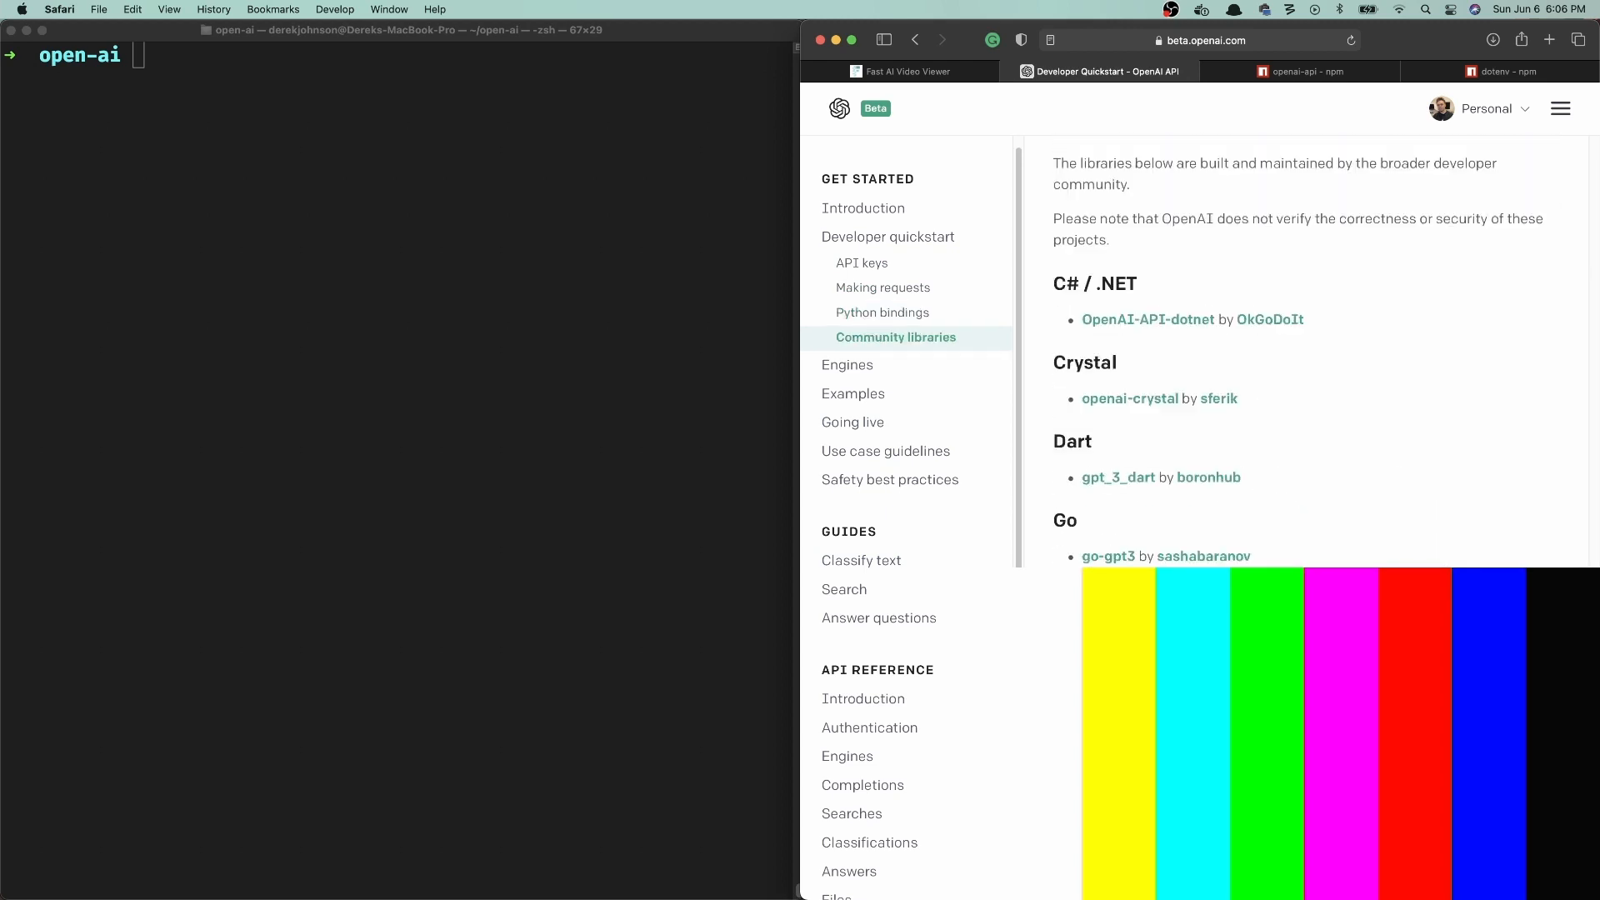